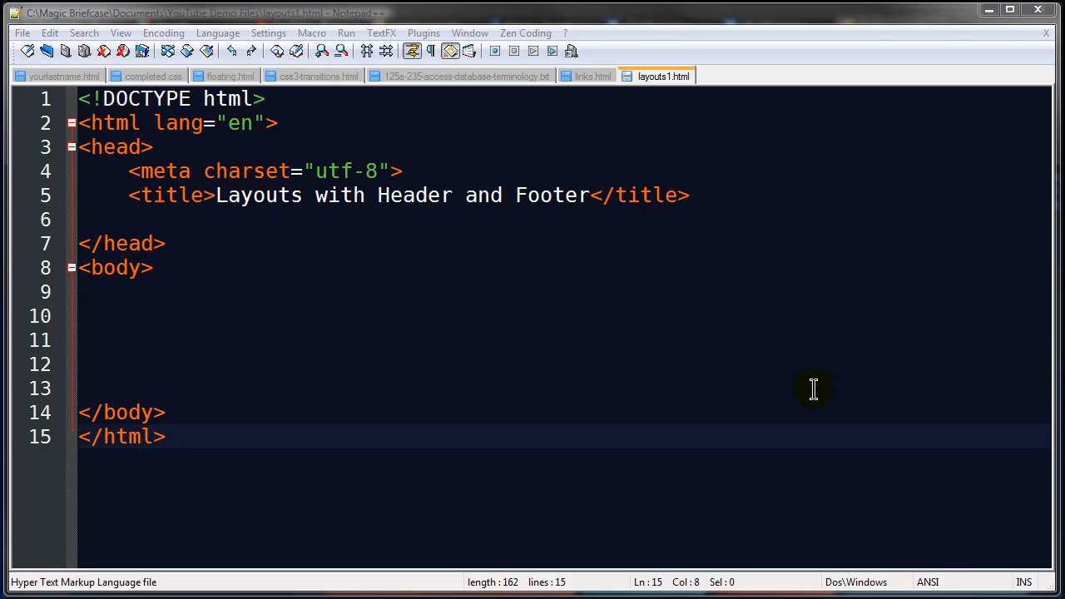
{"action": "mouse_move", "coordinate": [833, 393]}
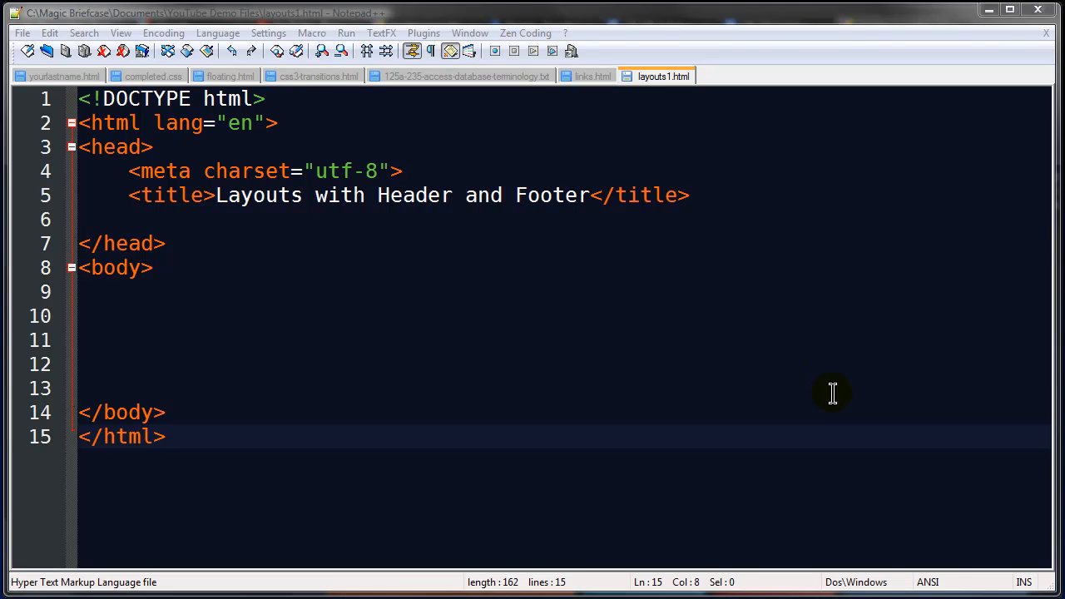
{"action": "mouse_move", "coordinate": [342, 356]}
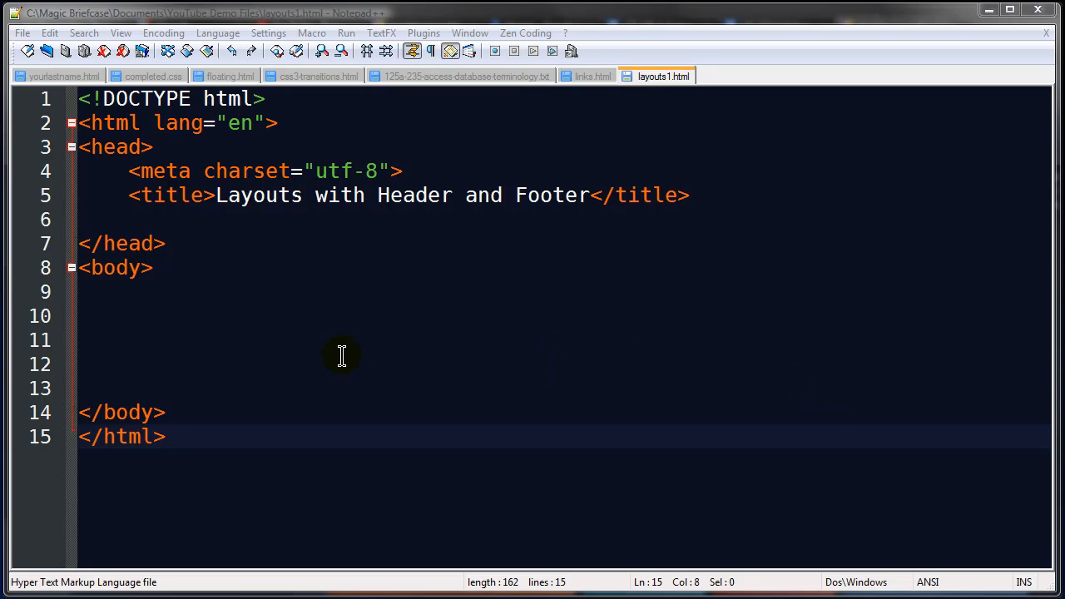
{"action": "mouse_move", "coordinate": [198, 217]}
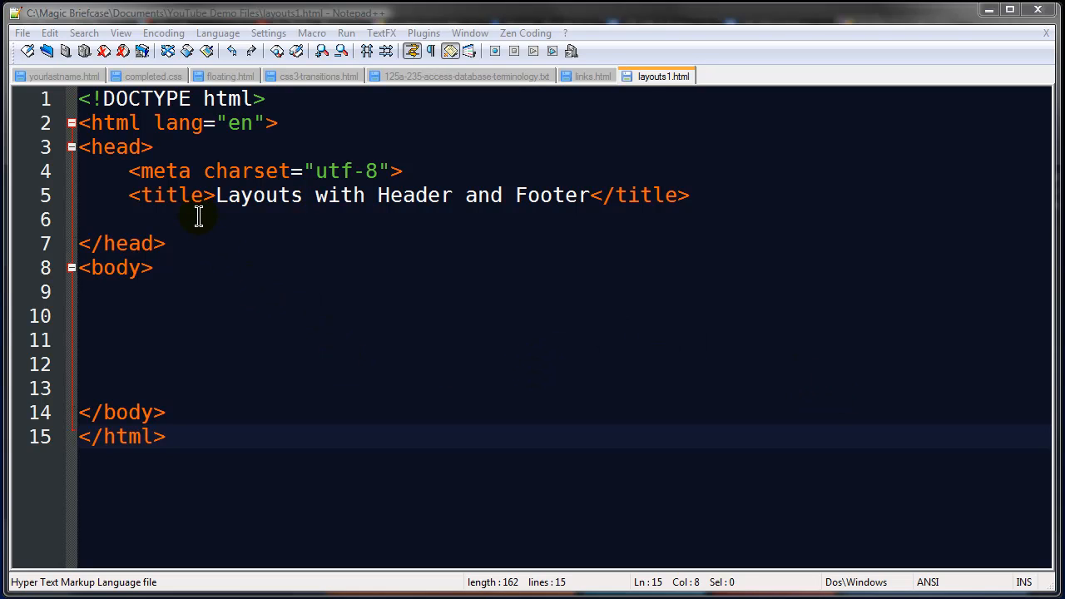
{"action": "mouse_move", "coordinate": [285, 137]}
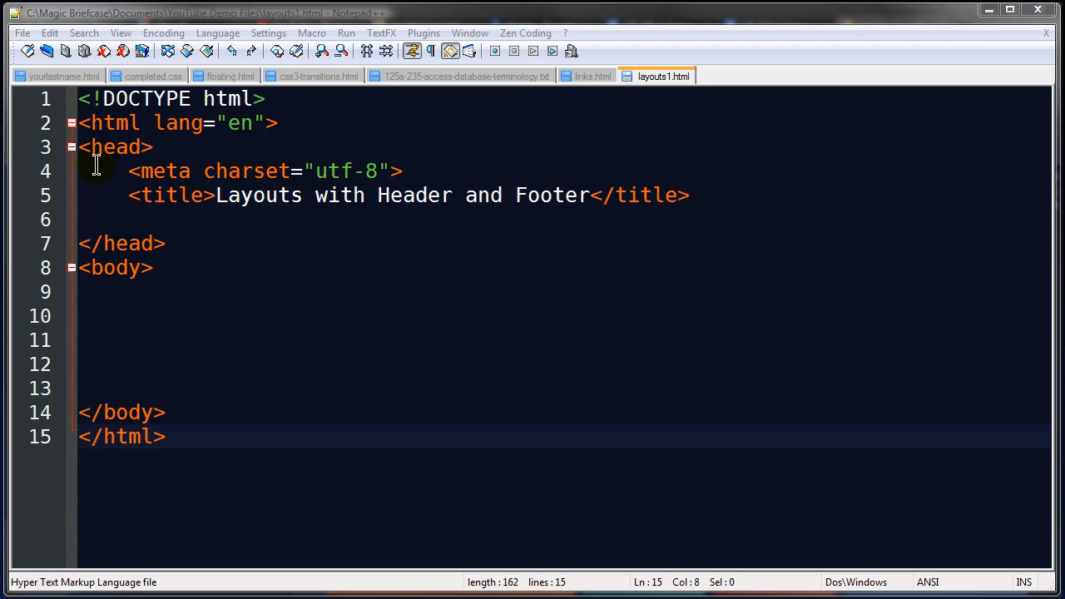
{"action": "mouse_move", "coordinate": [425, 182]}
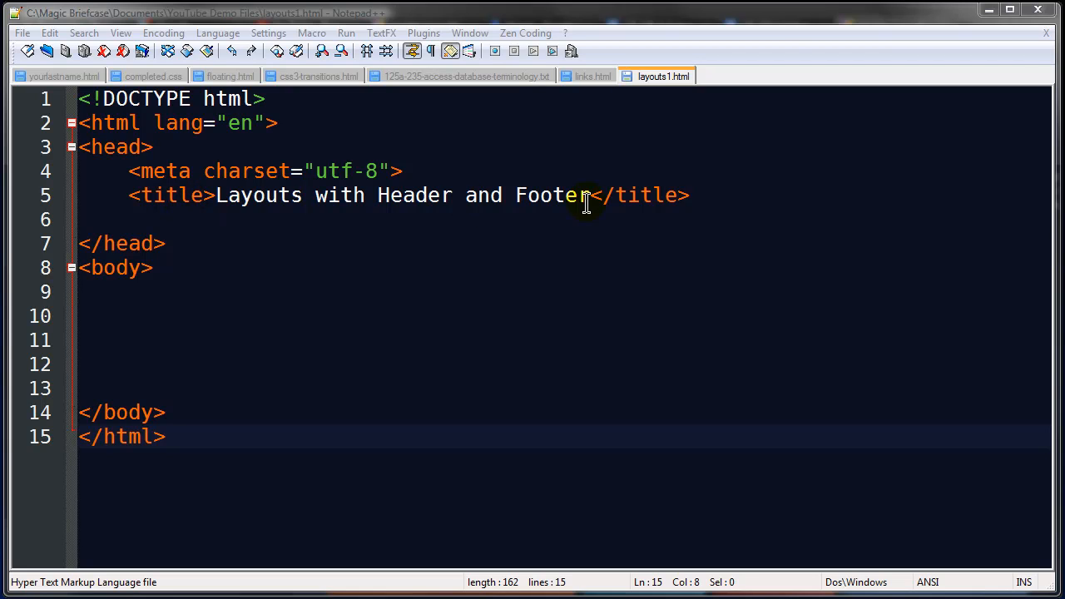
{"action": "mouse_move", "coordinate": [157, 353]}
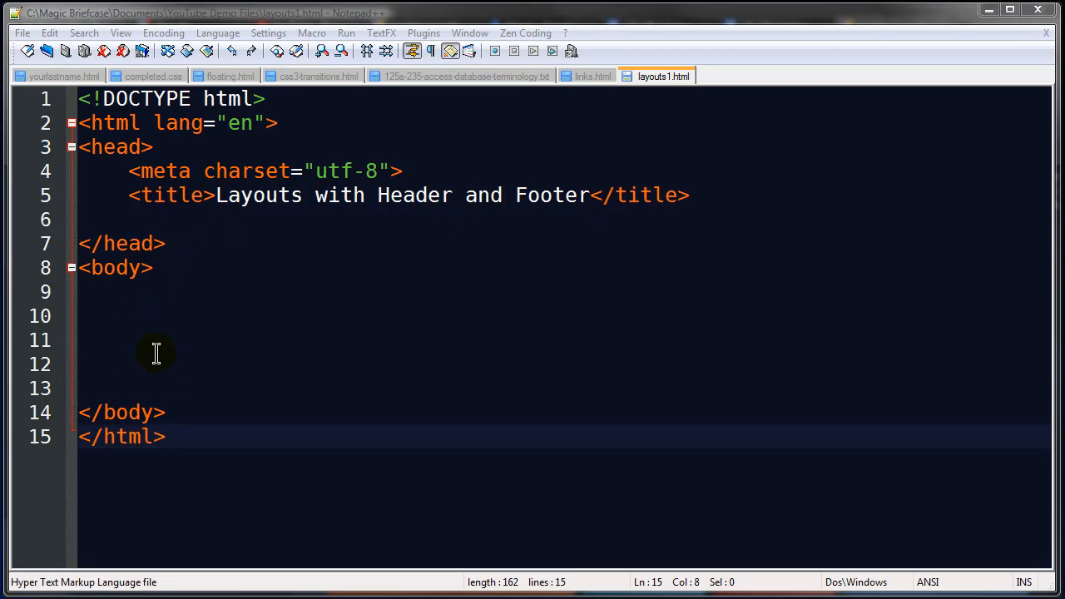
Add <link rel="stylesheet" href="layout1.css"> after the title, then start a new blank document
{"action": "left_click", "coordinate": [718, 194]}
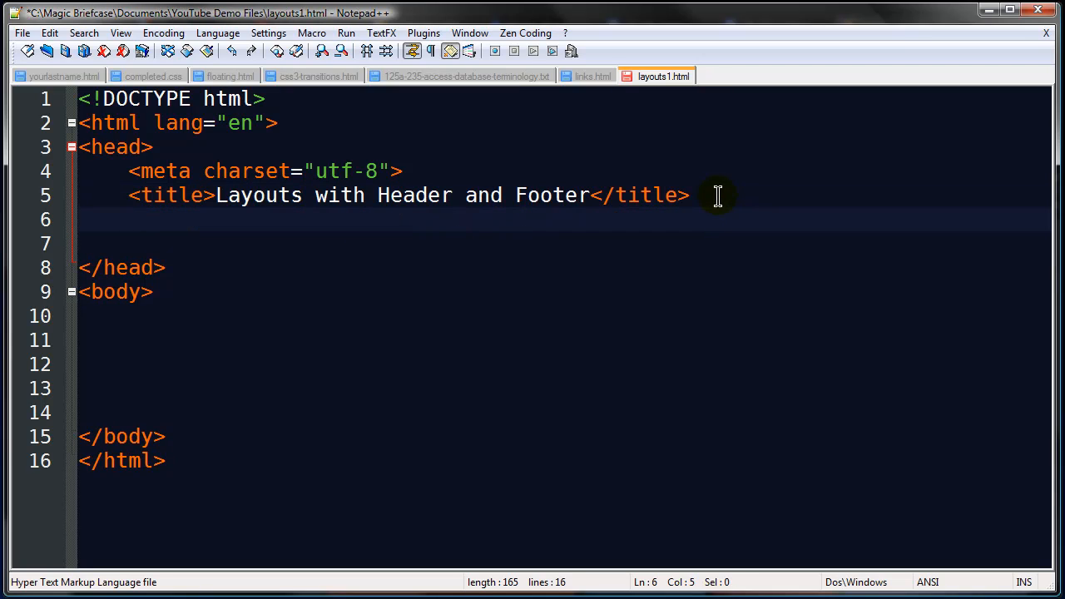
{"action": "type", "text": "<link"}
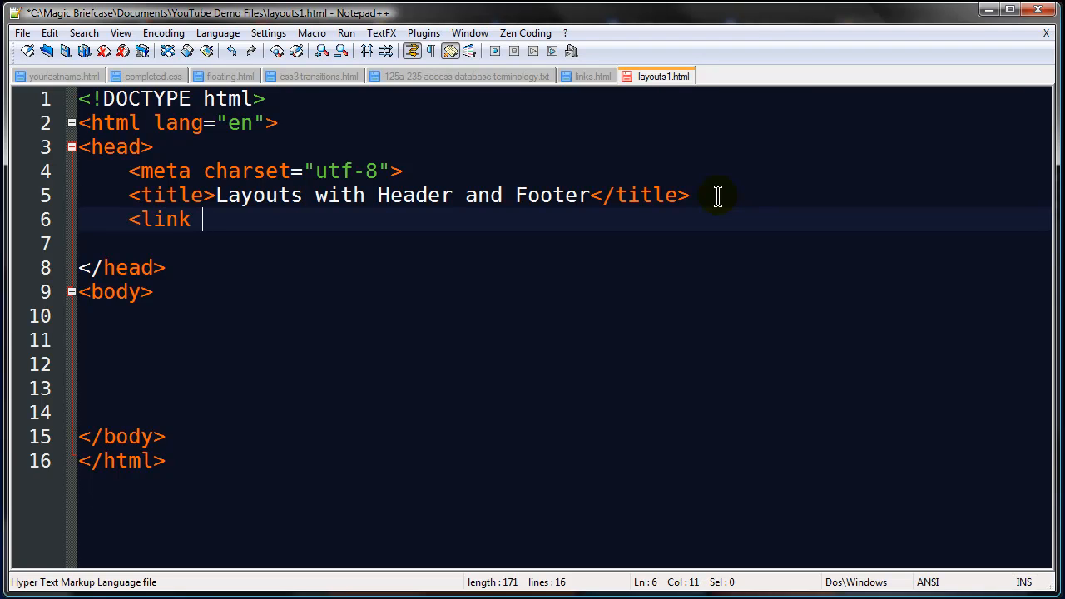
{"action": "type", "text": "rel=\"stylesh"}
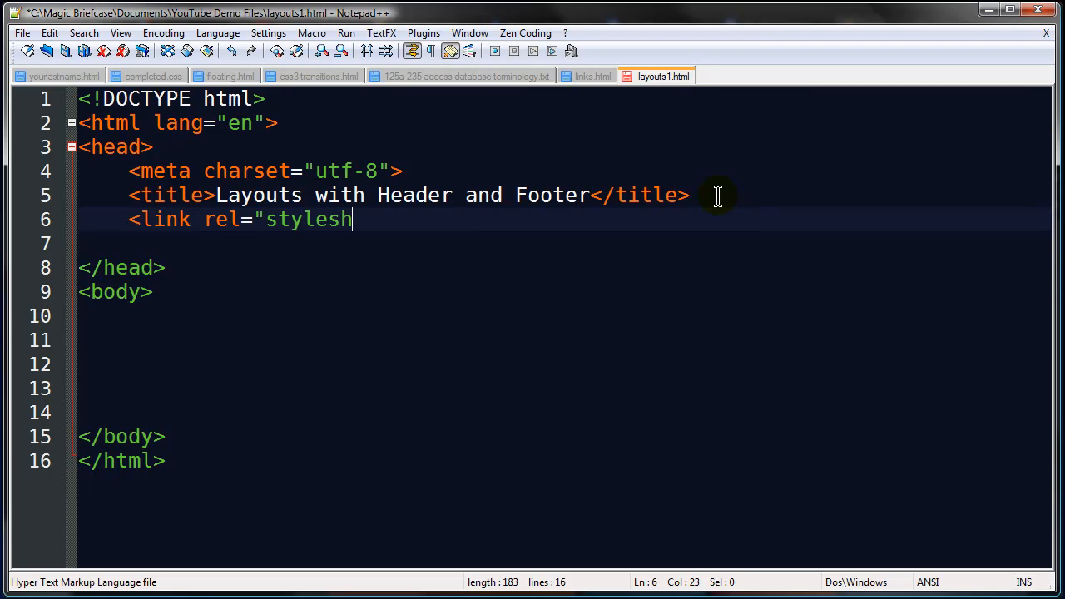
{"action": "type", "text": "eet\" h"}
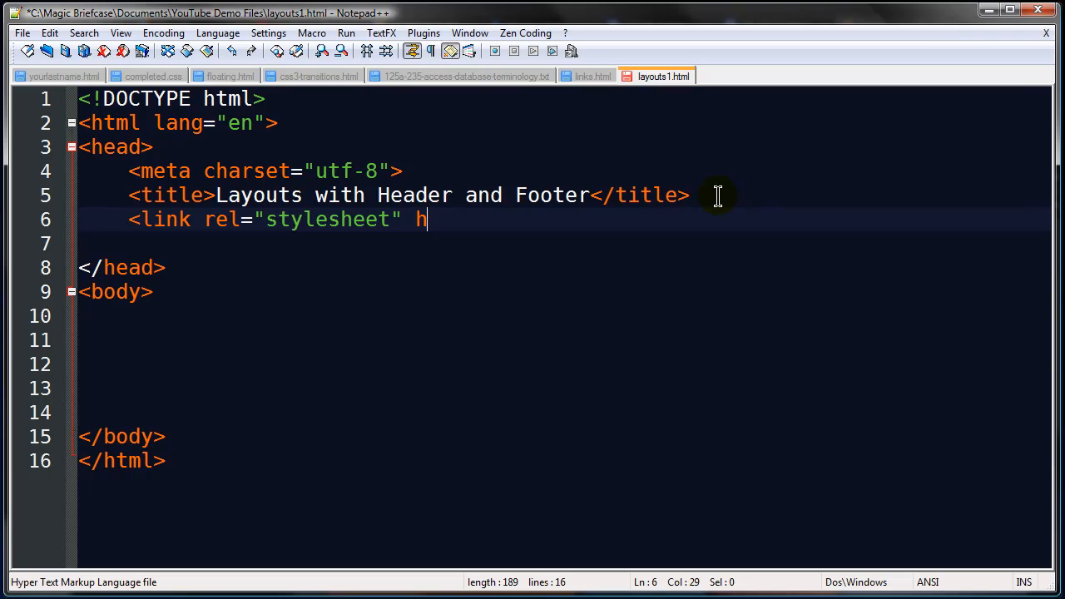
{"action": "type", "text": "ref=\""}
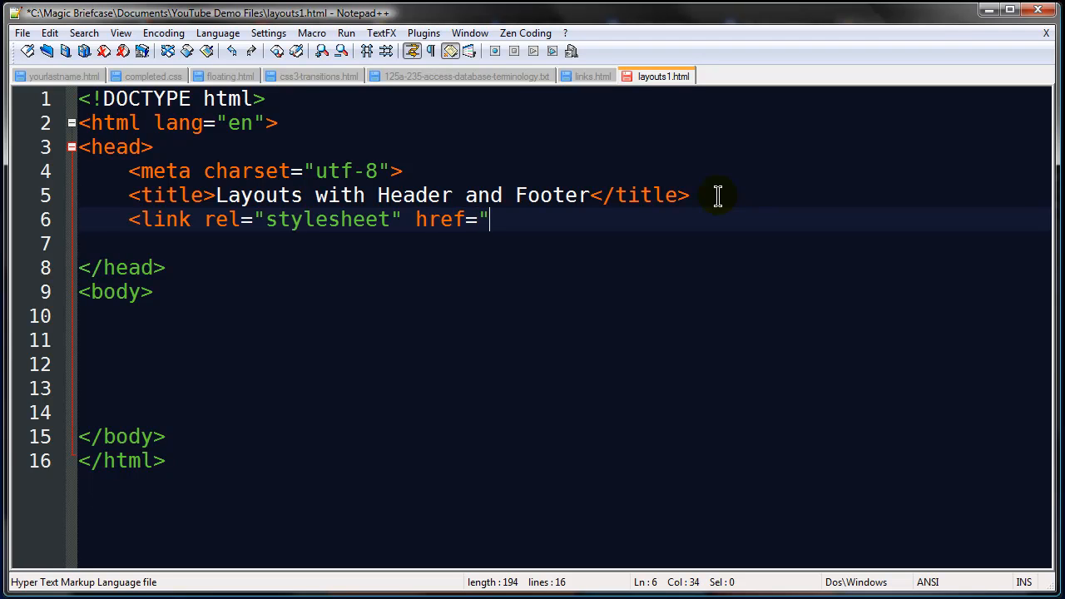
{"action": "type", "text": "layout1.css\">"}
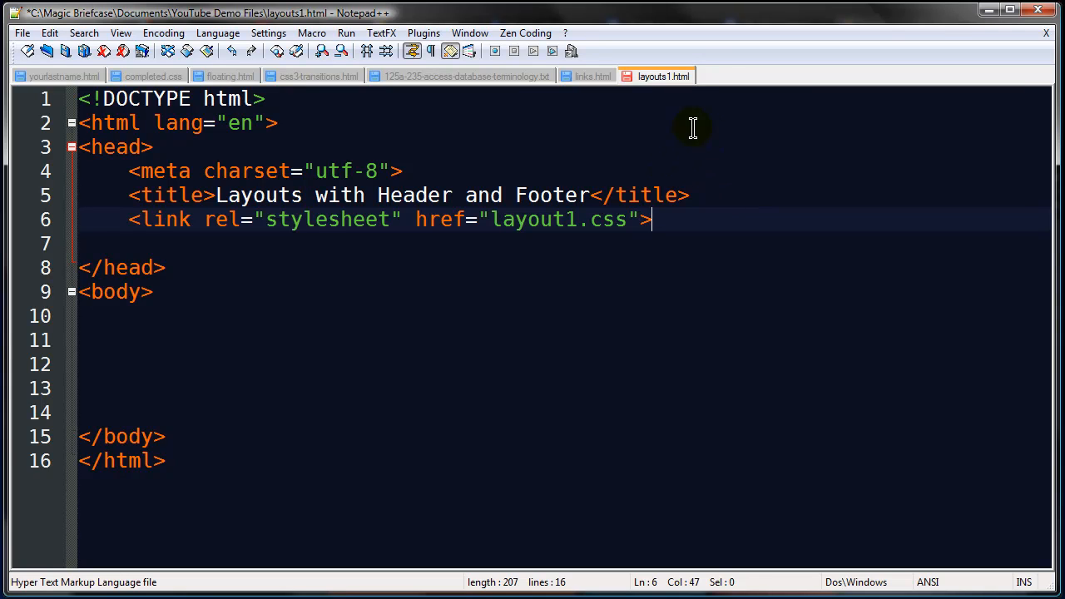
{"action": "left_click", "coordinate": [67, 50]}
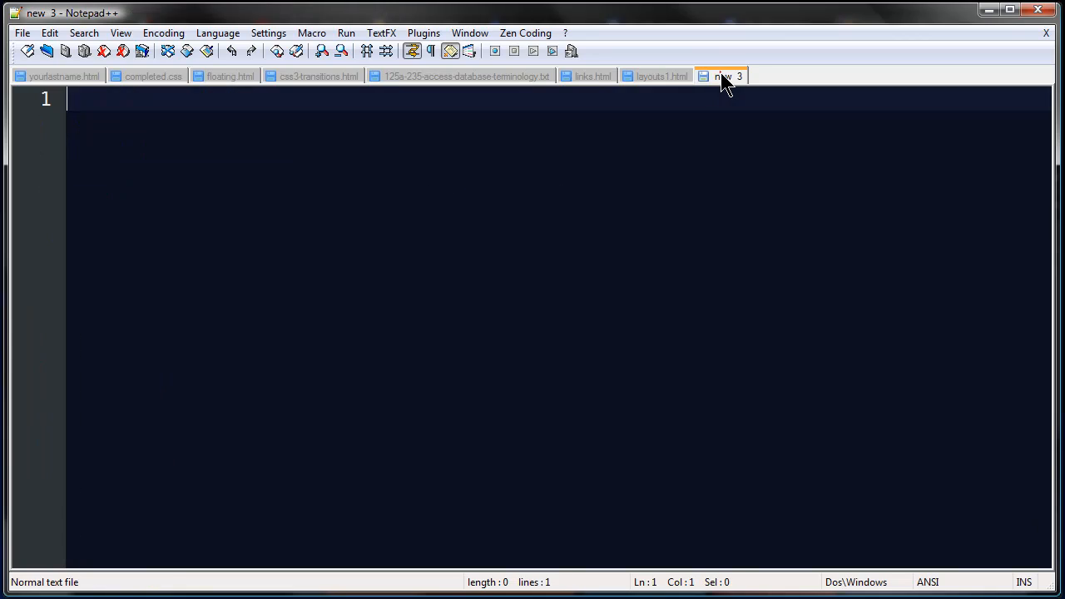
Write the comment /* css for layout 1 */ and save the new file as layout1.css
{"action": "type", "text": "/*"}
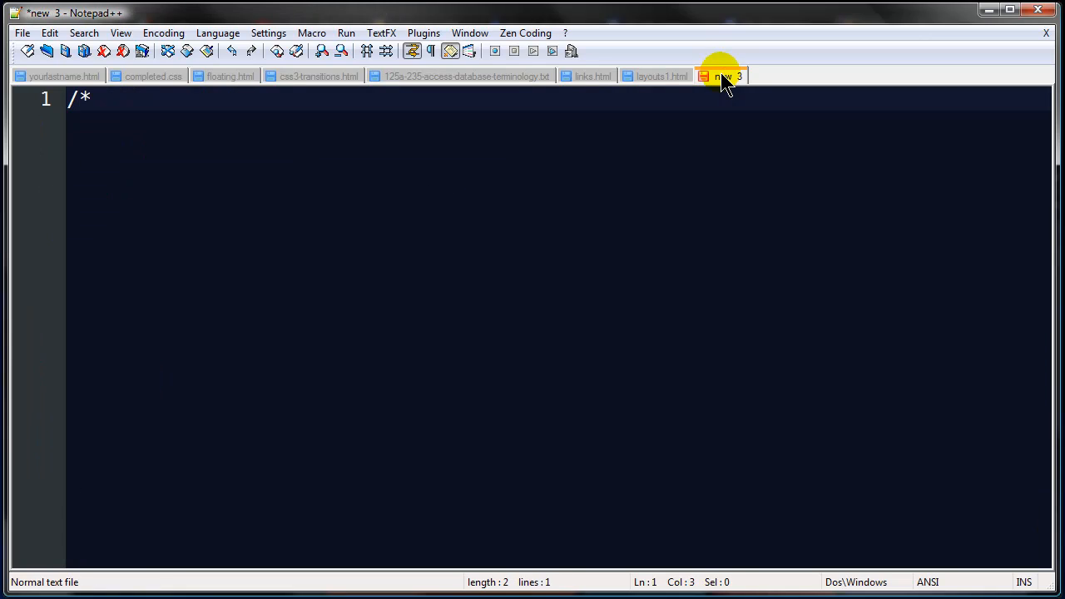
{"action": "type", "text": "css for"}
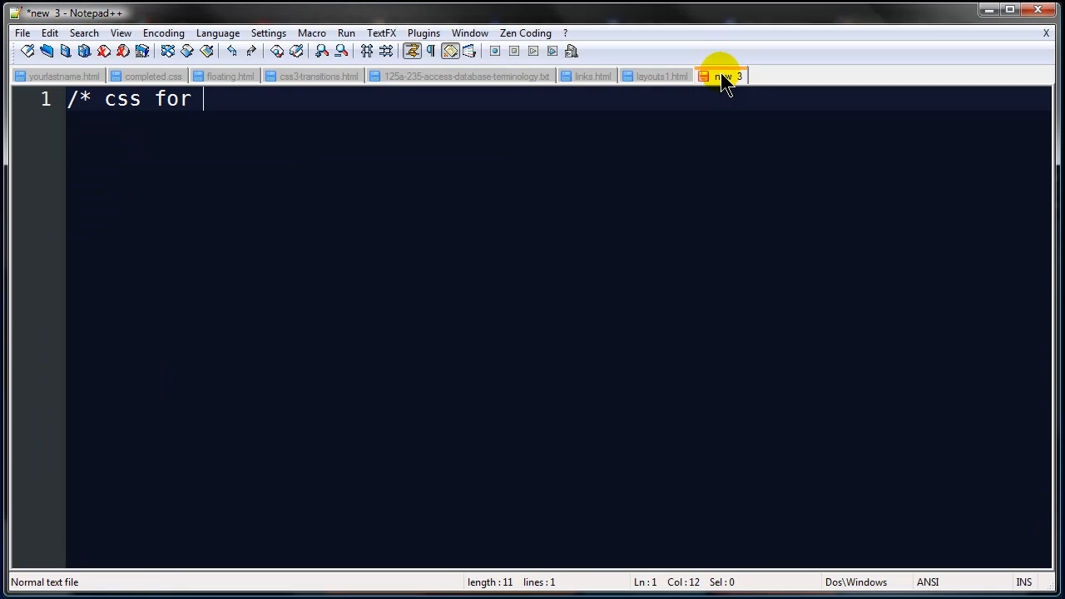
{"action": "type", "text": "layout 1 *"}
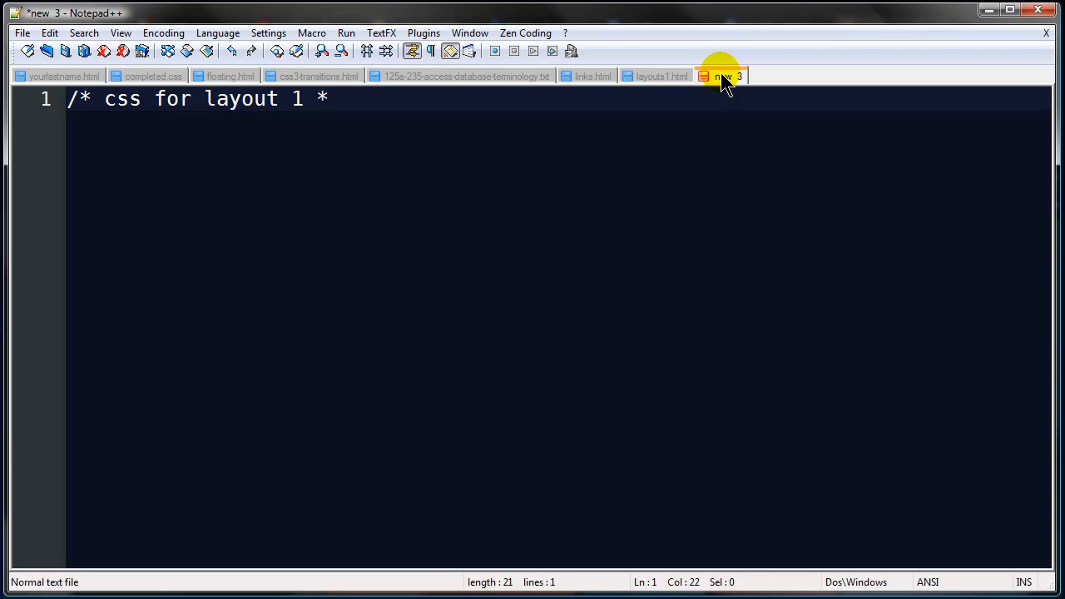
{"action": "type", "text": "/"}
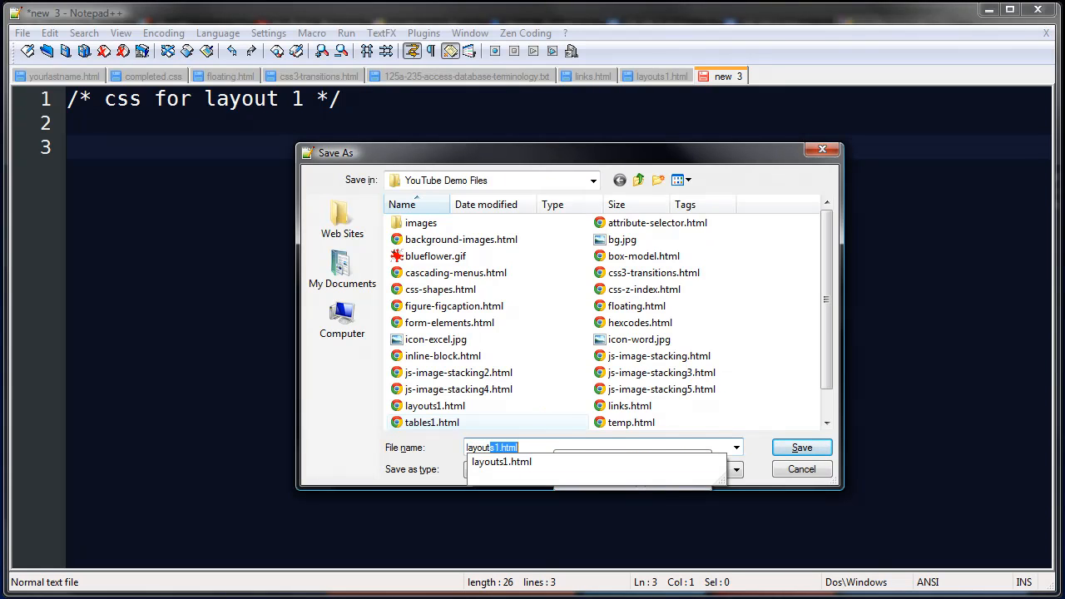
{"action": "type", "text": "layout1.css\">"}
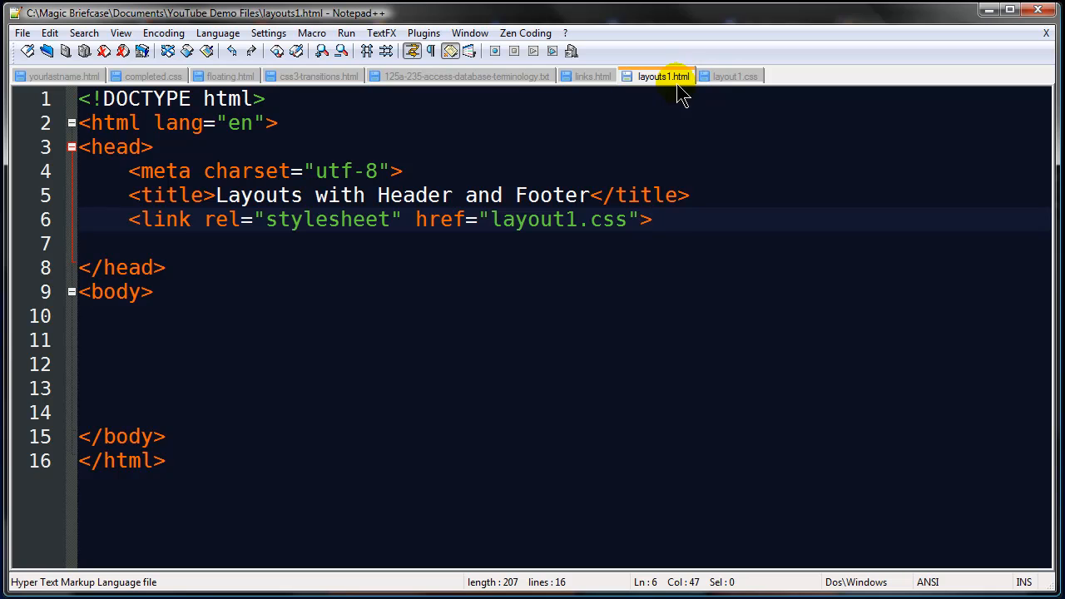
In layouts1.html, add <div id="container"> inside the body and close it with </div>
{"action": "left_click", "coordinate": [736, 77]}
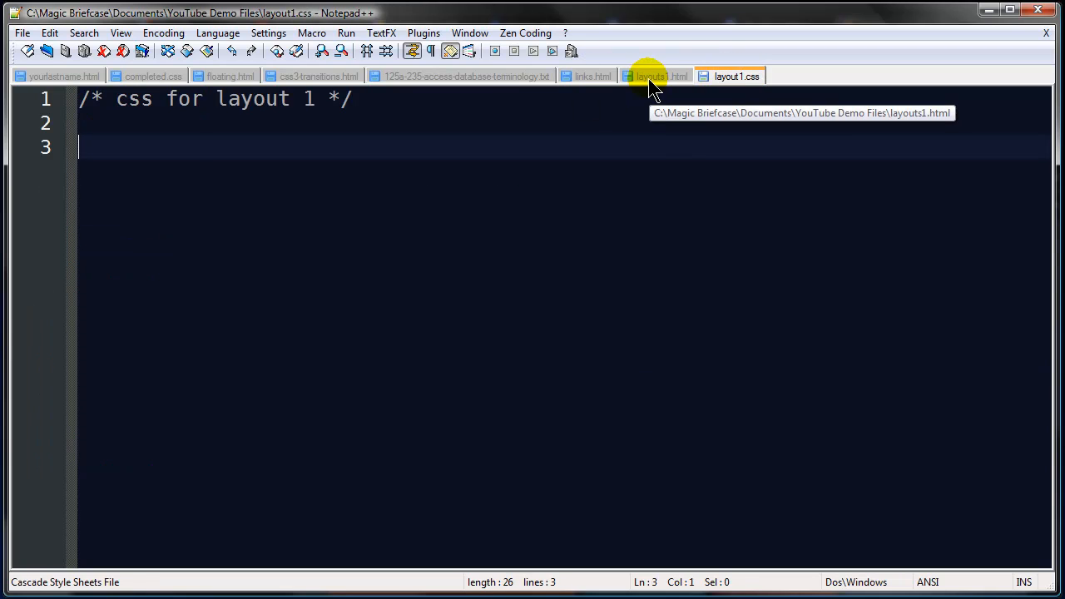
{"action": "left_click", "coordinate": [663, 77]}
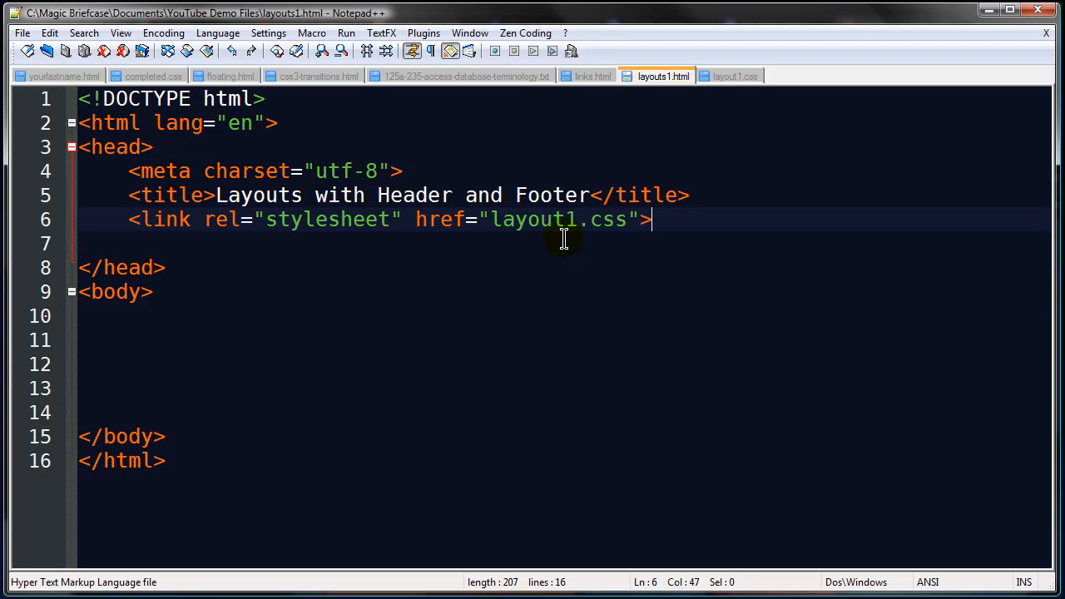
{"action": "mouse_move", "coordinate": [165, 311]}
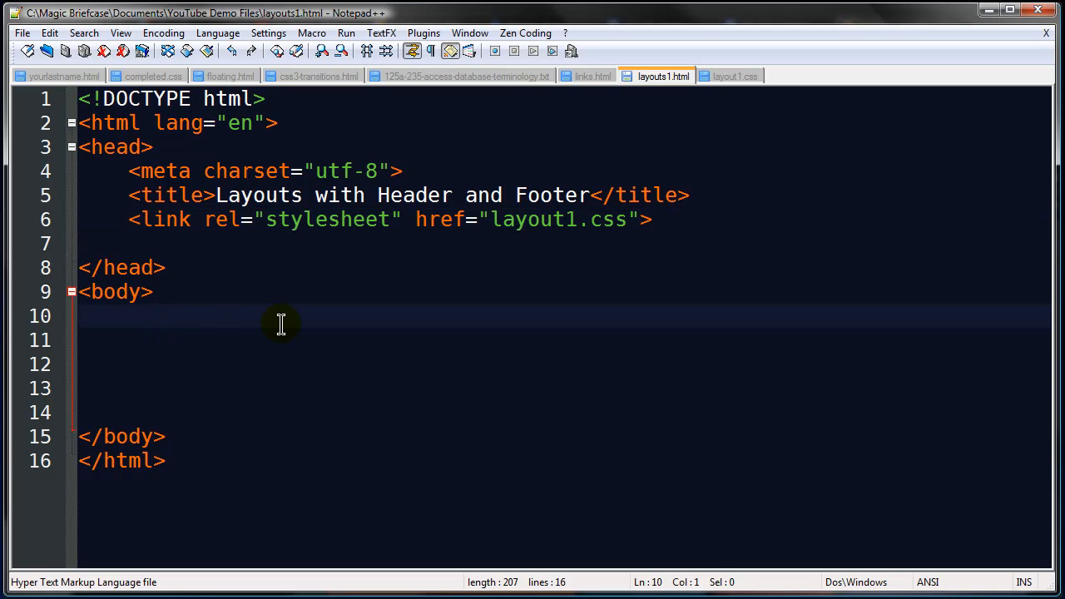
{"action": "mouse_move", "coordinate": [309, 324]}
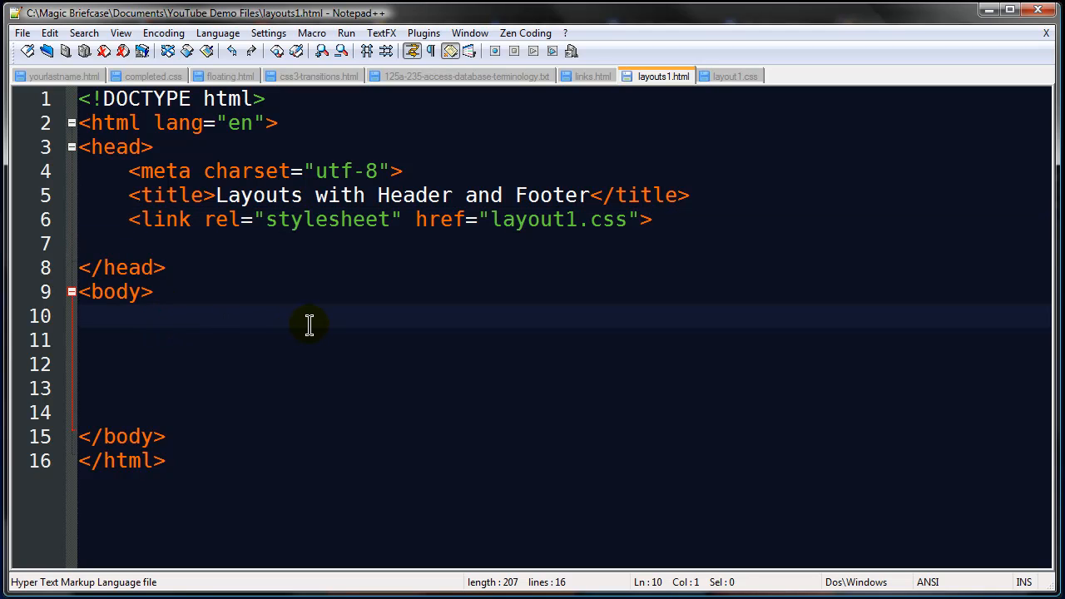
{"action": "type", "text": "<div"}
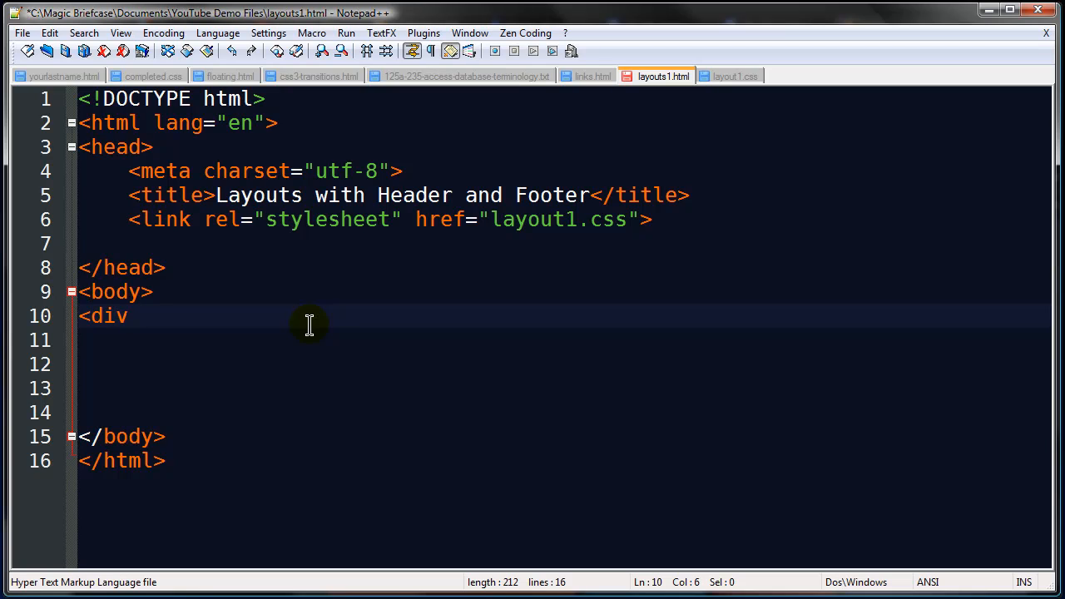
{"action": "type", "text": "id=\""}
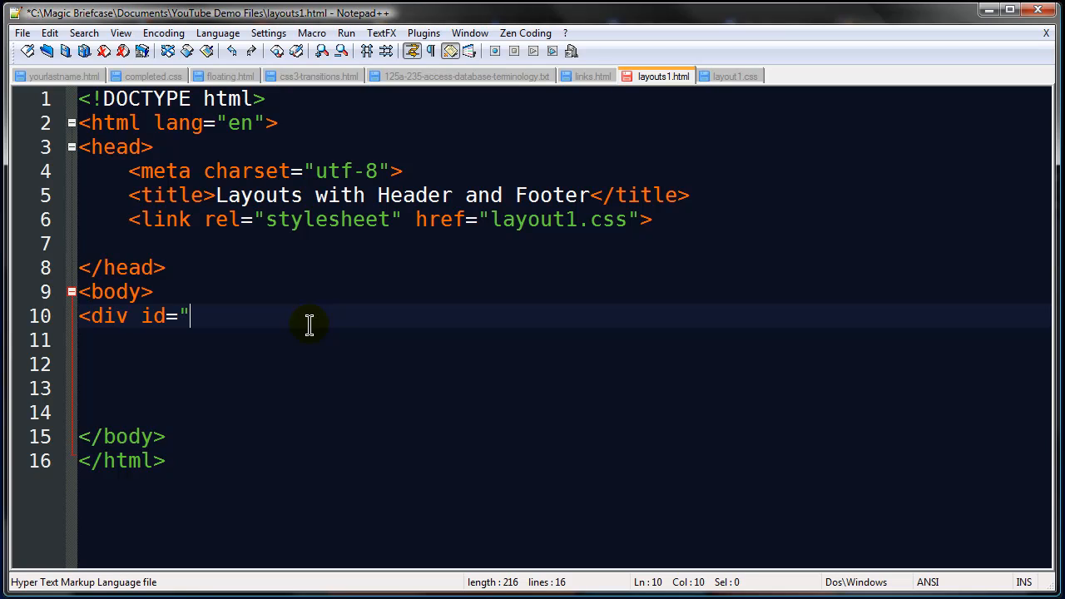
{"action": "type", "text": "cont"}
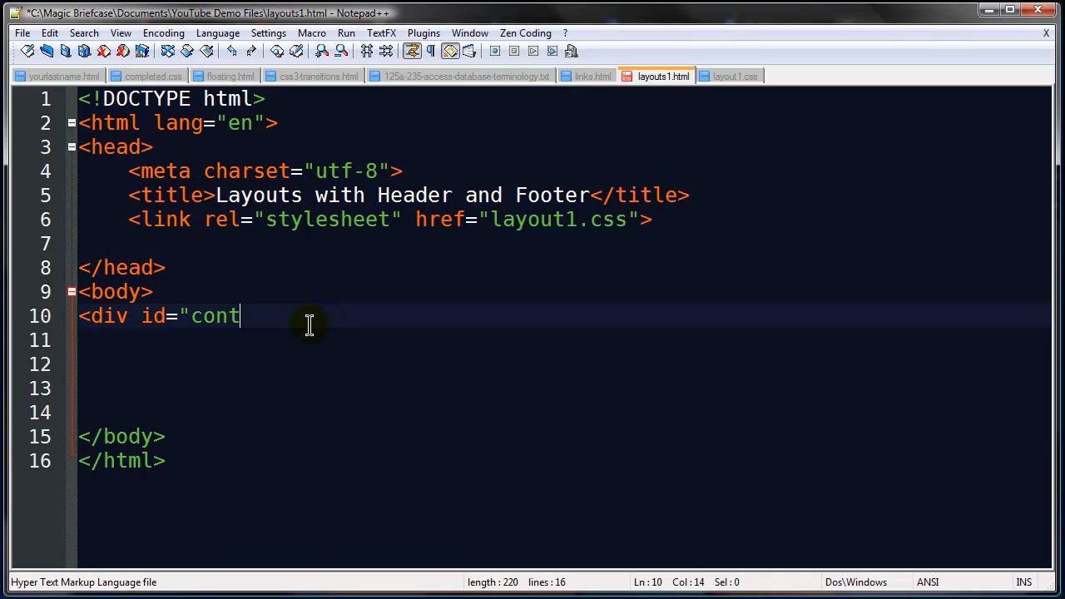
{"action": "type", "text": "ainer\">"}
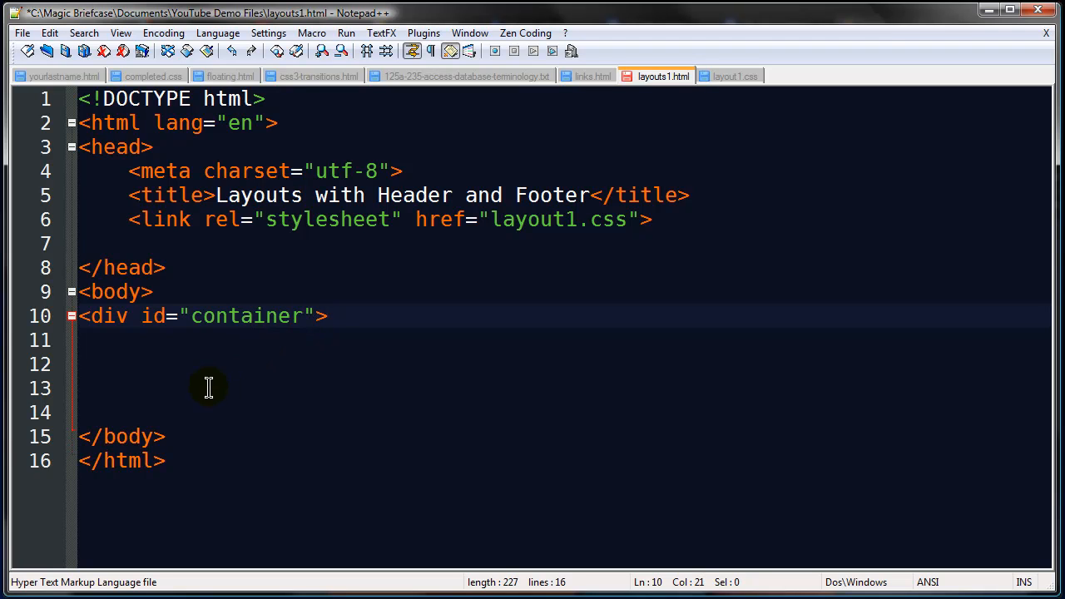
{"action": "type", "text": "</div>"}
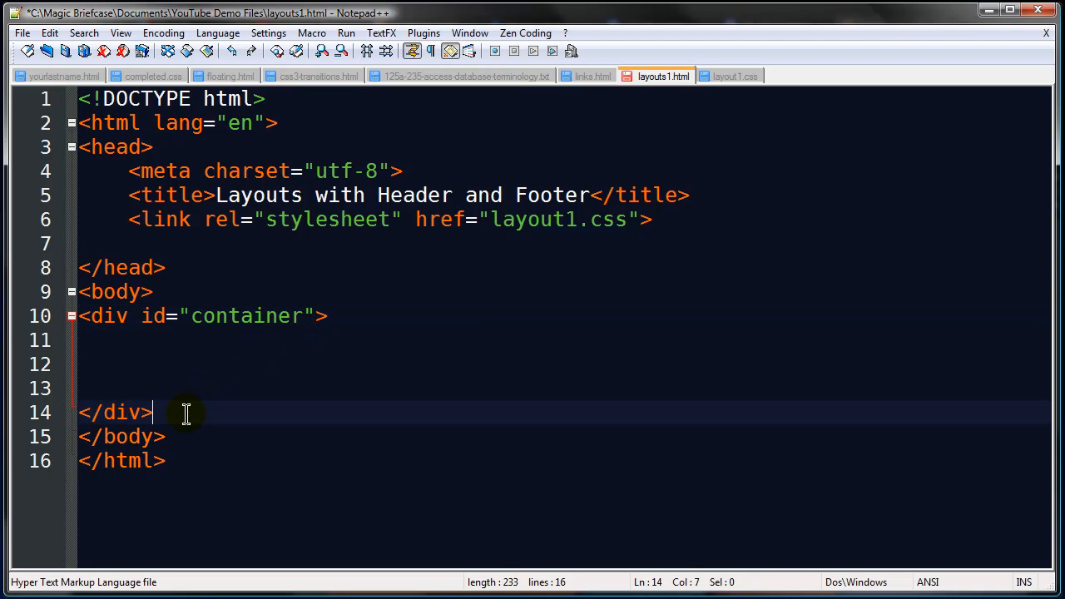
{"action": "mouse_move", "coordinate": [317, 337]}
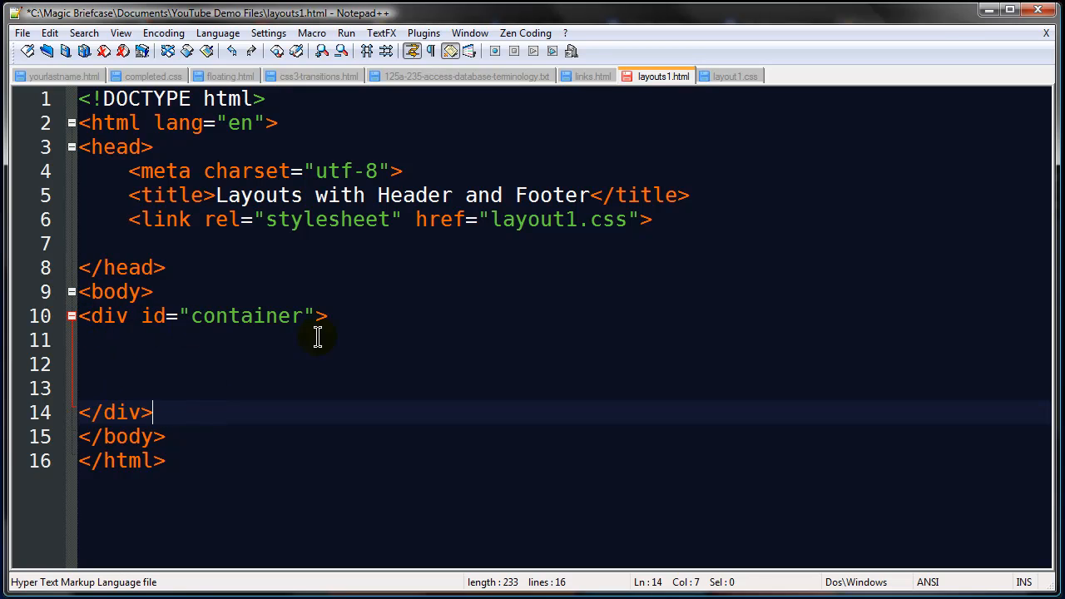
{"action": "mouse_move", "coordinate": [276, 376]}
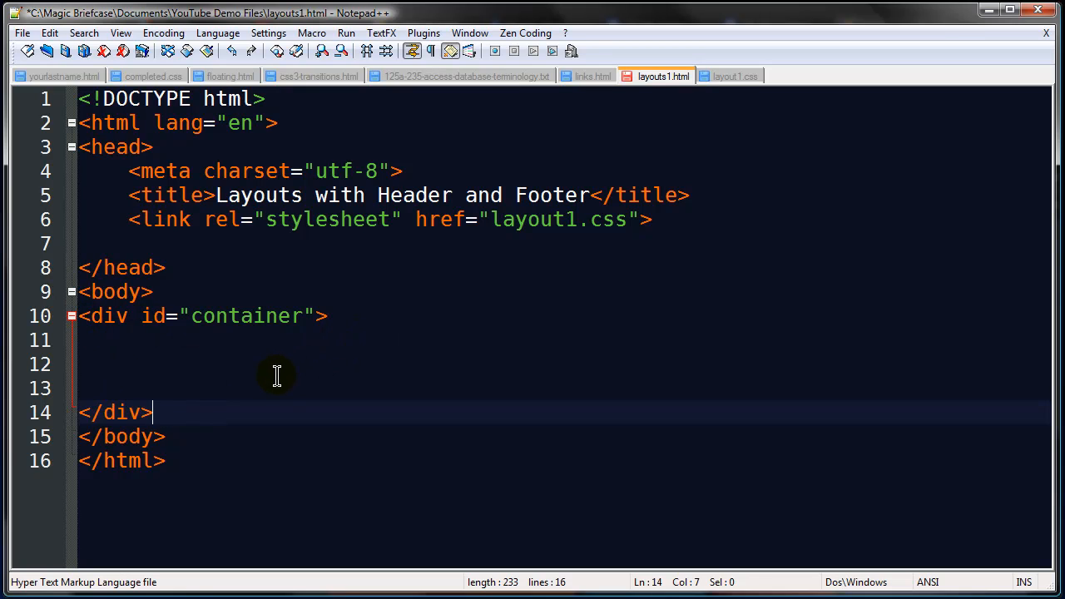
{"action": "mouse_move", "coordinate": [481, 410]}
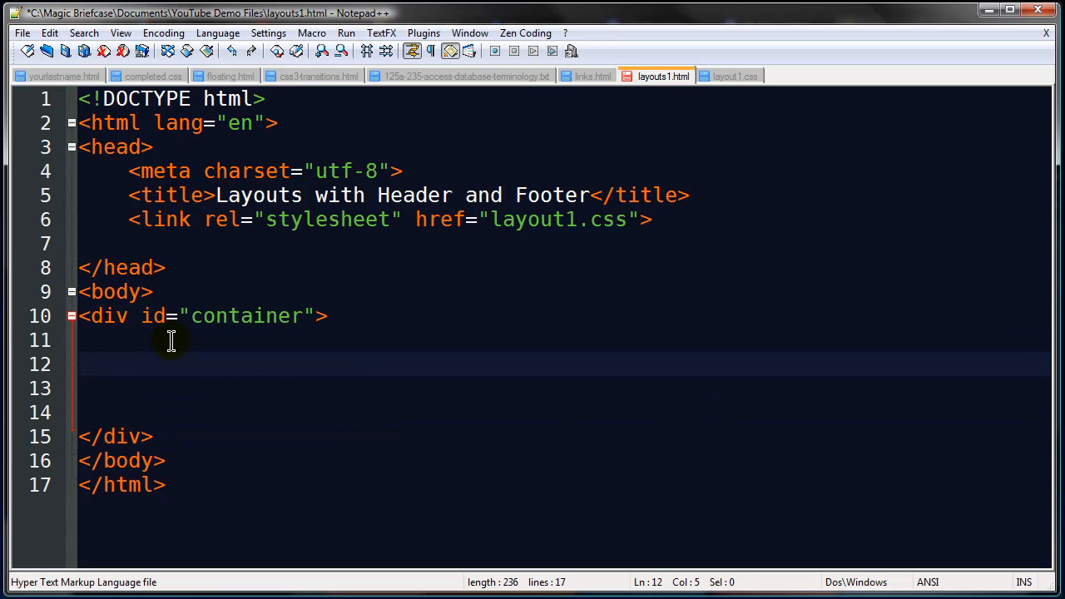
Add a <header> opening tag on the blank line inside the container div
{"action": "type", "text": "<header>"}
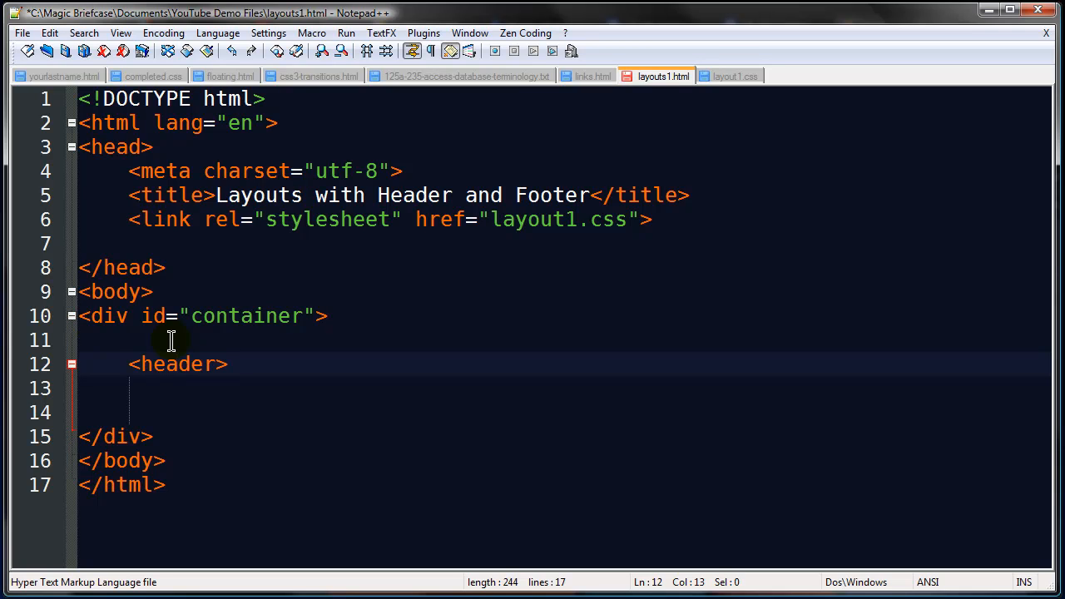
{"action": "double_click", "coordinate": [177, 363]}
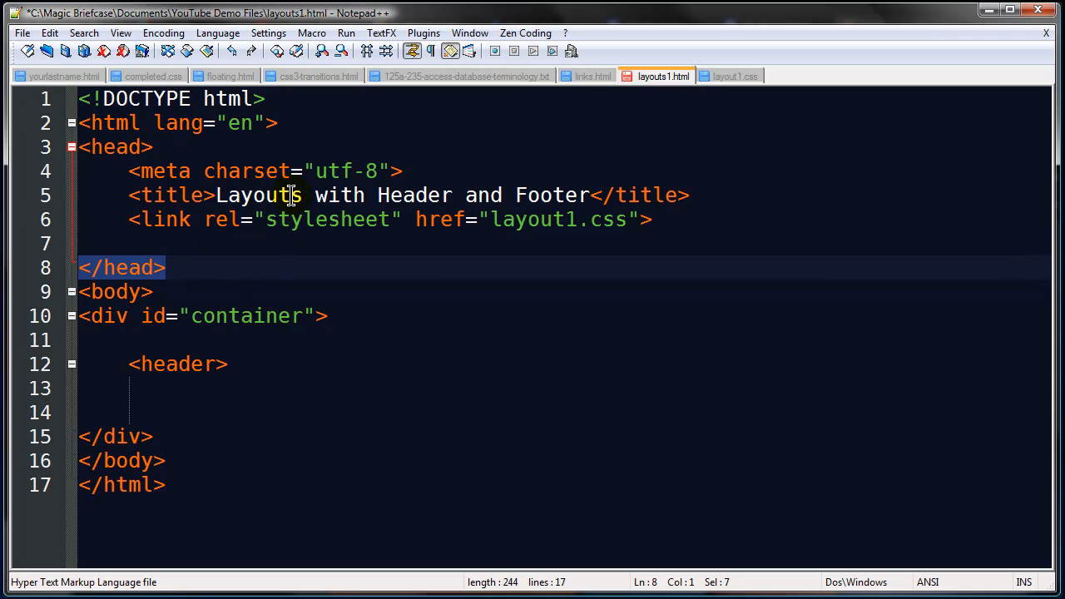
{"action": "mouse_move", "coordinate": [290, 236]}
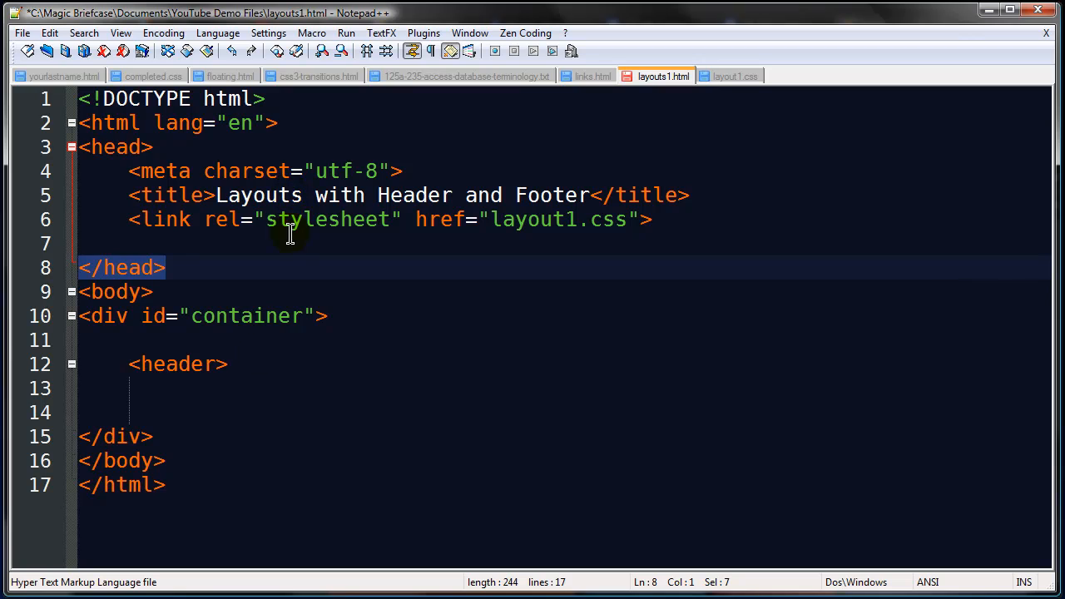
{"action": "left_click", "coordinate": [259, 363]}
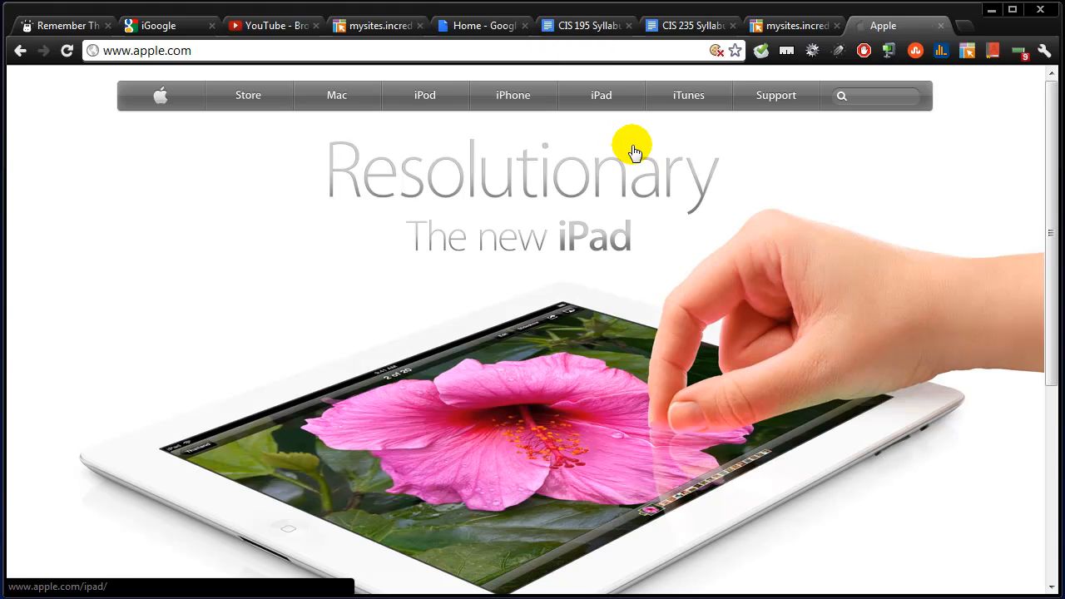
{"action": "mouse_move", "coordinate": [163, 139]}
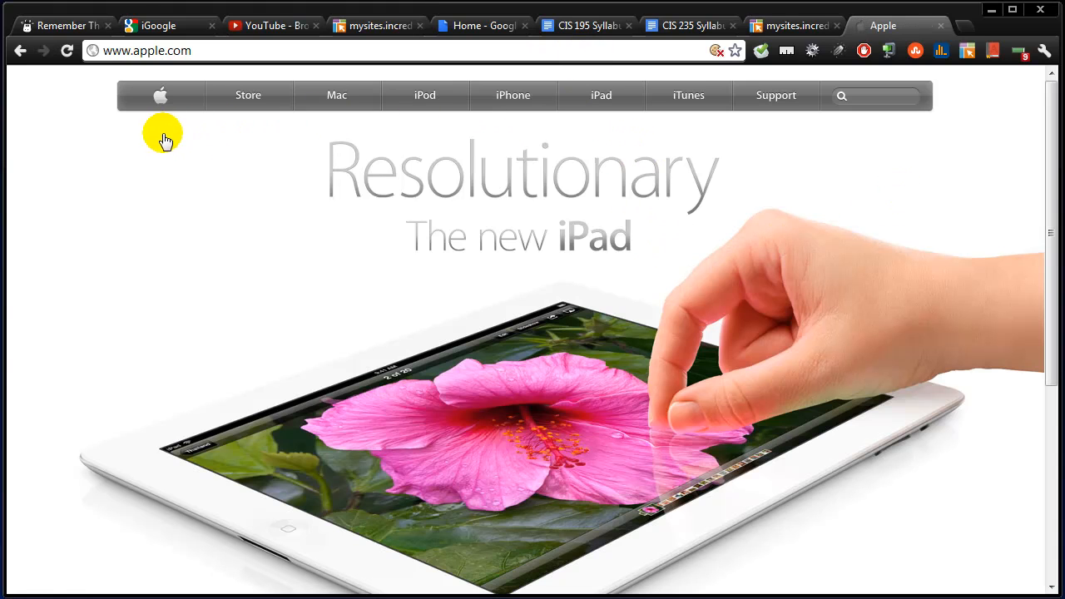
{"action": "mouse_move", "coordinate": [879, 140]}
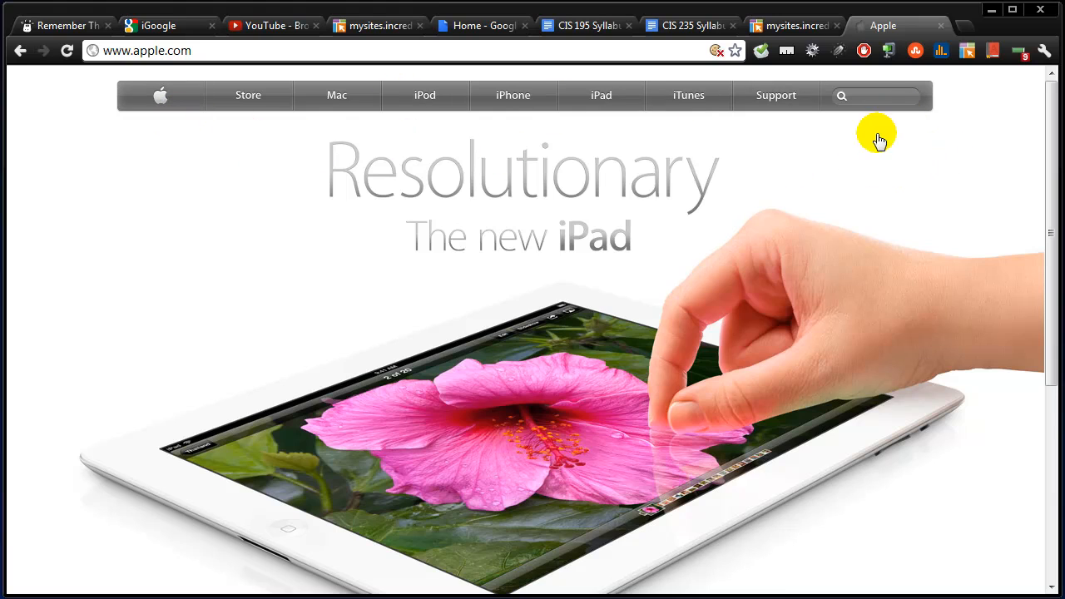
{"action": "mouse_move", "coordinate": [425, 95]}
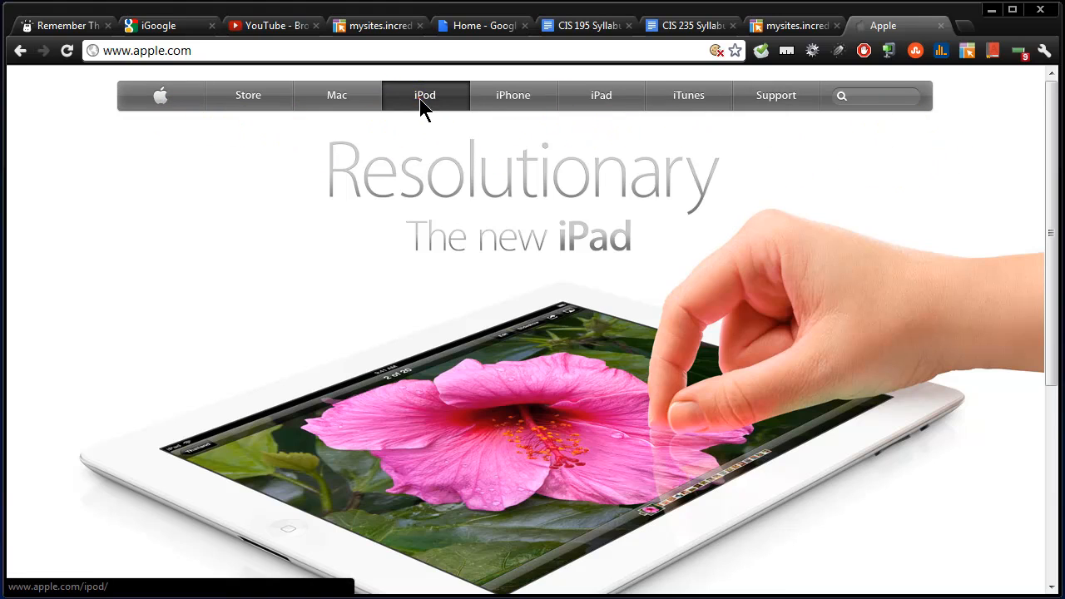
Browse Apple's iPod page down to its footer, then return to the previous page
{"action": "left_click", "coordinate": [424, 95]}
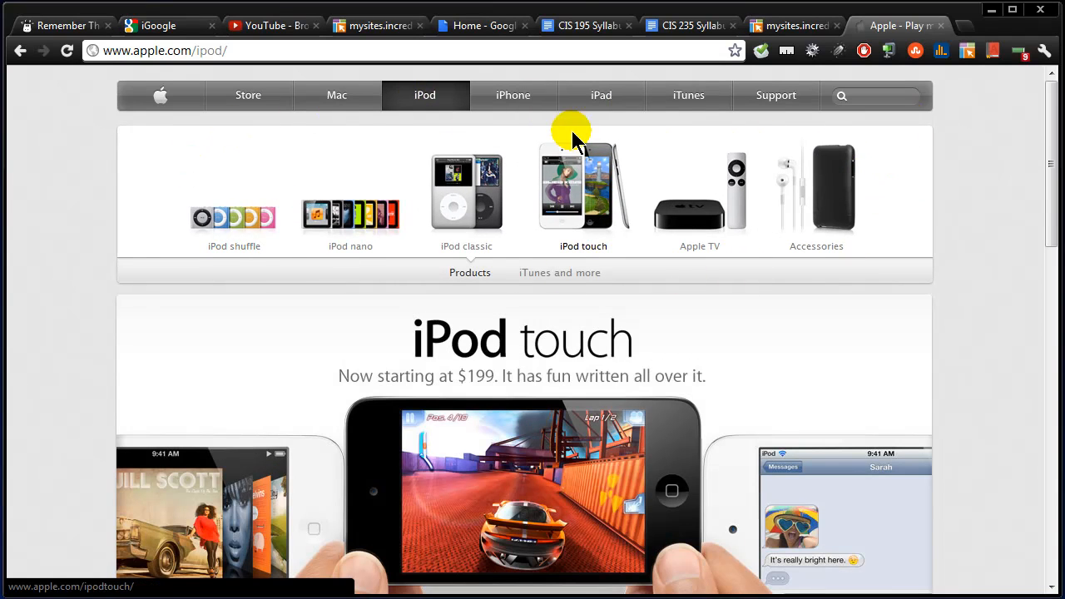
{"action": "mouse_move", "coordinate": [849, 167]}
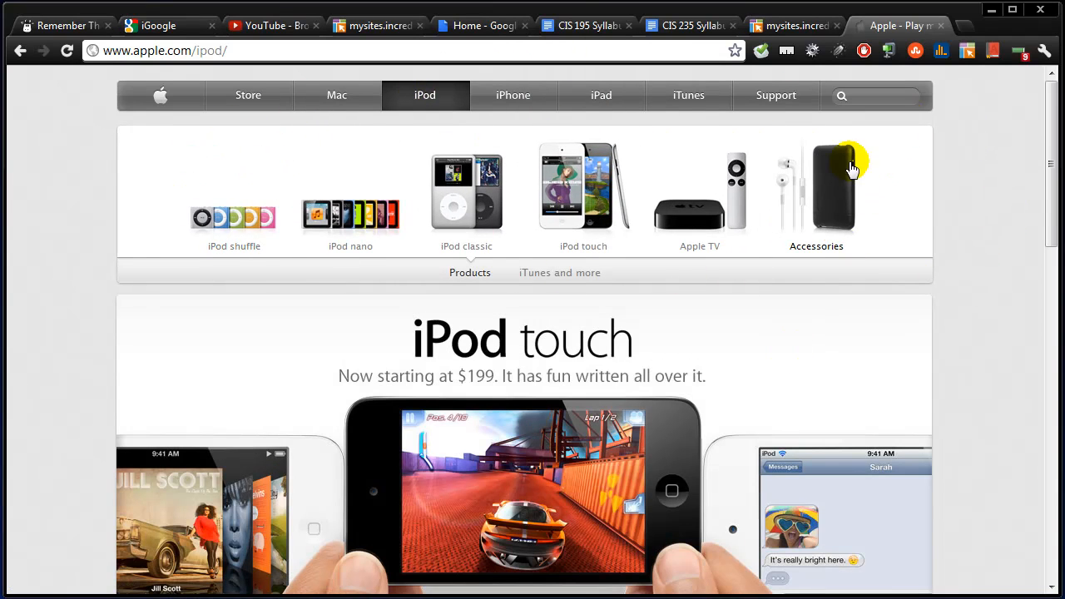
{"action": "mouse_move", "coordinate": [248, 95]}
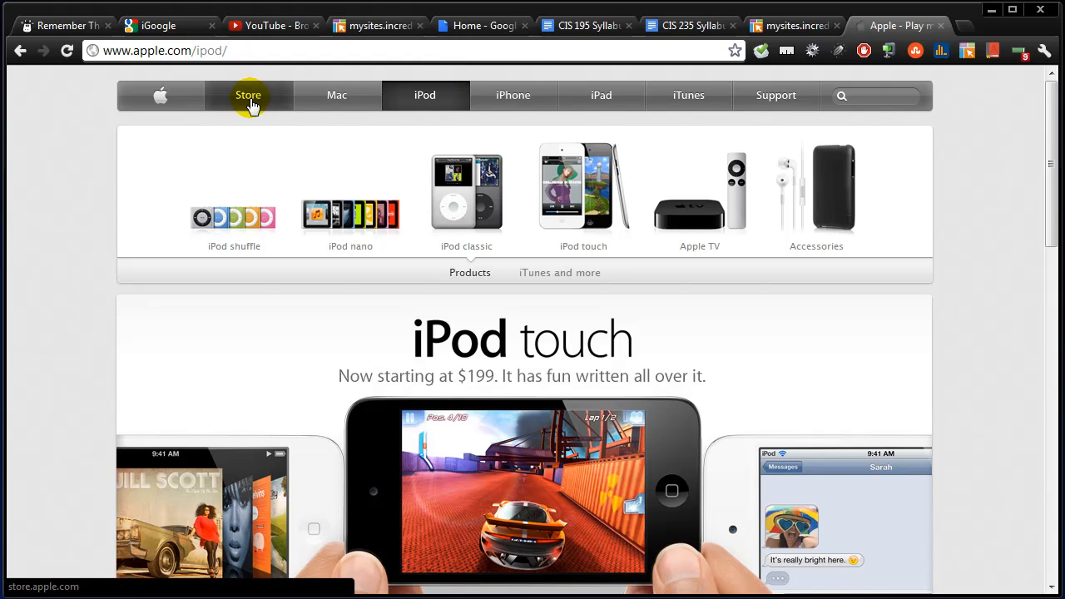
{"action": "mouse_move", "coordinate": [649, 216]}
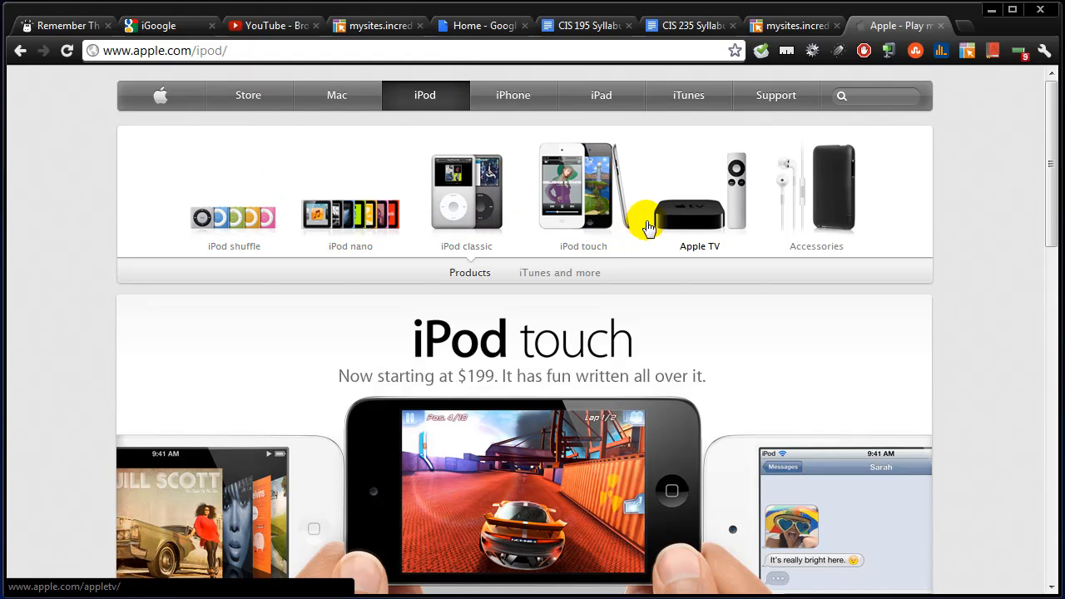
{"action": "mouse_move", "coordinate": [433, 223]}
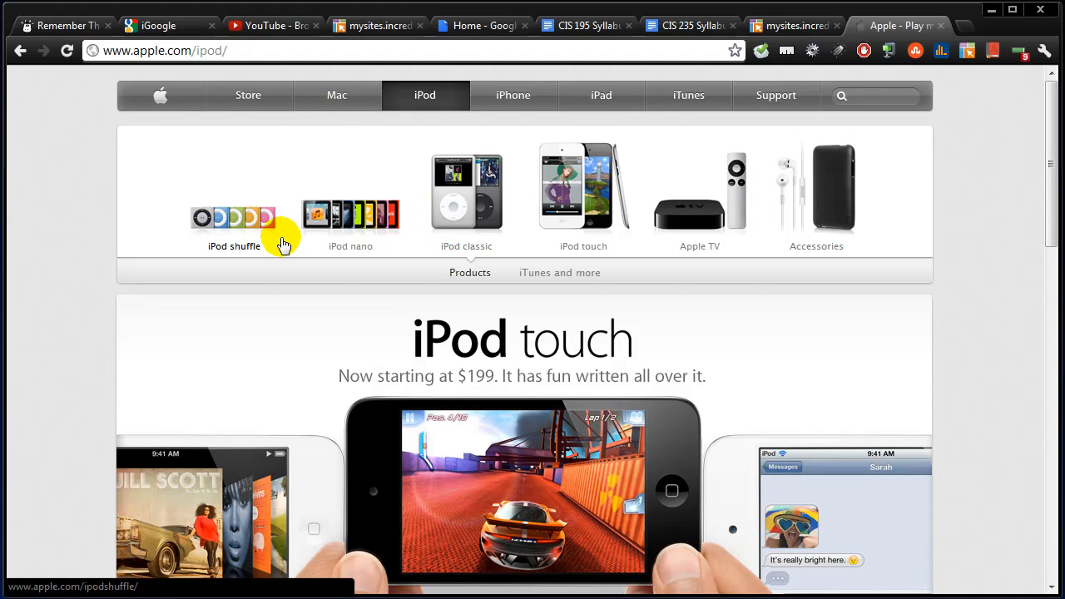
{"action": "scroll", "scroll_direction": "down", "scroll_amount": 3}
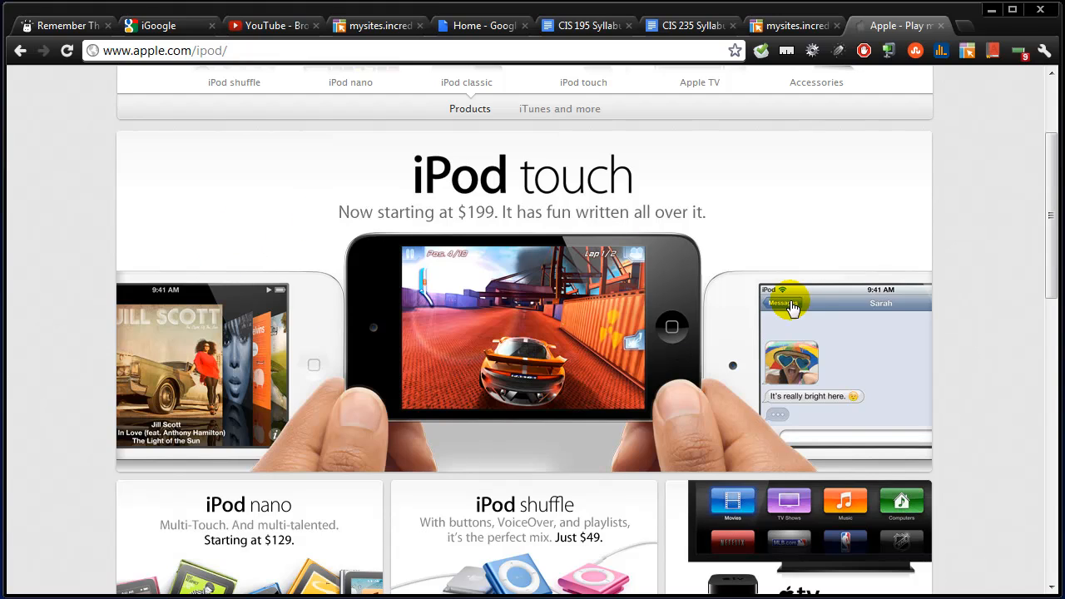
{"action": "mouse_move", "coordinate": [692, 343]}
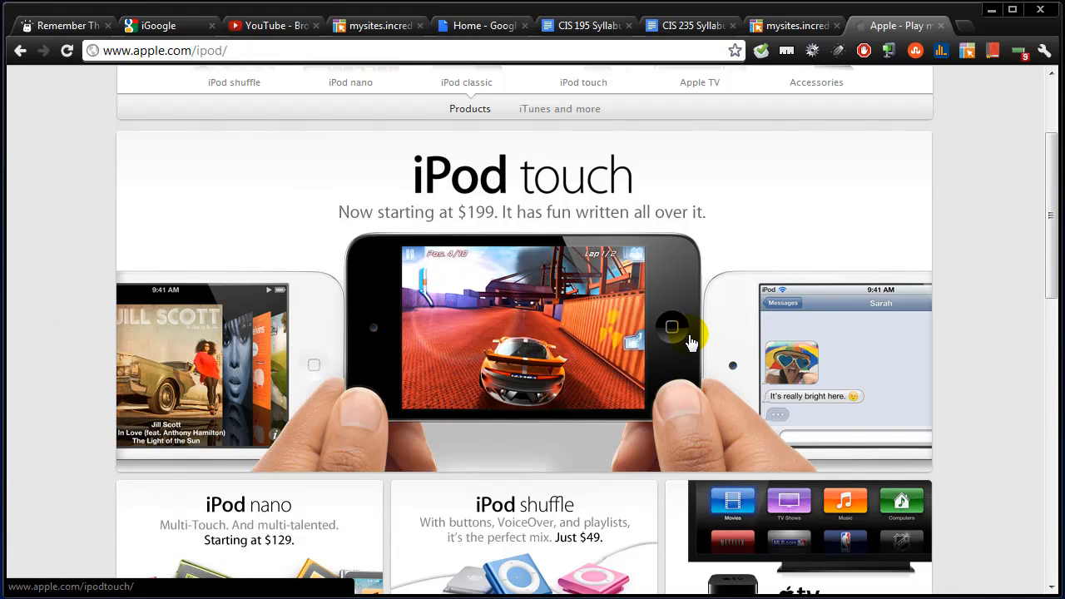
{"action": "scroll", "scroll_direction": "down", "scroll_amount": 3}
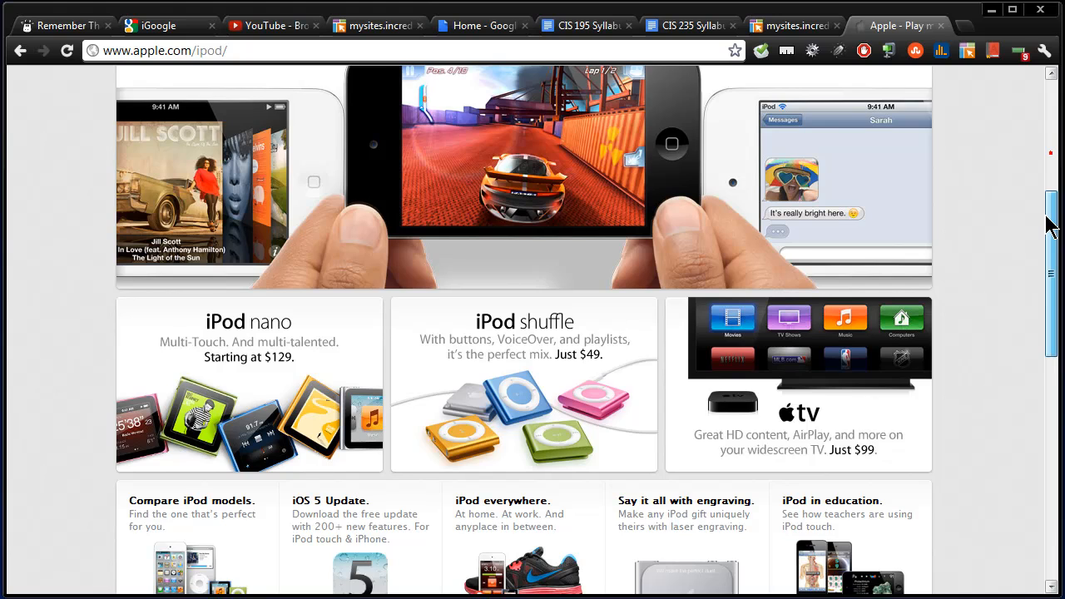
{"action": "scroll", "scroll_direction": "down", "scroll_amount": 3}
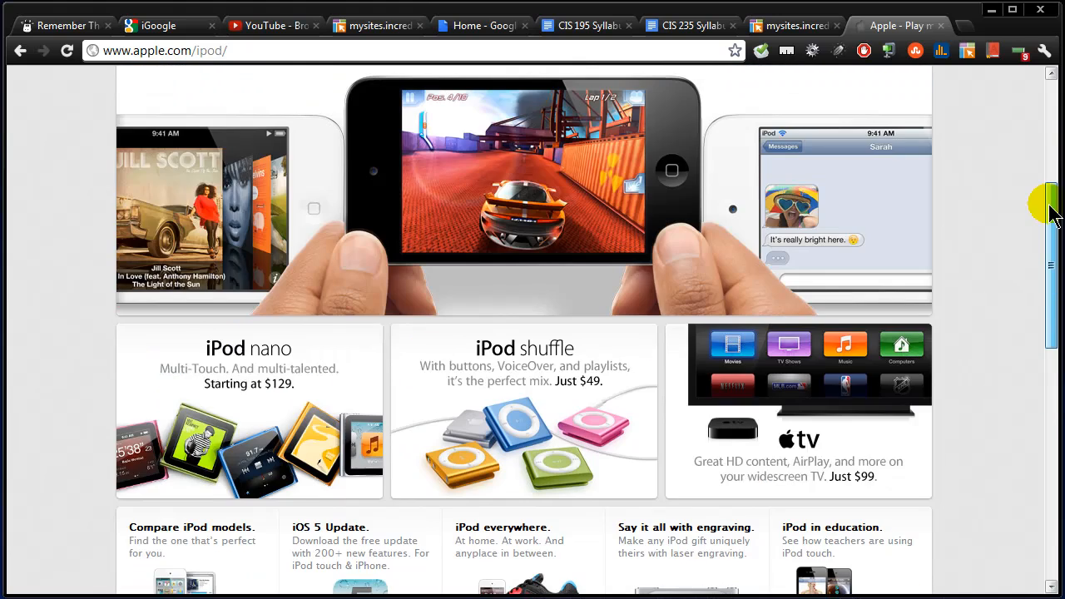
{"action": "scroll", "scroll_direction": "down", "scroll_amount": 3}
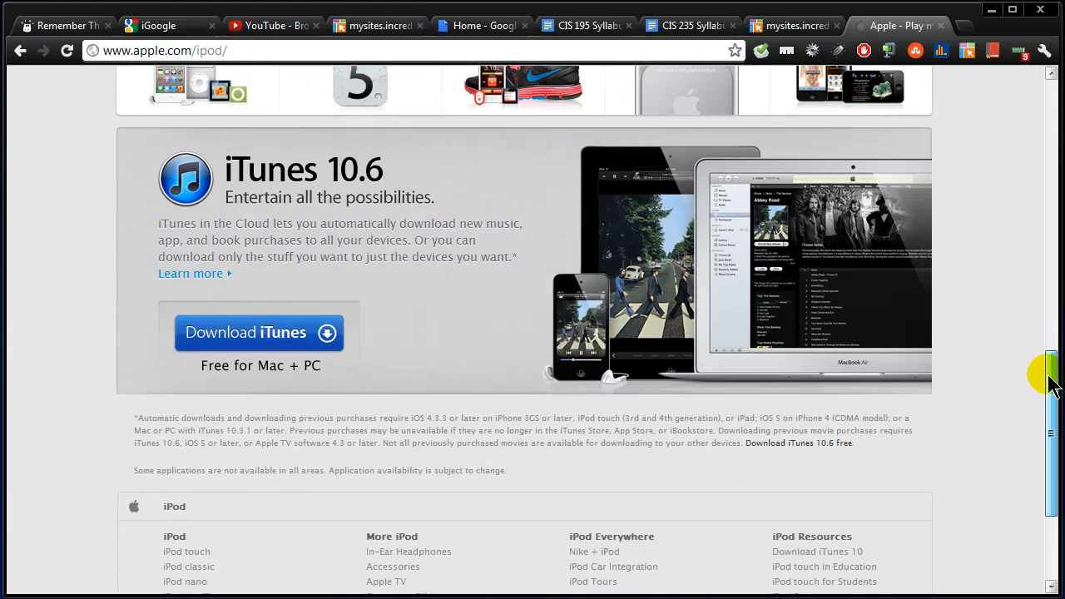
{"action": "scroll", "scroll_direction": "down", "scroll_amount": 3}
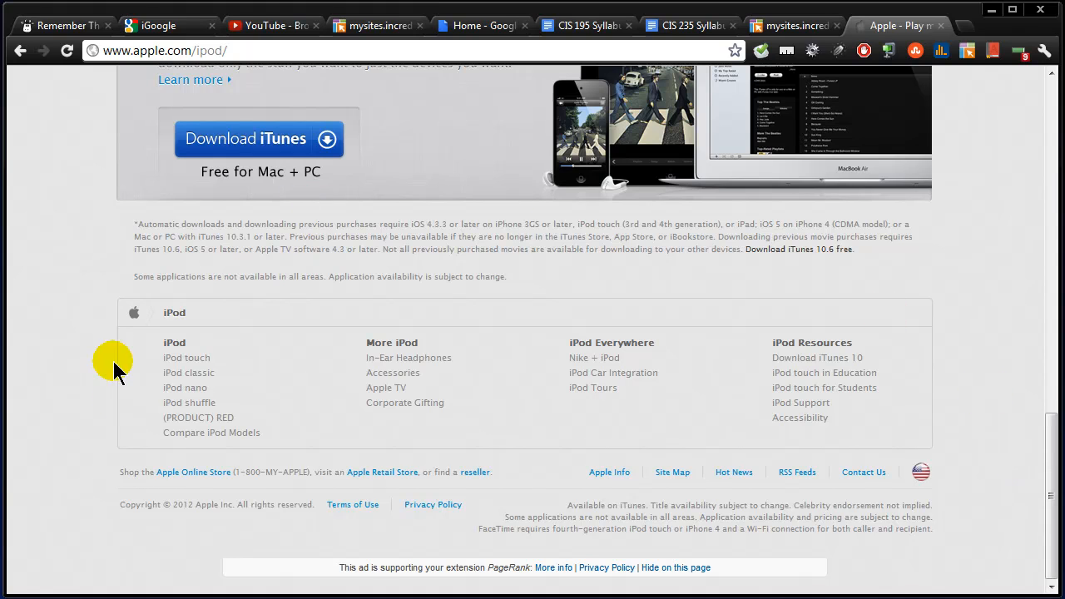
{"action": "mouse_move", "coordinate": [563, 486]}
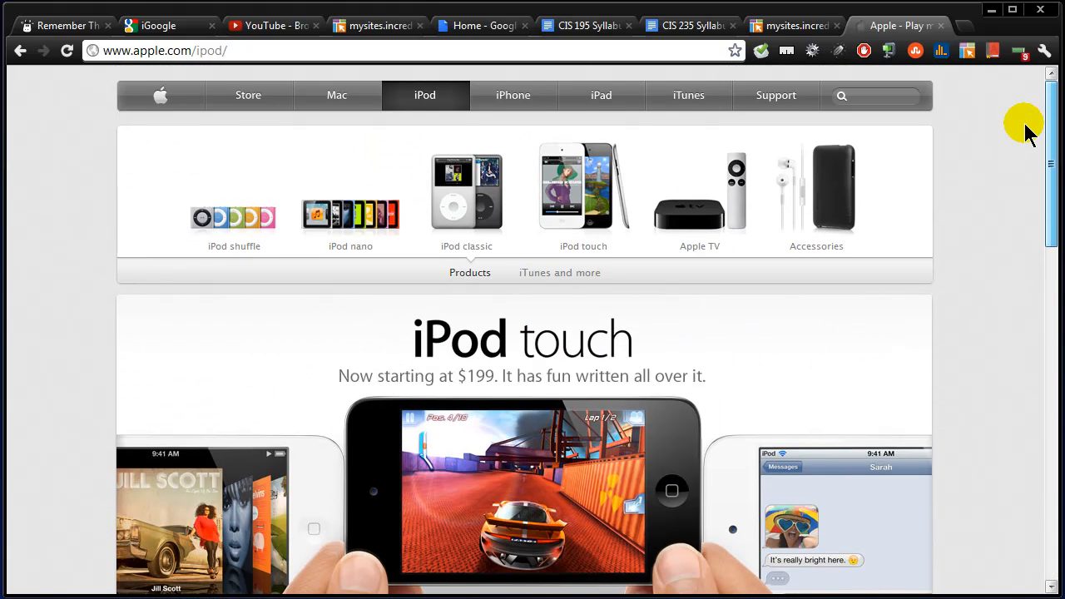
{"action": "scroll", "scroll_direction": "down", "scroll_amount": 3}
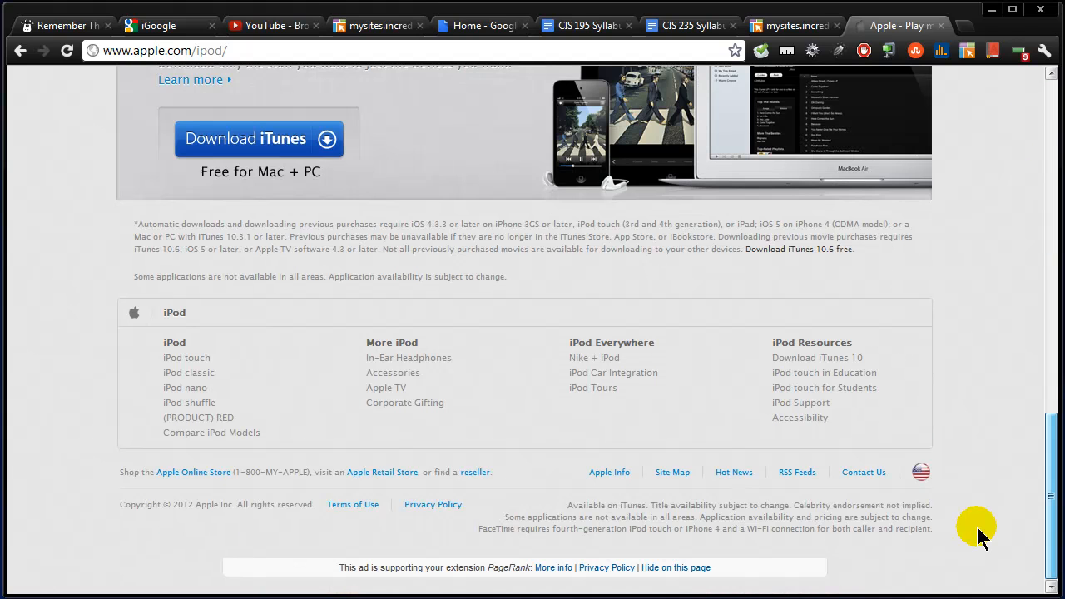
{"action": "scroll", "scroll_direction": "up", "scroll_amount": 3}
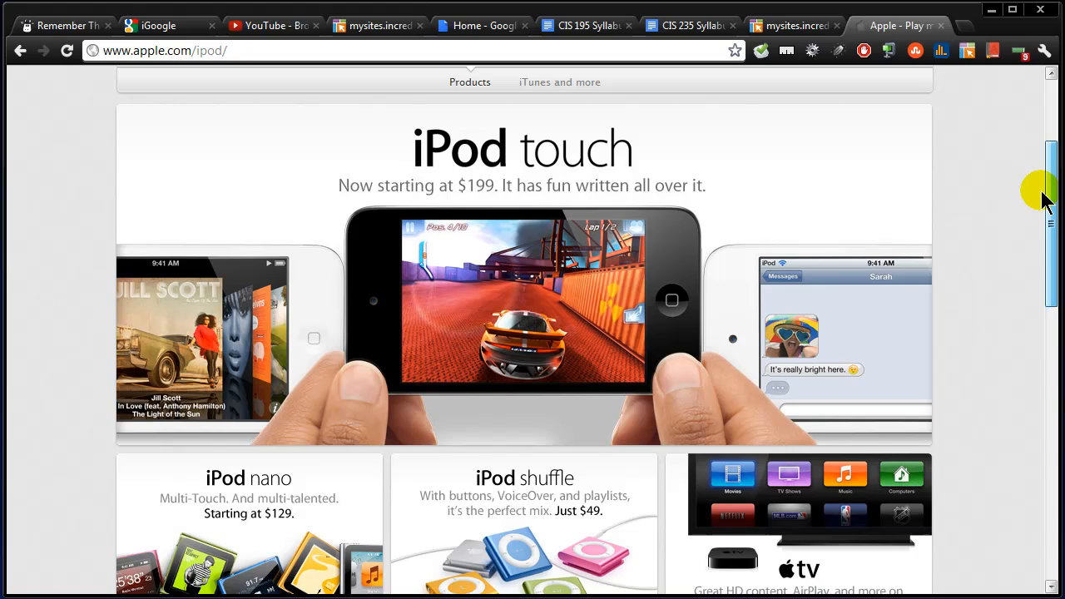
{"action": "scroll", "scroll_direction": "down", "scroll_amount": 3}
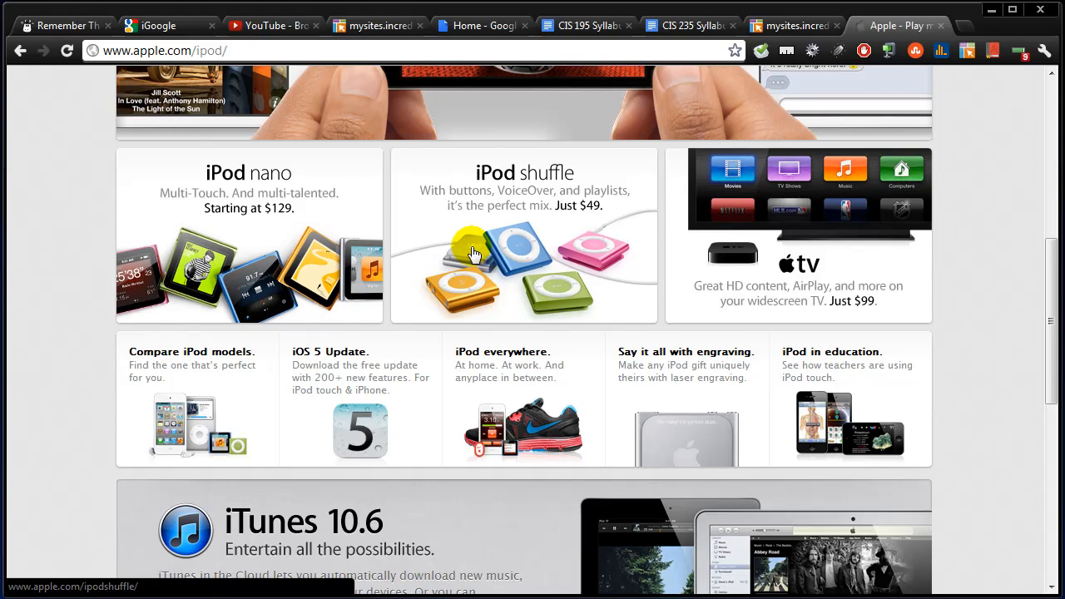
{"action": "mouse_move", "coordinate": [541, 270]}
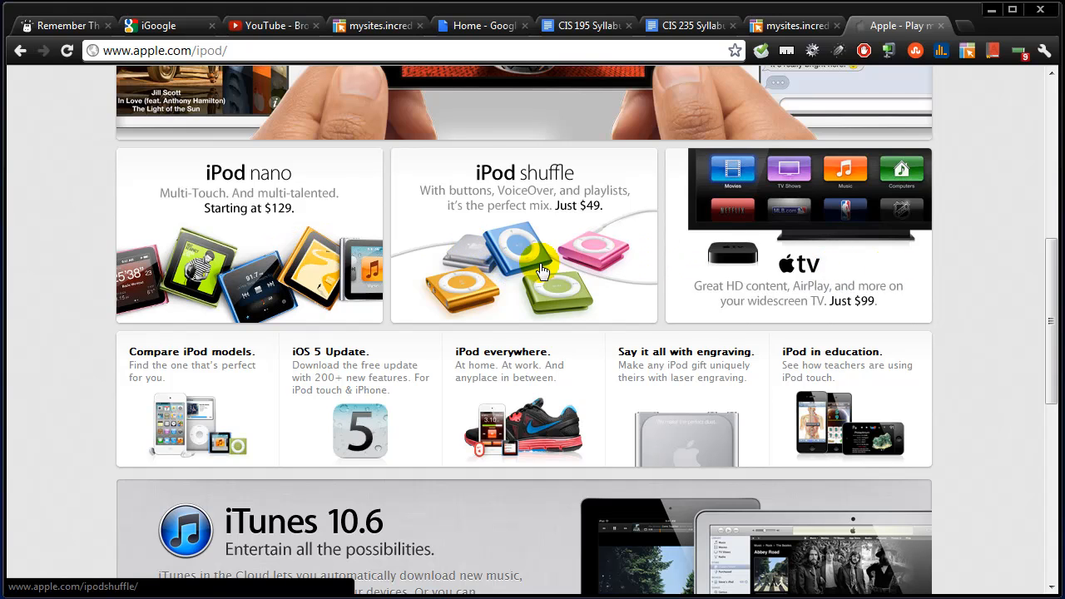
{"action": "scroll", "scroll_direction": "down", "scroll_amount": 3}
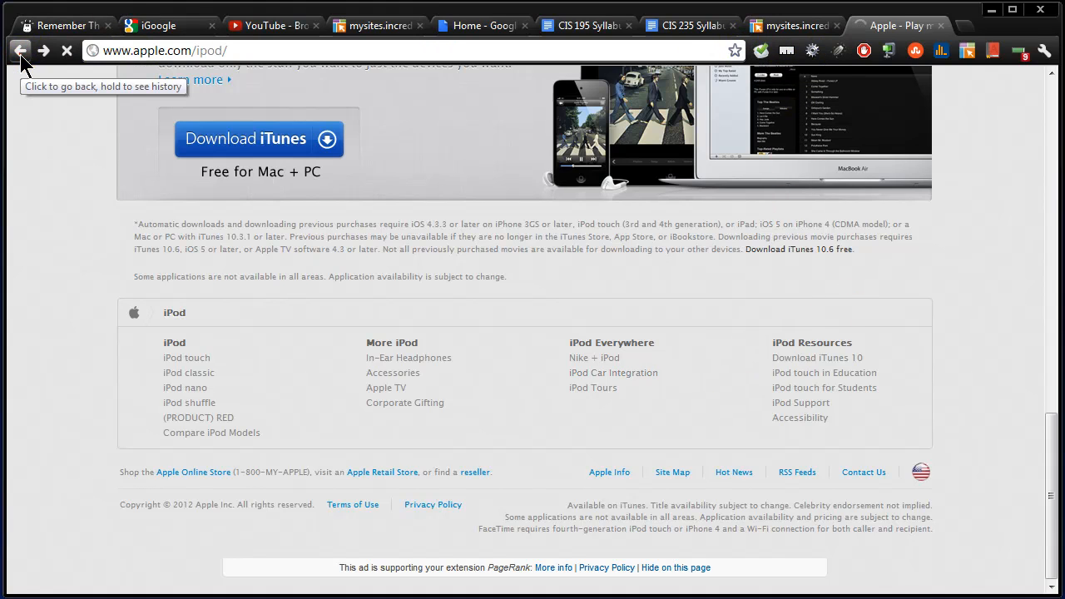
{"action": "left_click", "coordinate": [20, 50]}
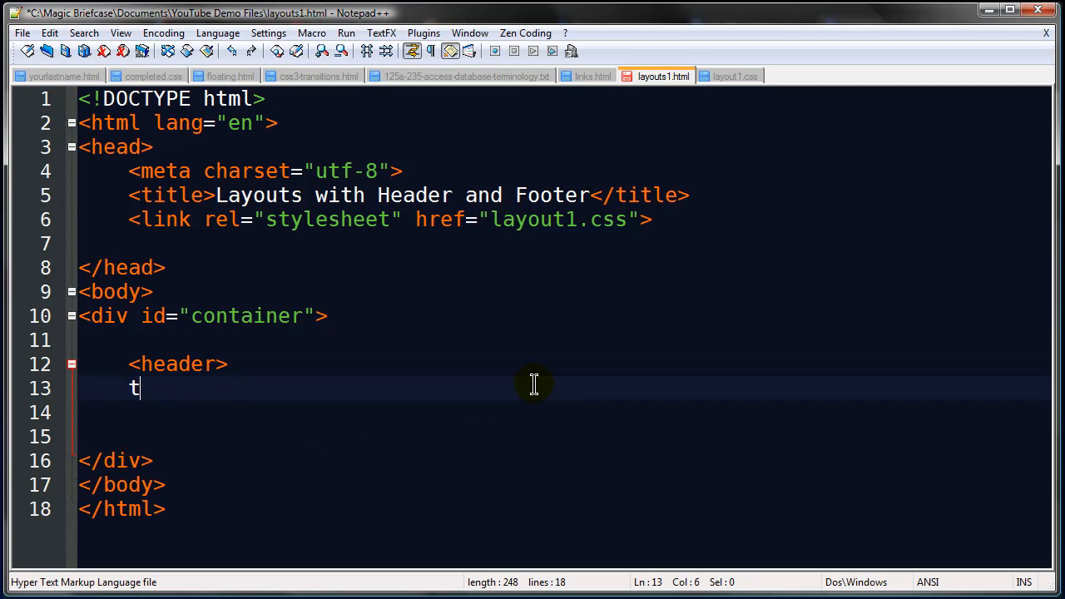
Fill the header with 'this is the header' and add a footer holding 'this is the footer'
{"action": "type", "text": "his is the head"}
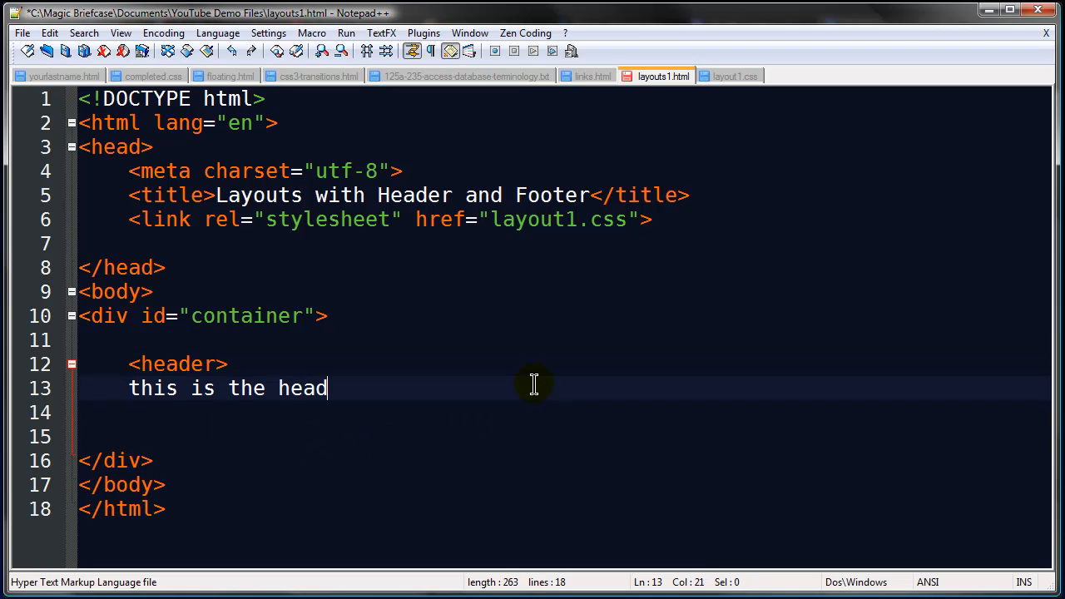
{"action": "type", "text": "er"}
{"action": "left_click", "coordinate": [556, 411]}
{"action": "type", "text": "</header>"}
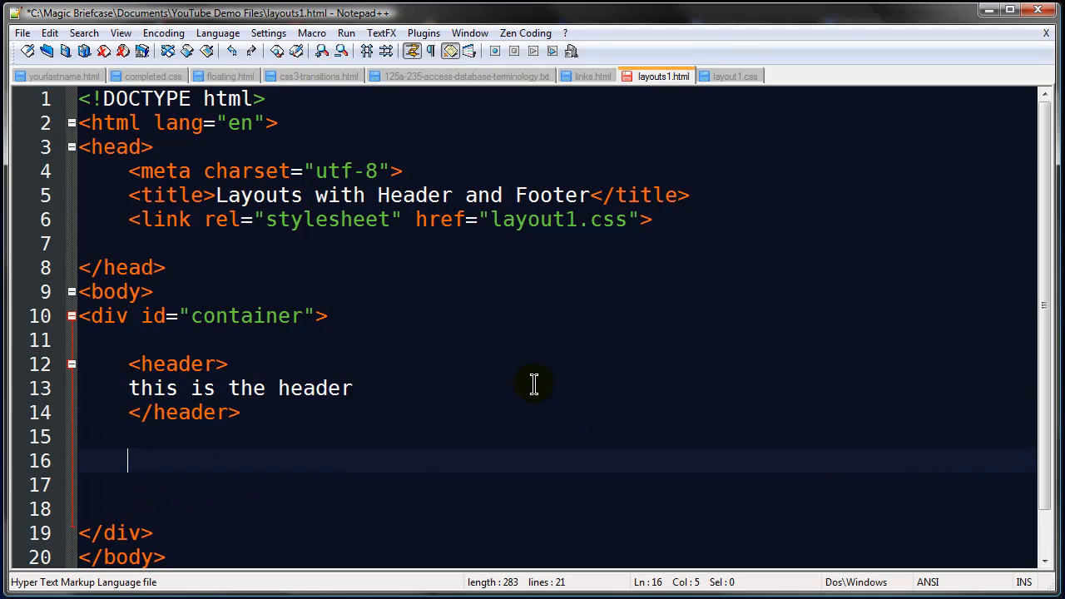
{"action": "scroll", "scroll_direction": "down", "scroll_amount": 3}
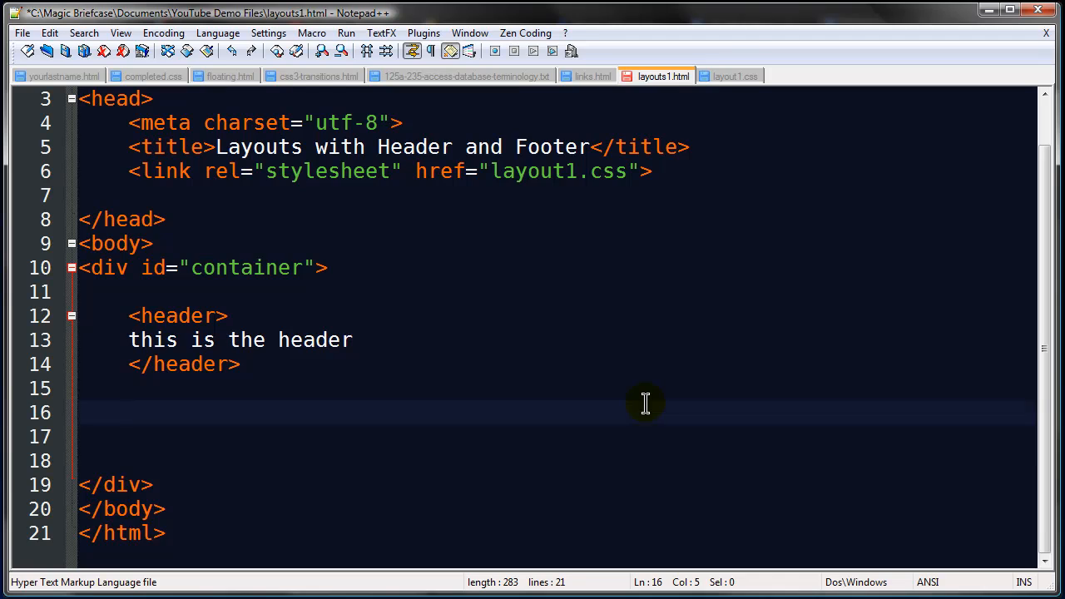
{"action": "type", "text": "<footer>"}
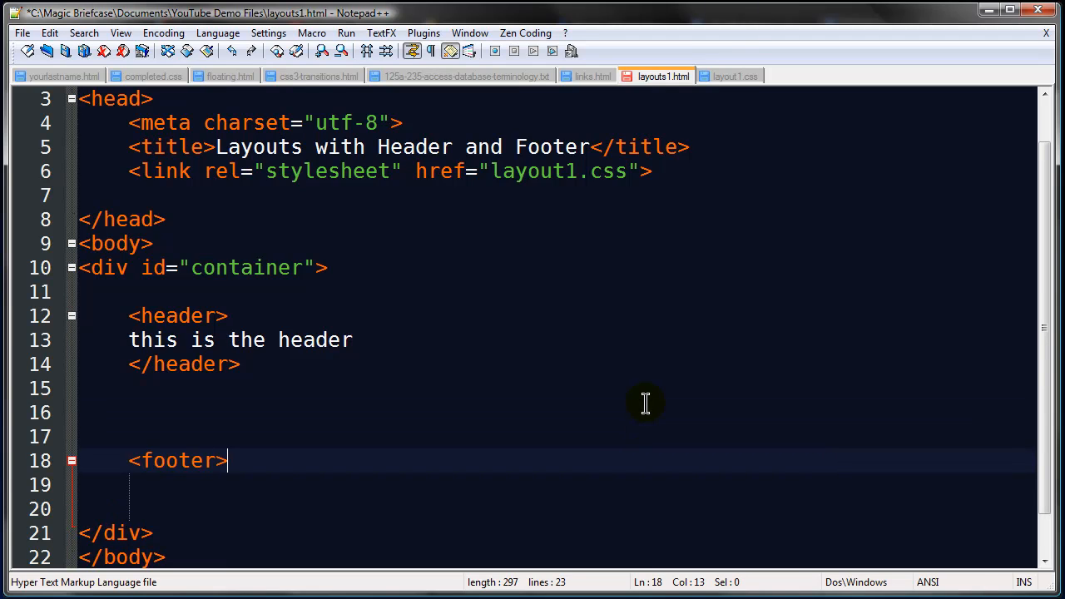
{"action": "type", "text": "this is the foot"}
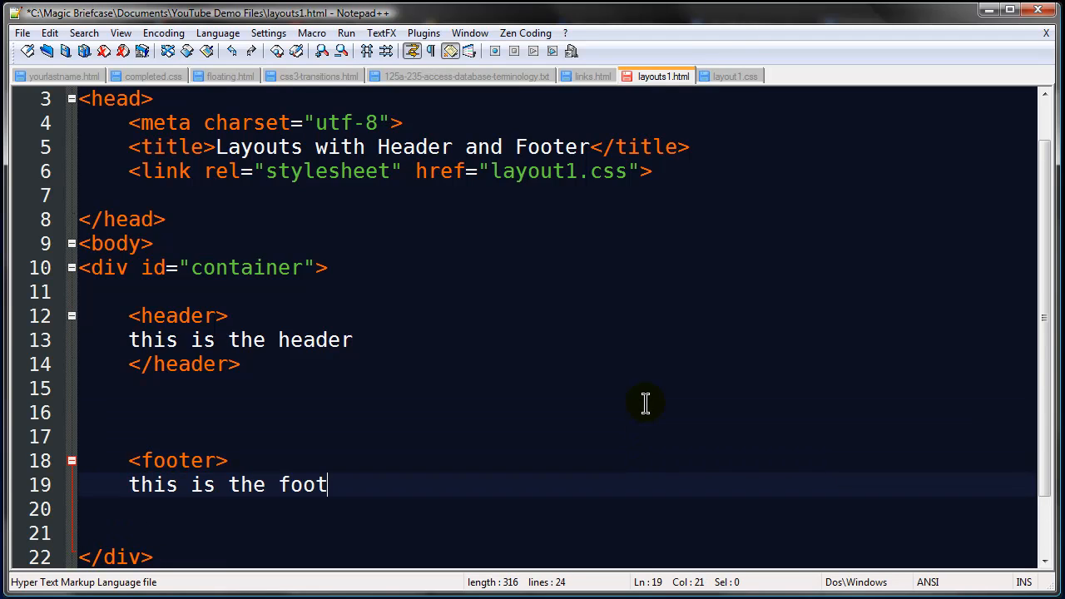
{"action": "type", "text": "er"}
{"action": "left_click", "coordinate": [556, 509]}
{"action": "type", "text": "</footer>"}
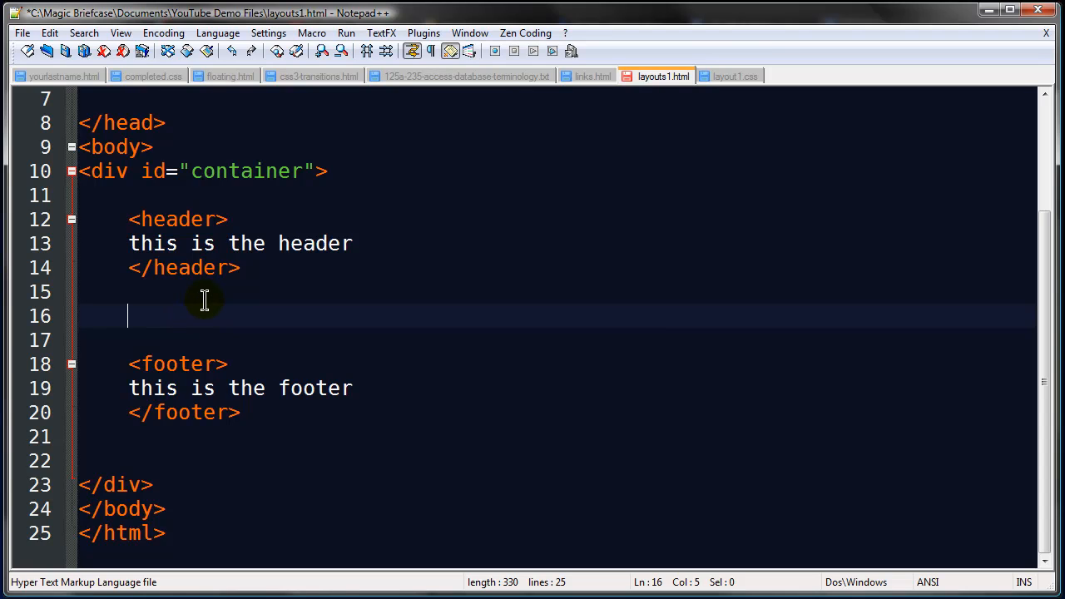
Add <div id="main"> between header and footer with the text 'this is the main content area.'
{"action": "type", "text": "<div id=\"main\">"}
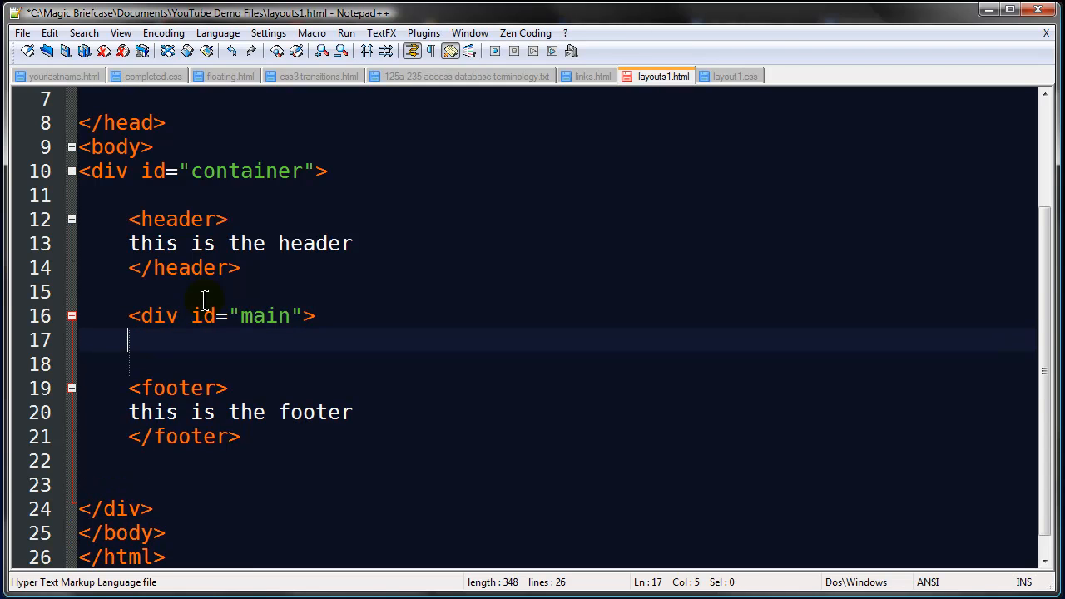
{"action": "type", "text": "this is the mo"}
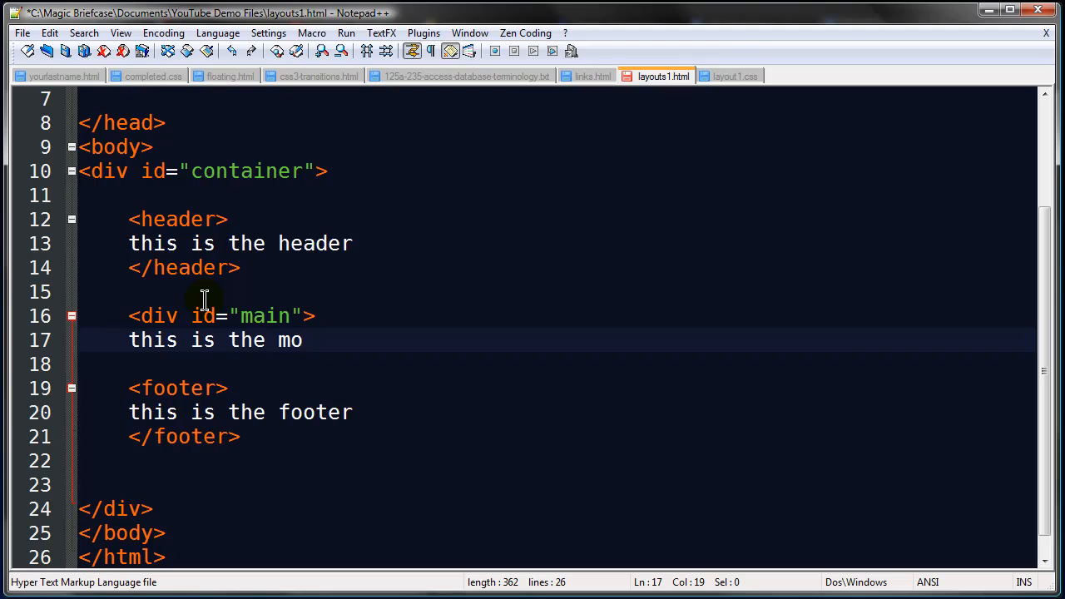
{"action": "type", "text": "in co"}
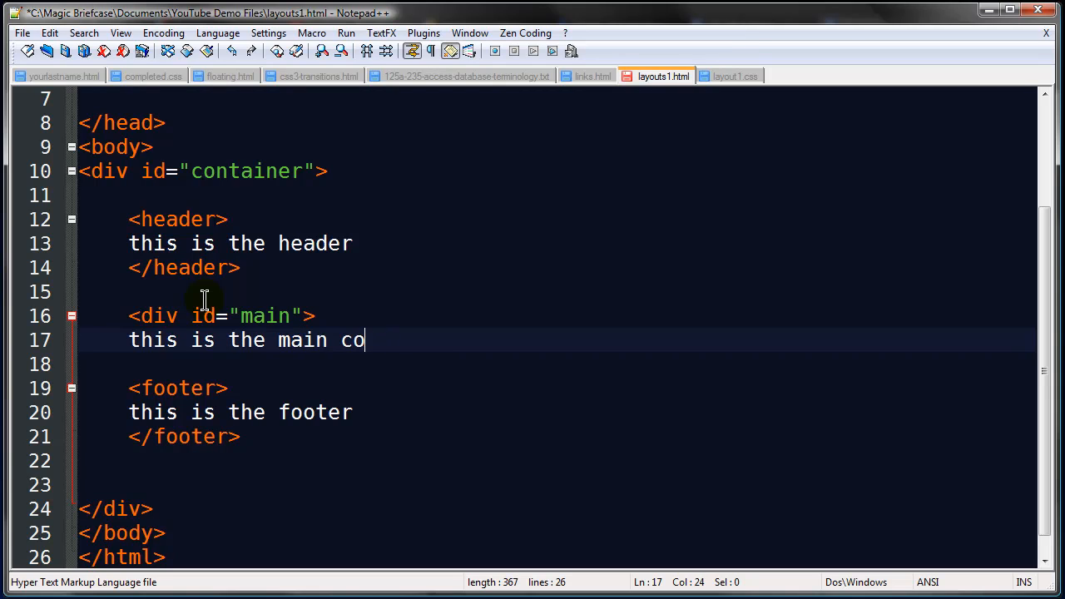
{"action": "type", "text": "ntent area"}
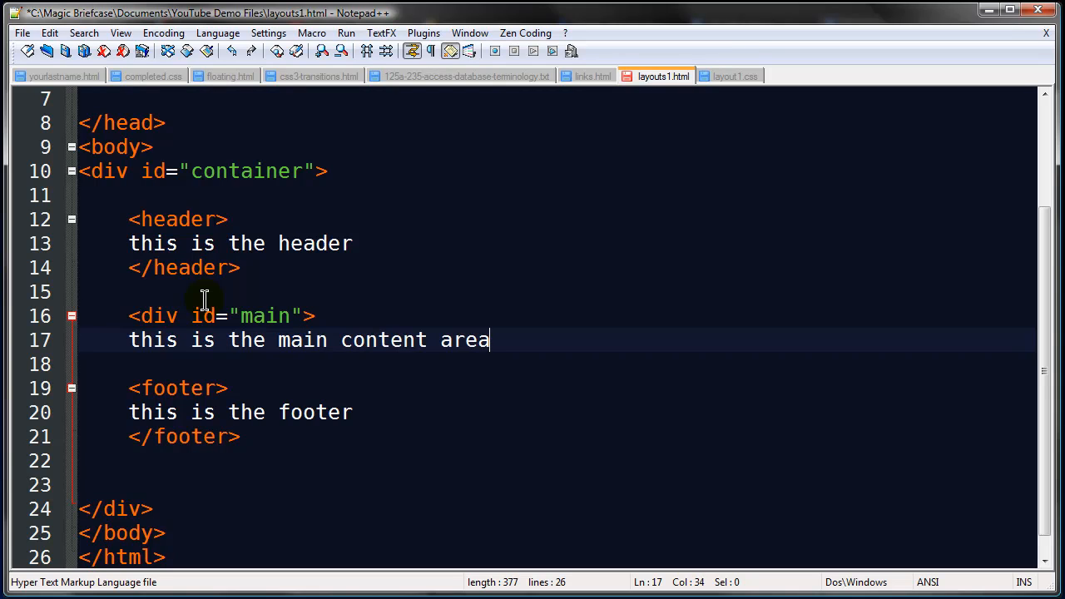
{"action": "type", "text": "."}
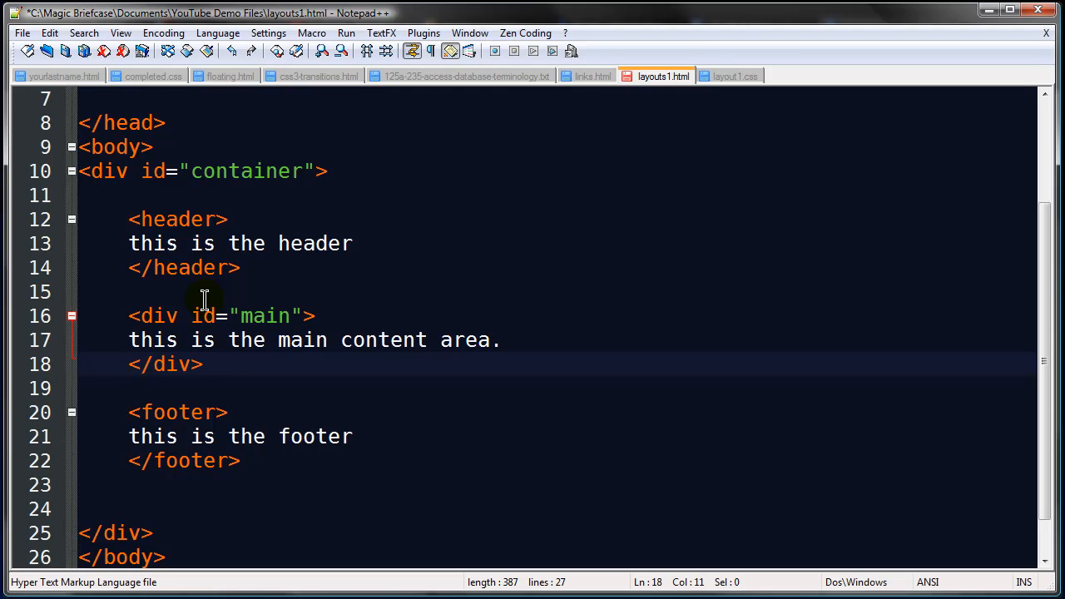
{"action": "mouse_move", "coordinate": [153, 316]}
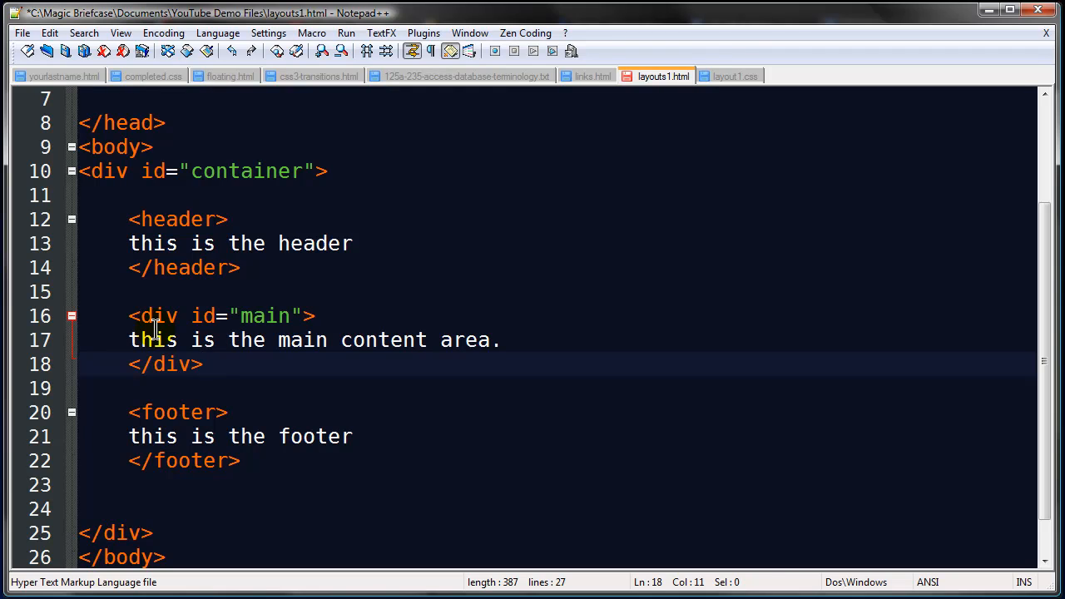
{"action": "mouse_move", "coordinate": [273, 408]}
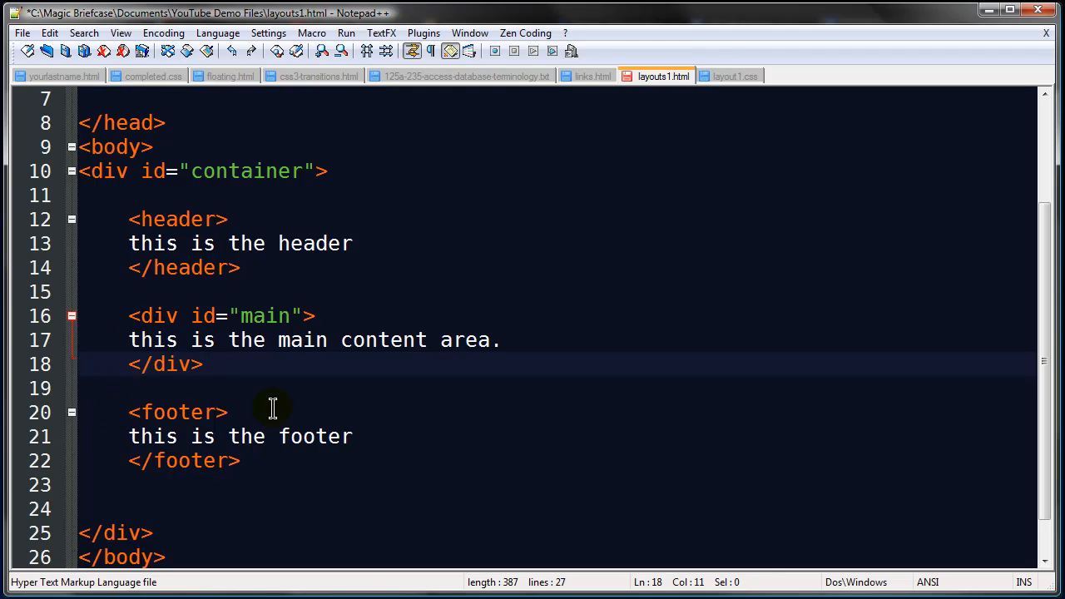
{"action": "mouse_move", "coordinate": [219, 339]}
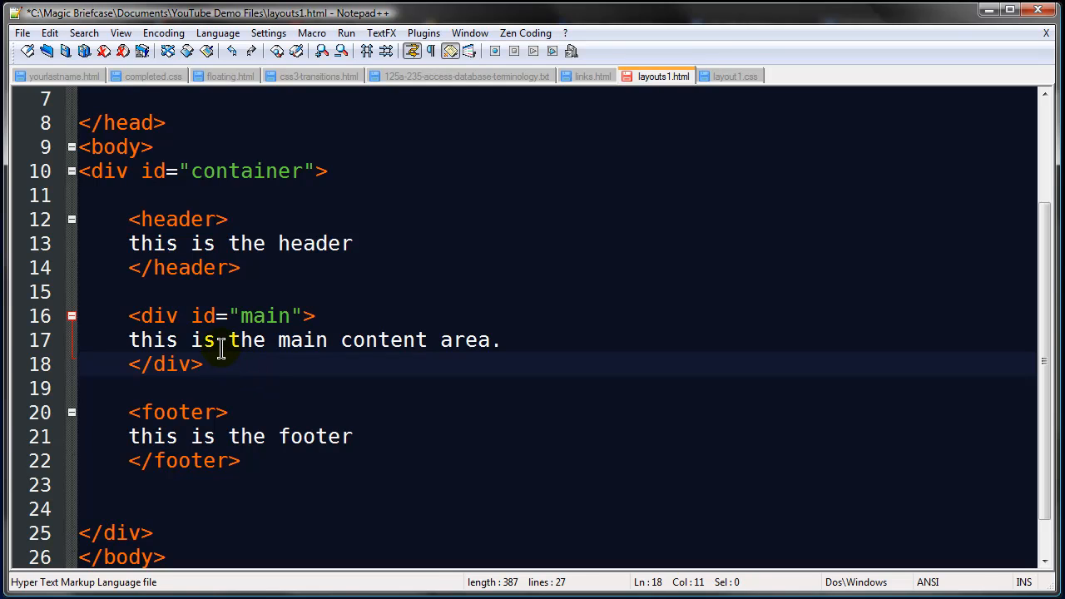
{"action": "mouse_move", "coordinate": [136, 316]}
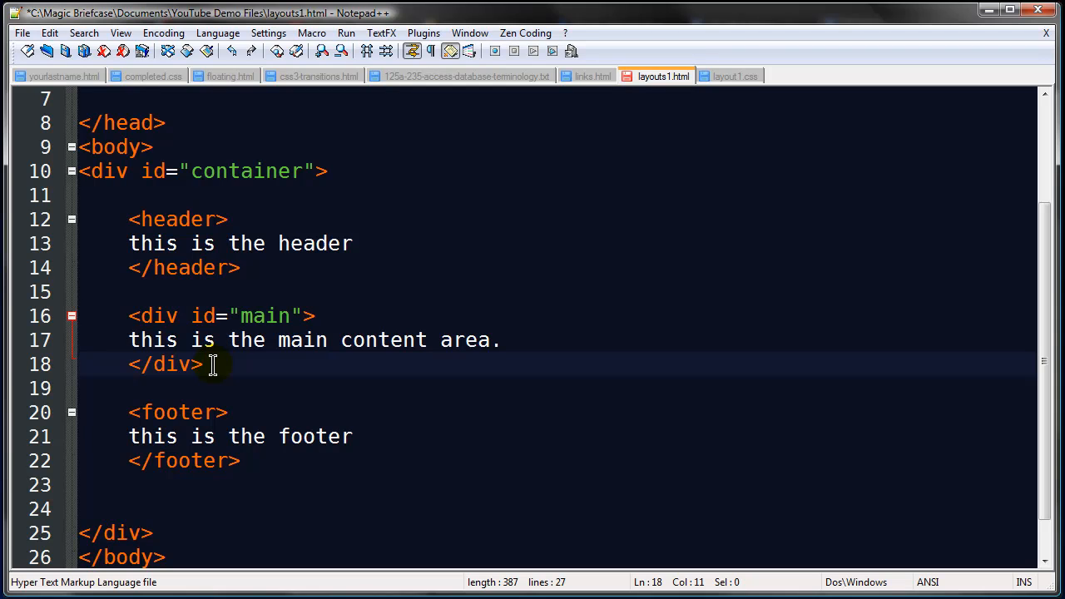
{"action": "mouse_move", "coordinate": [296, 300]}
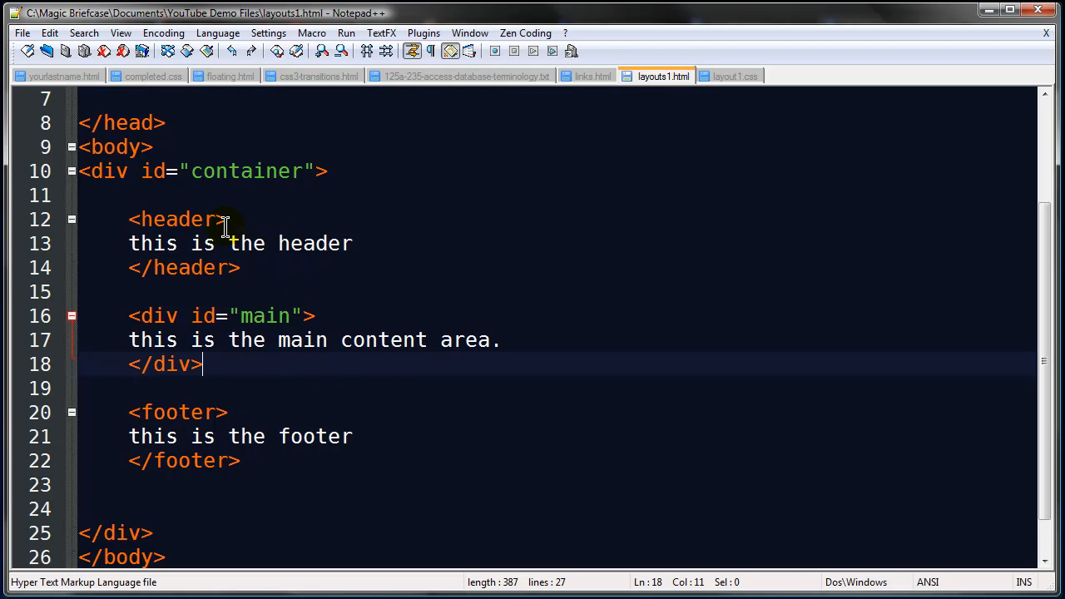
{"action": "mouse_move", "coordinate": [220, 436]}
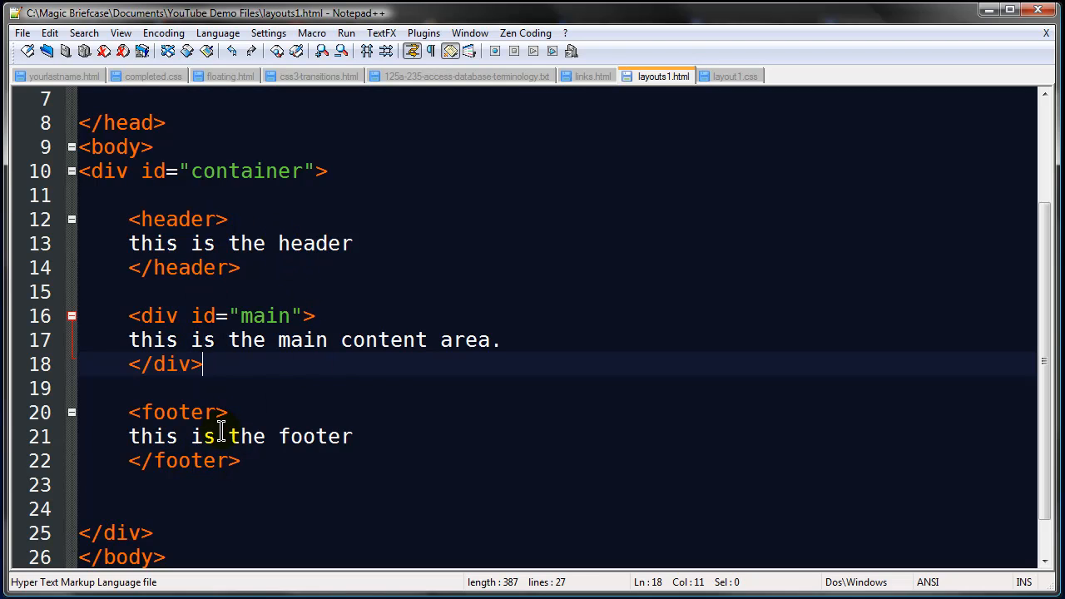
{"action": "mouse_move", "coordinate": [190, 493]}
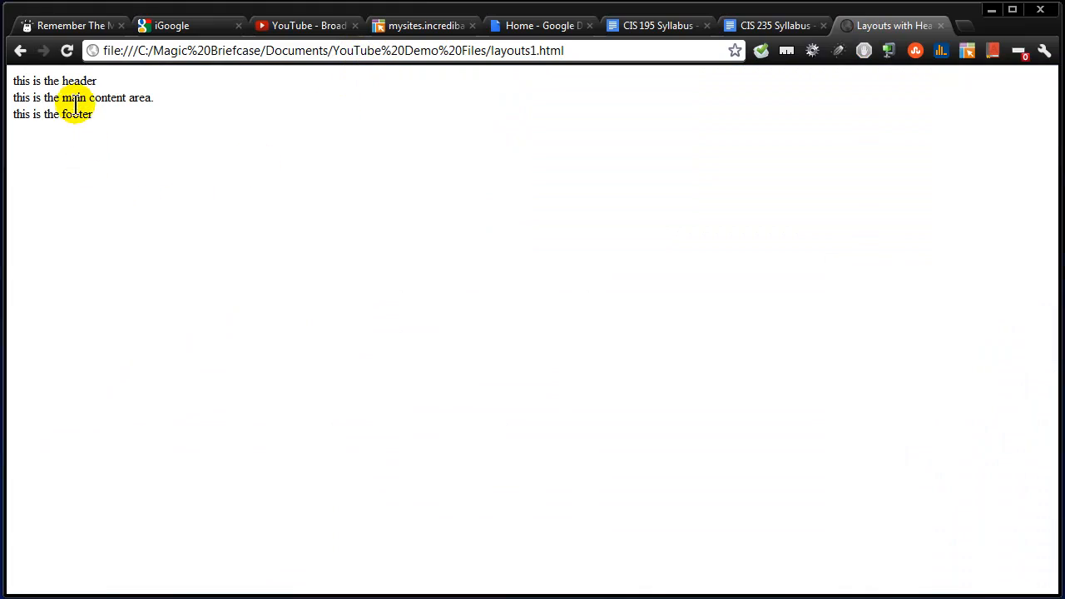
{"action": "mouse_move", "coordinate": [52, 113]}
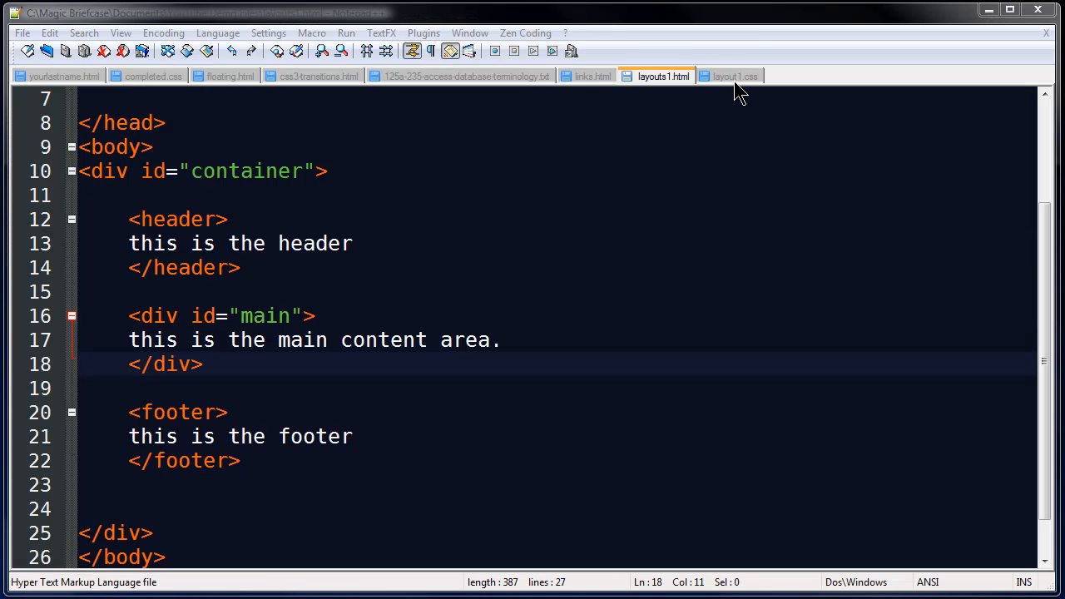
In layout1.css, set margin: 0px; and padding: 0px; inside the universal * rule
{"action": "left_click", "coordinate": [736, 77]}
{"action": "type", "text": "* {"}
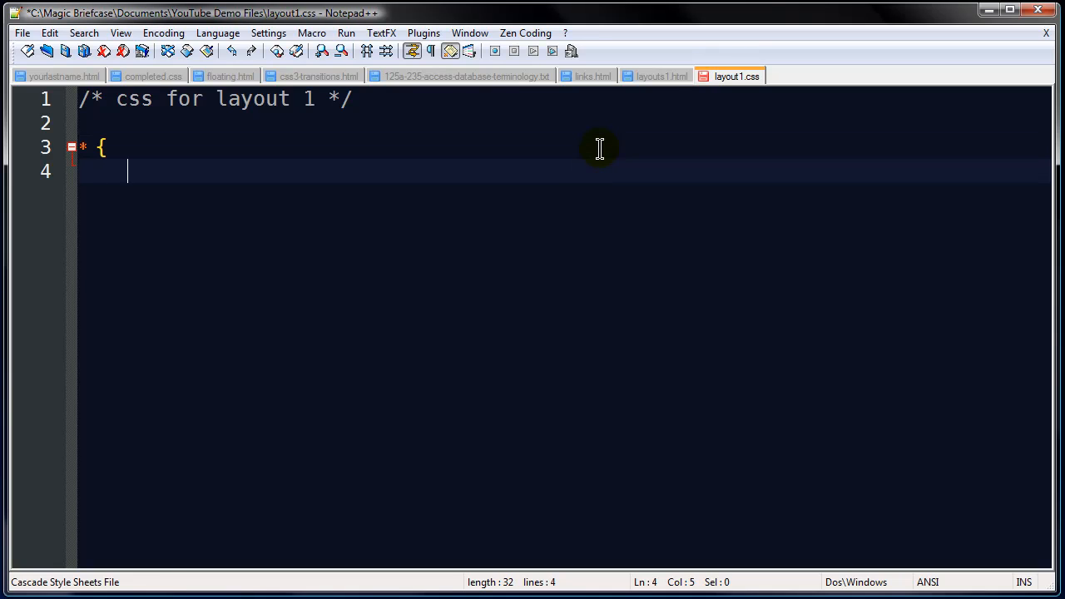
{"action": "mouse_move", "coordinate": [535, 202]}
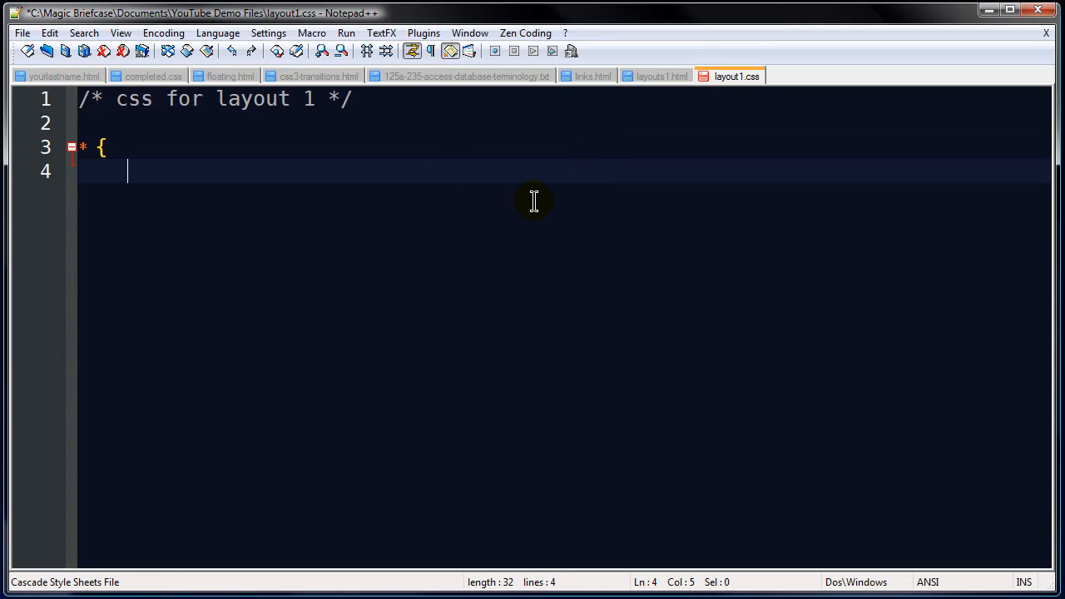
{"action": "type", "text": "margi"}
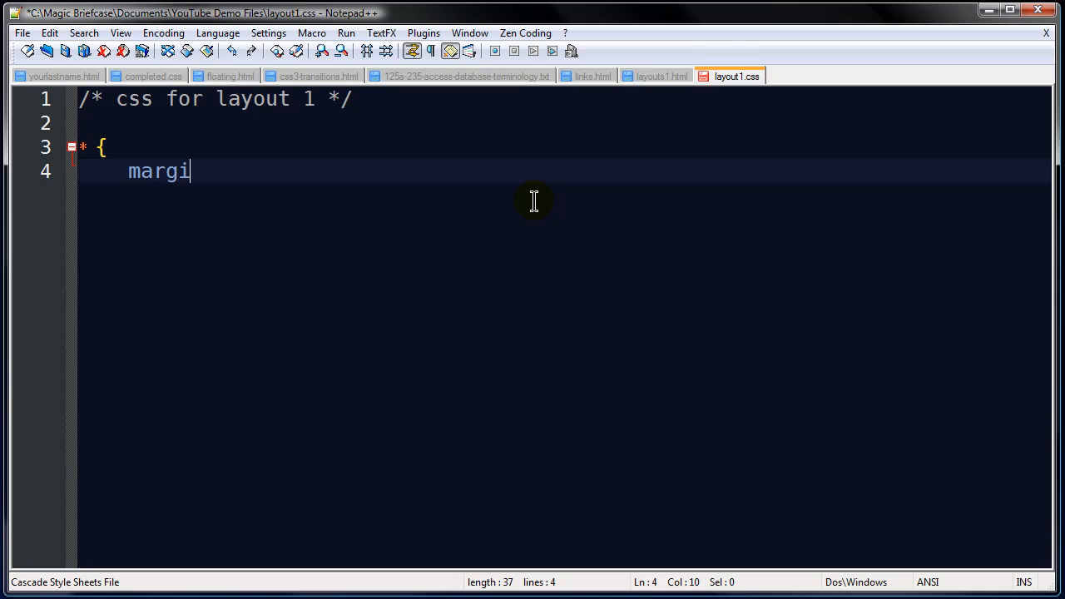
{"action": "type", "text": "n: 0"}
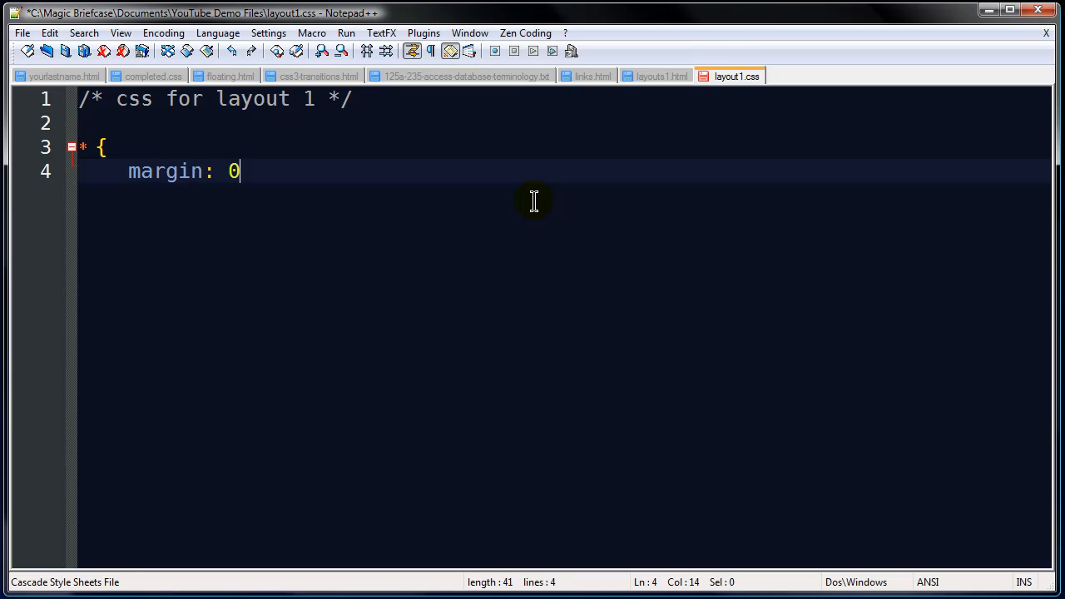
{"action": "type", "text": "px;"}
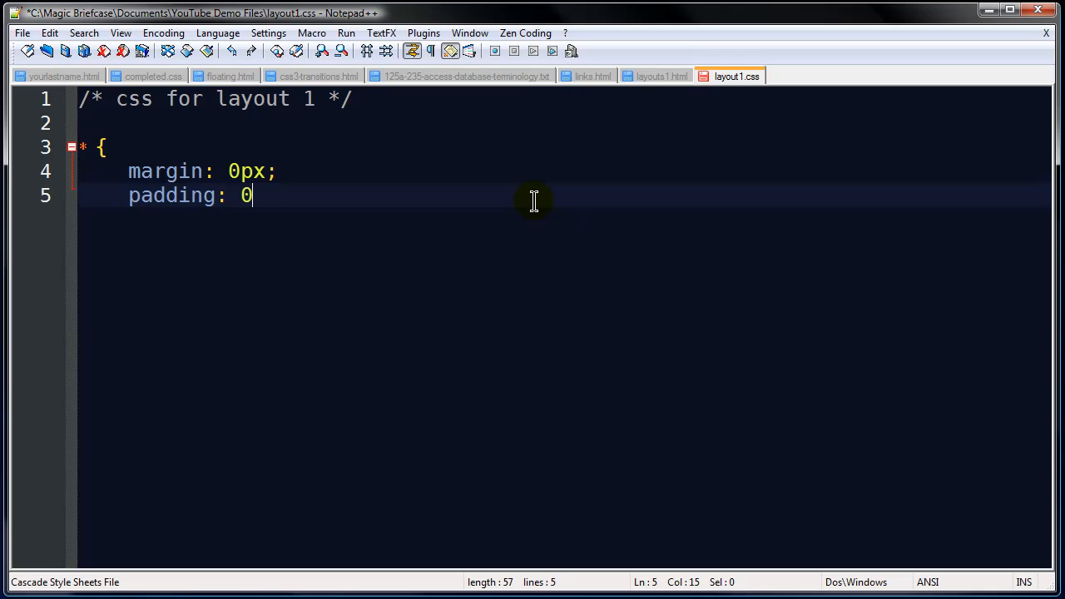
{"action": "type", "text": "px;"}
{"action": "type", "text": "}"}
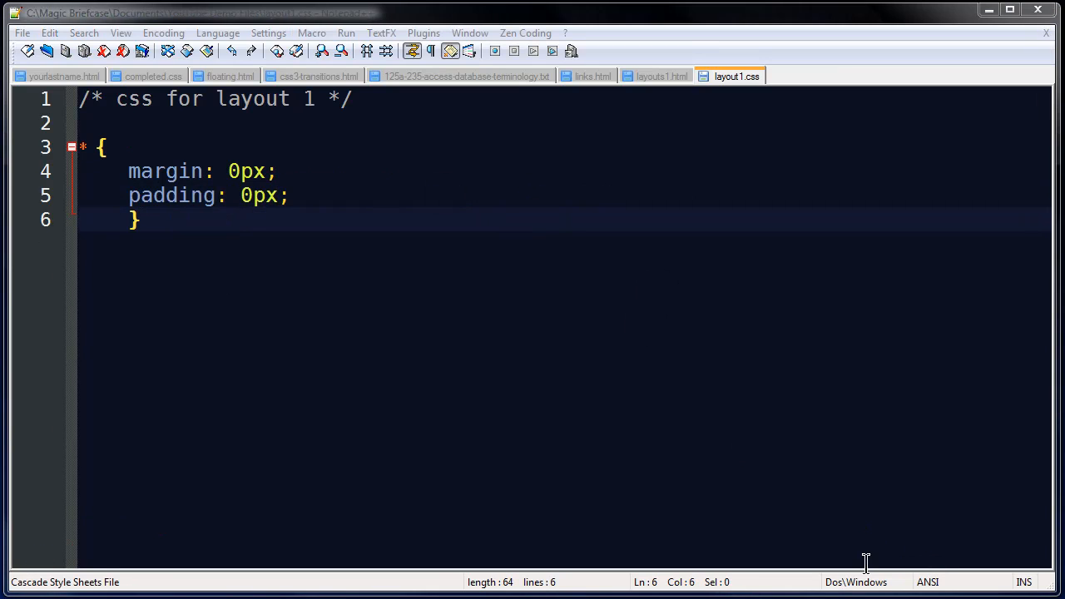
{"action": "mouse_move", "coordinate": [266, 187]}
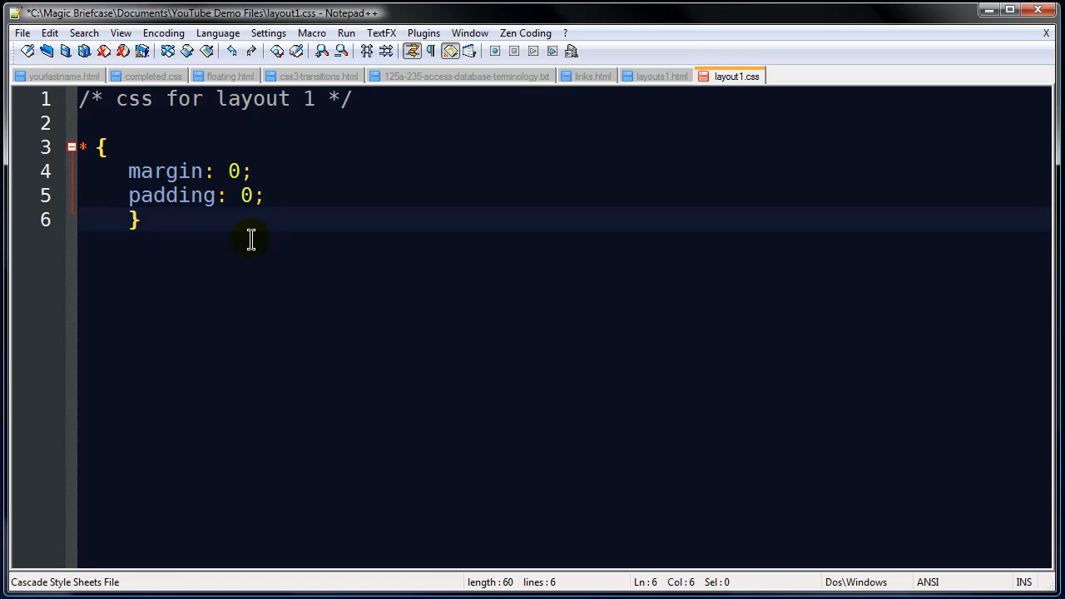
Start a div#container rule with braces below the reset rule in layout1.css
{"action": "key", "text": "Enter"}
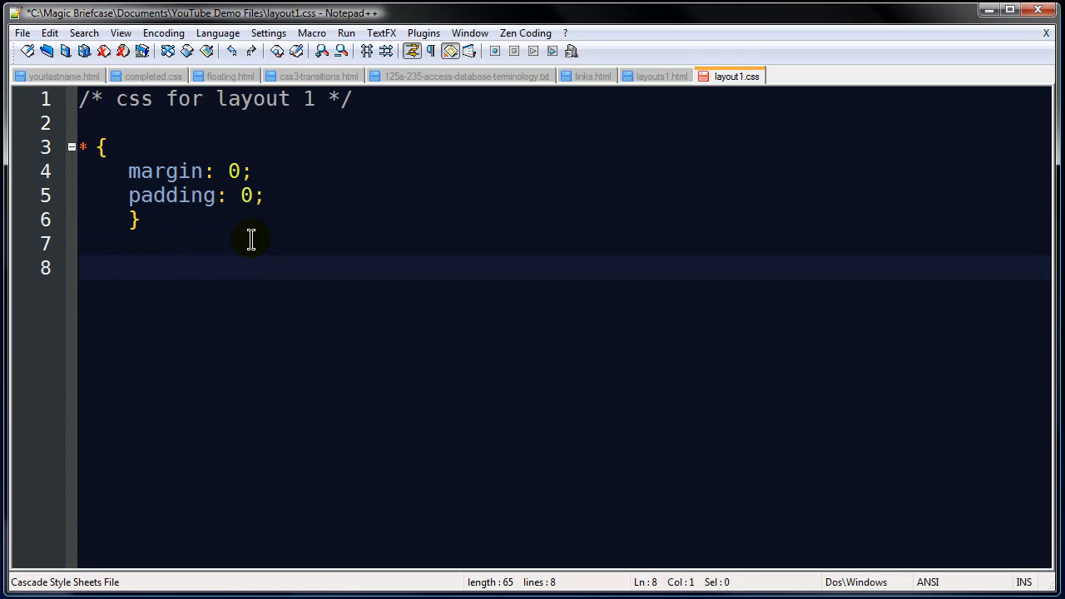
{"action": "type", "text": "#"}
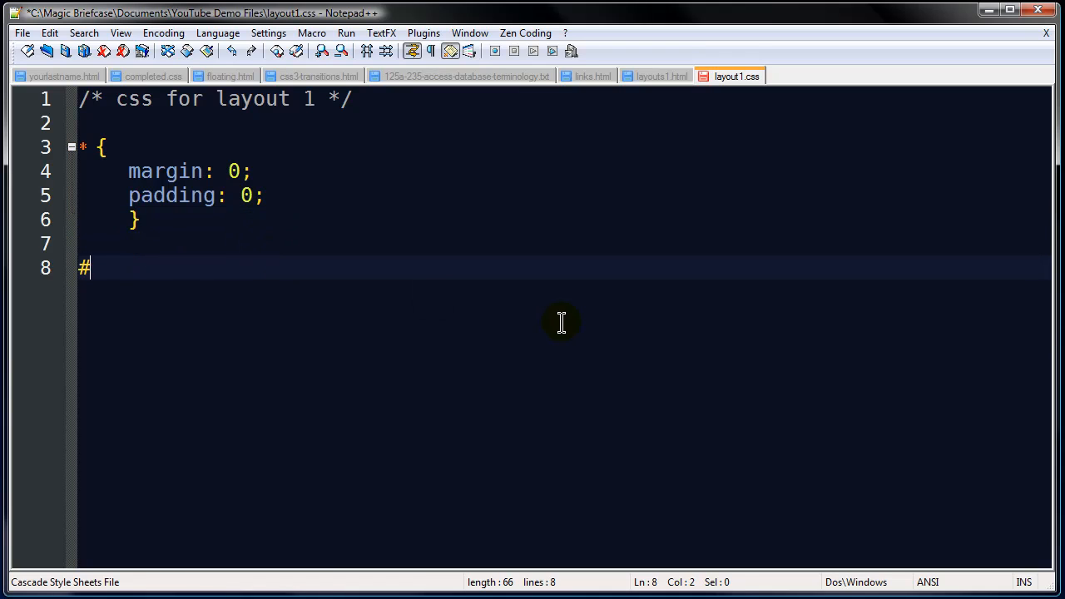
{"action": "type", "text": "container"}
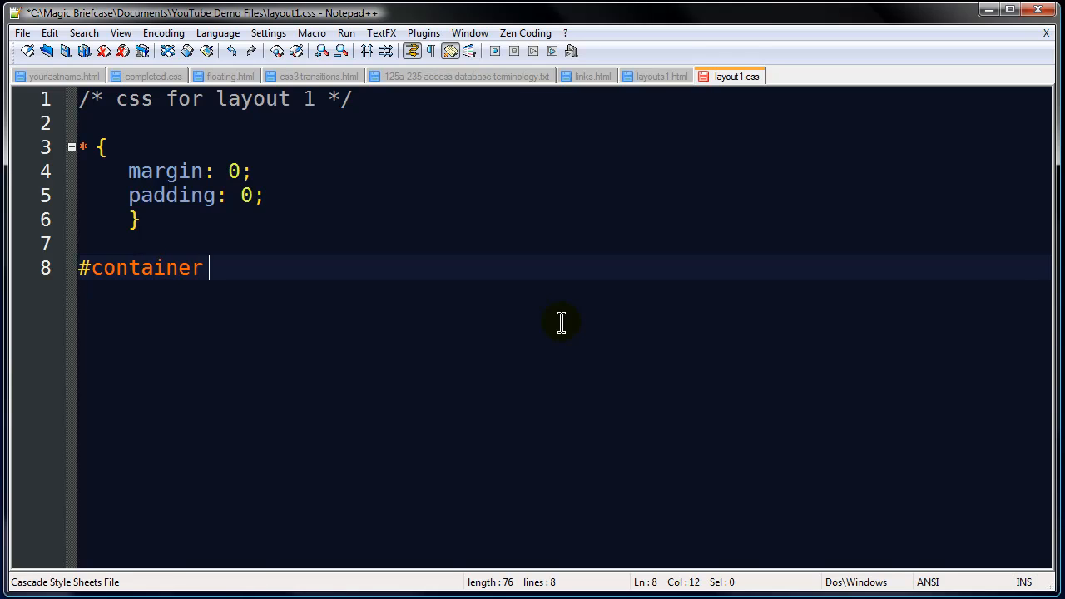
{"action": "type", "text": "{"}
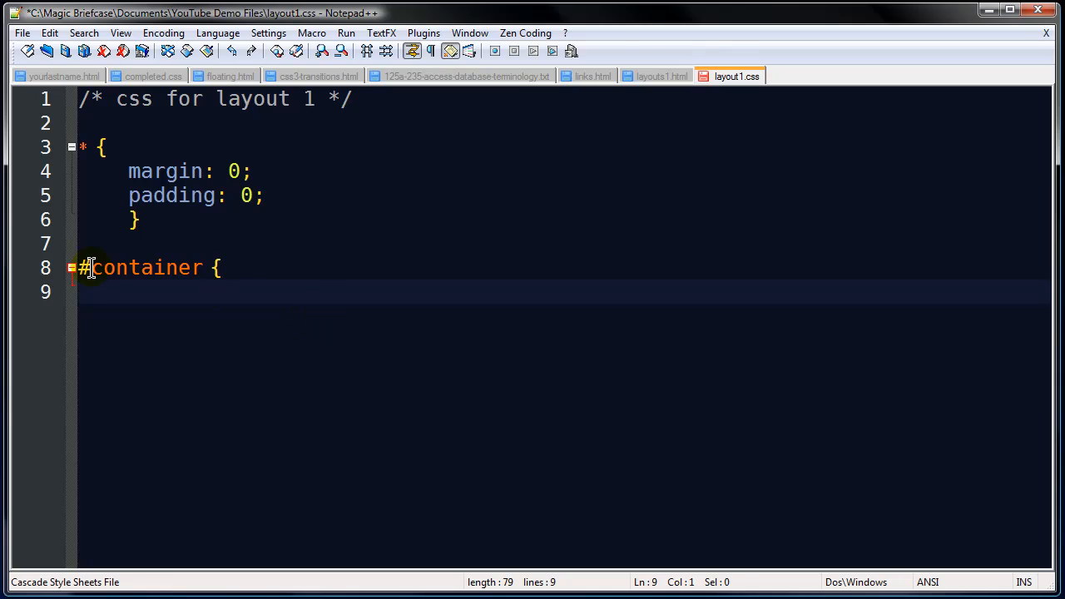
{"action": "left_click_drag", "start_coordinate": [80, 266], "coordinate": [175, 266]}
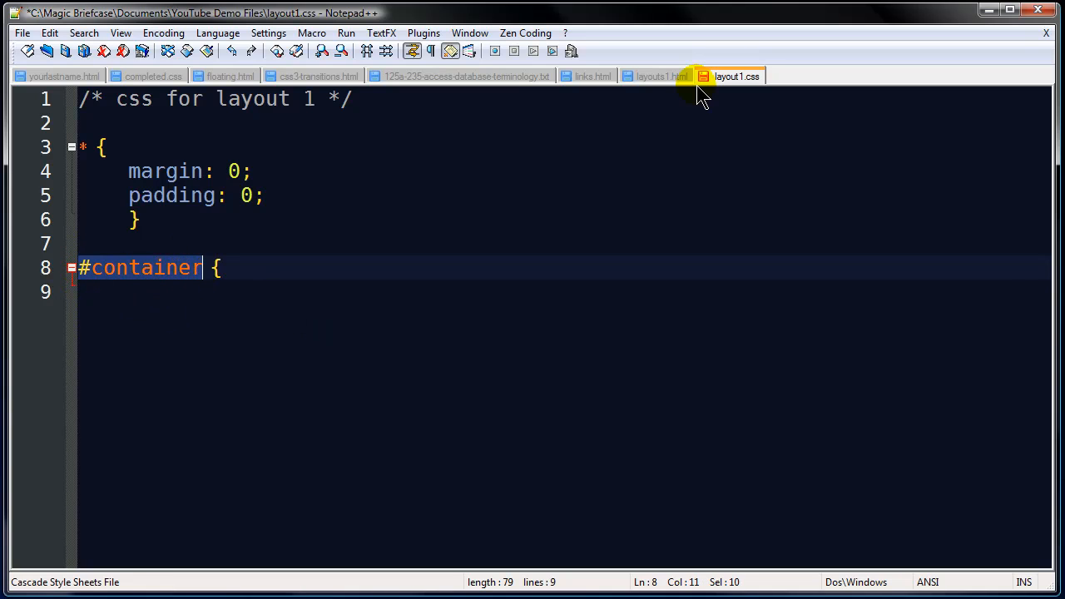
{"action": "left_click", "coordinate": [663, 77]}
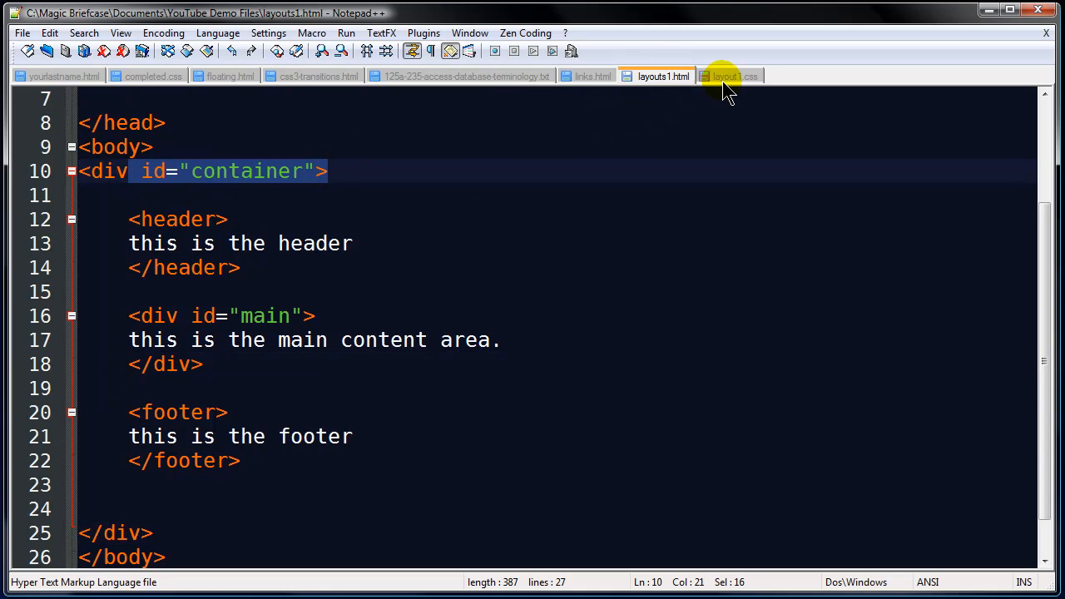
{"action": "left_click", "coordinate": [736, 76]}
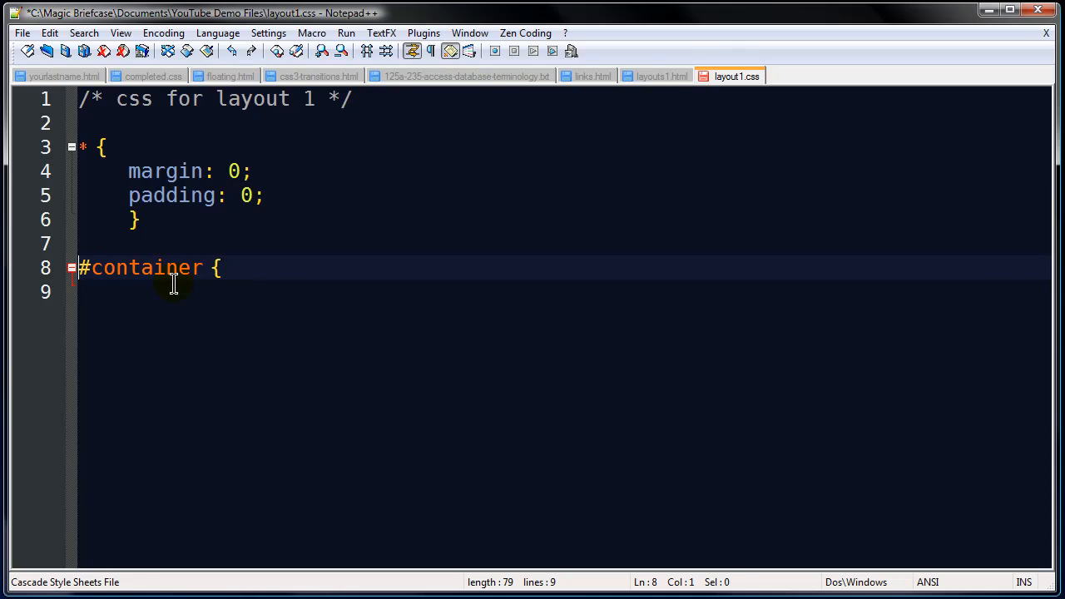
{"action": "type", "text": "div"}
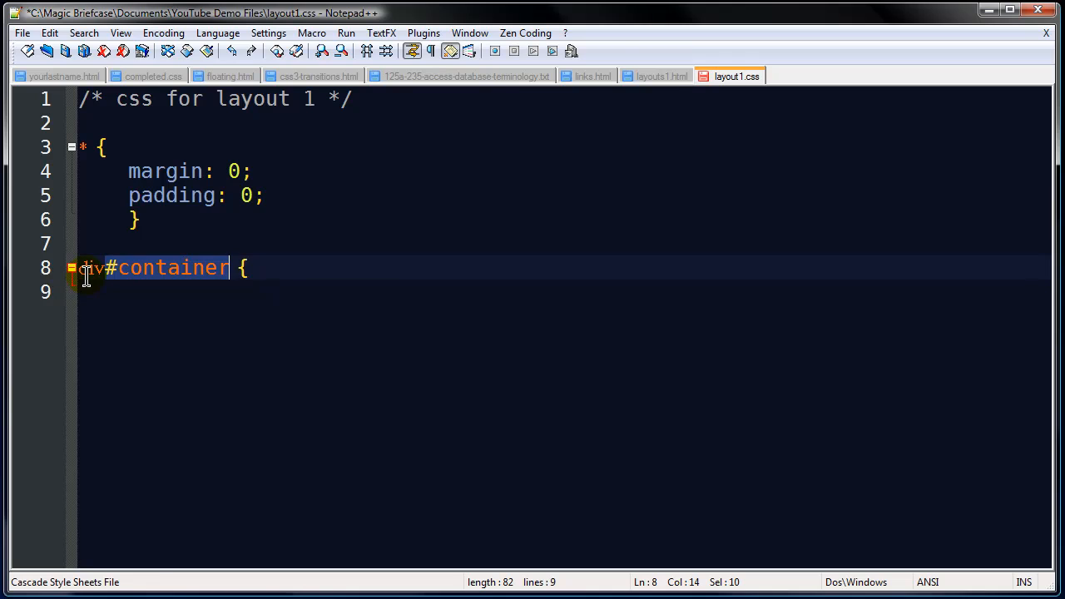
{"action": "left_click", "coordinate": [203, 296]}
{"action": "type", "text": "}"}
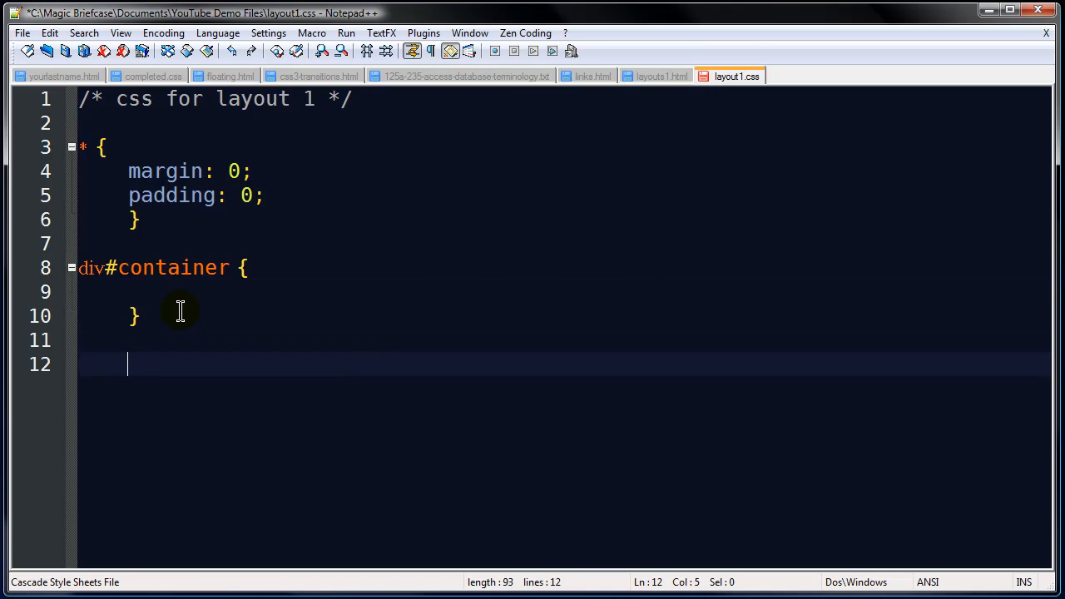
Write a header rule with background-color: red; and height: 80px;, then begin the #main rule
{"action": "type", "text": "he"}
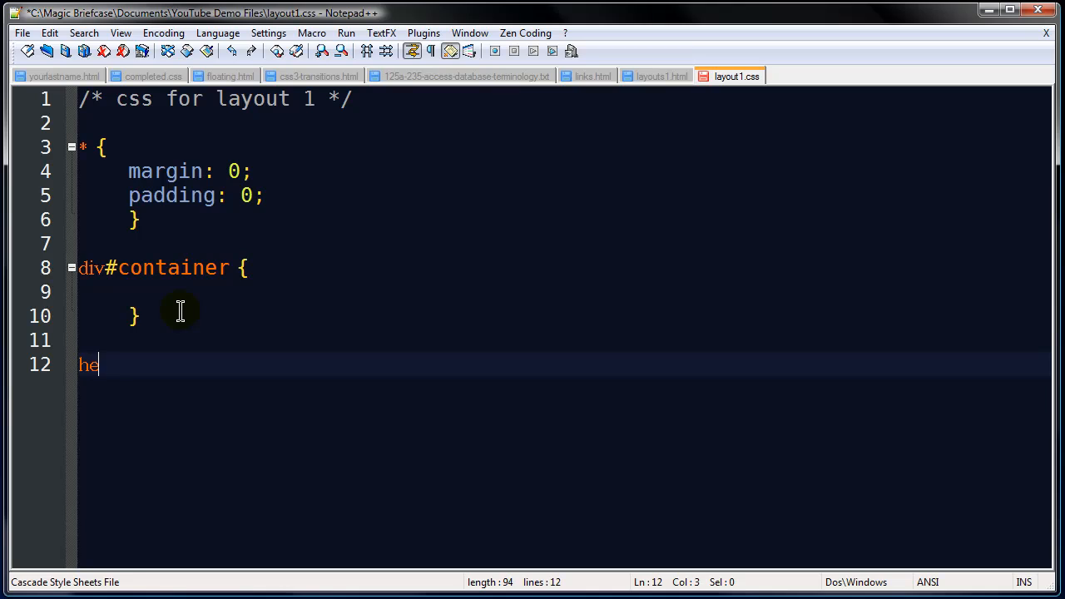
{"action": "type", "text": "ader {"}
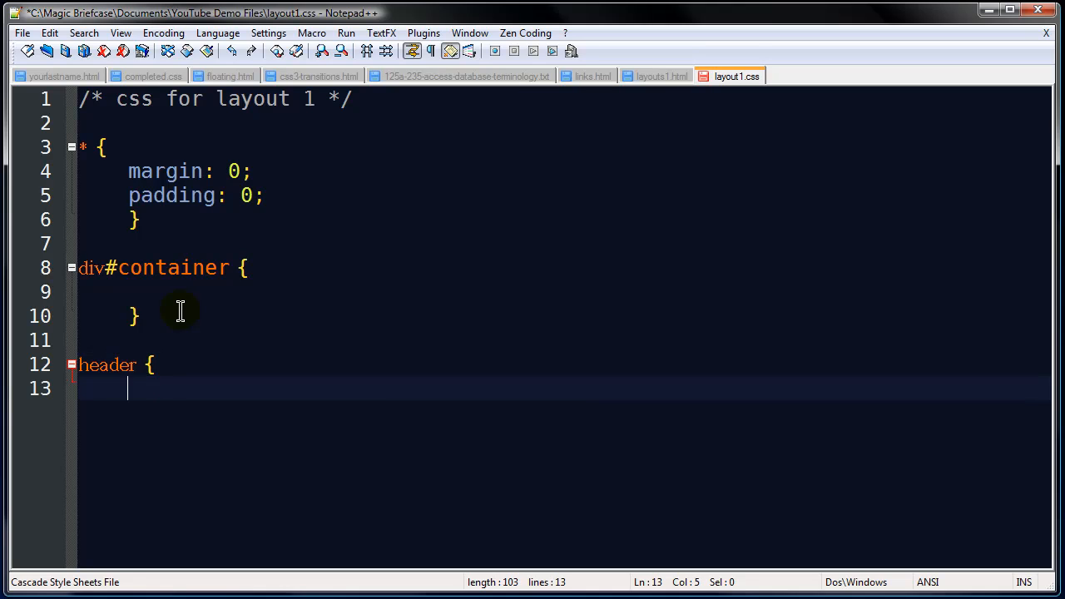
{"action": "type", "text": "bac"}
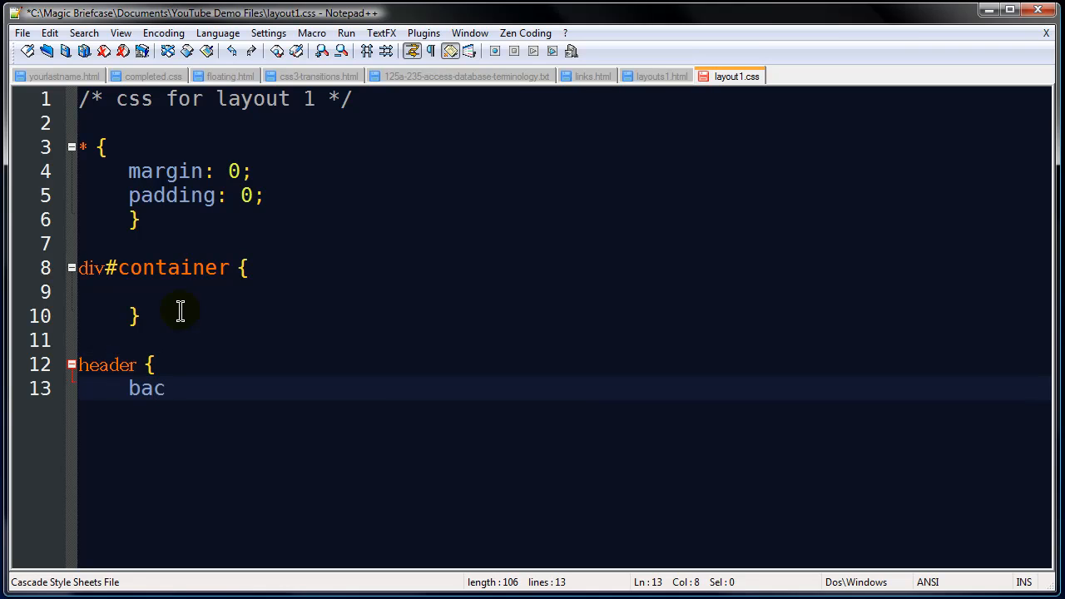
{"action": "type", "text": "kground-color: red;"}
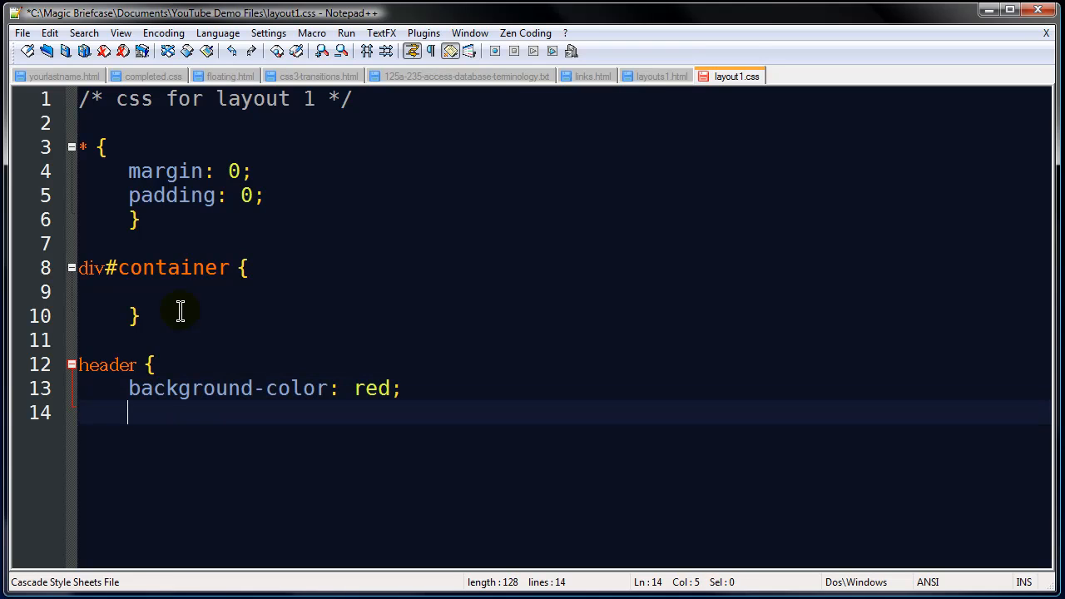
{"action": "type", "text": "eight:"}
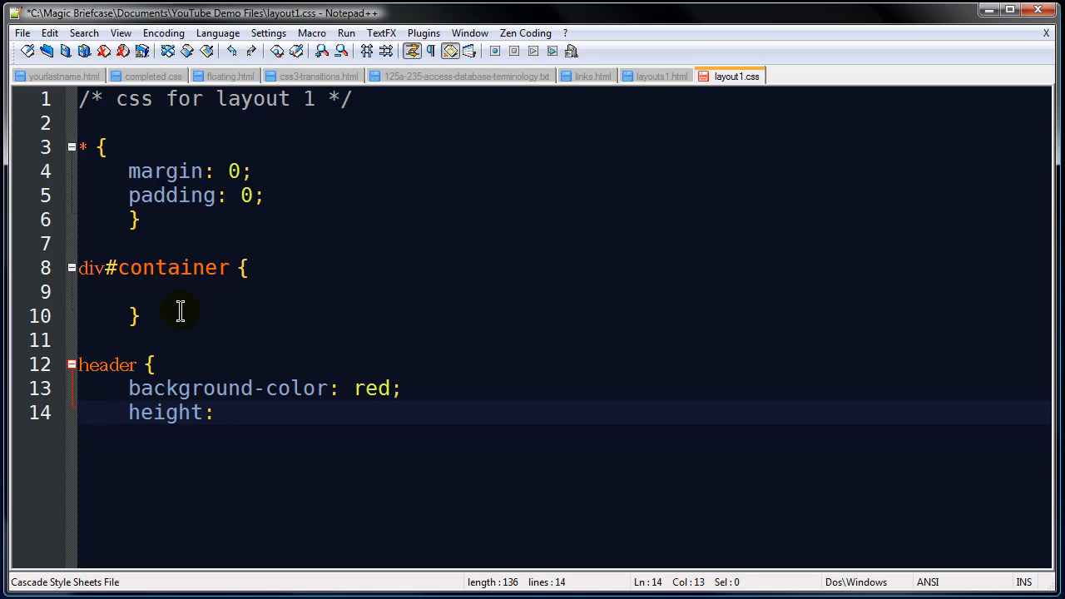
{"action": "type", "text": "80px;"}
{"action": "type", "text": "}"}
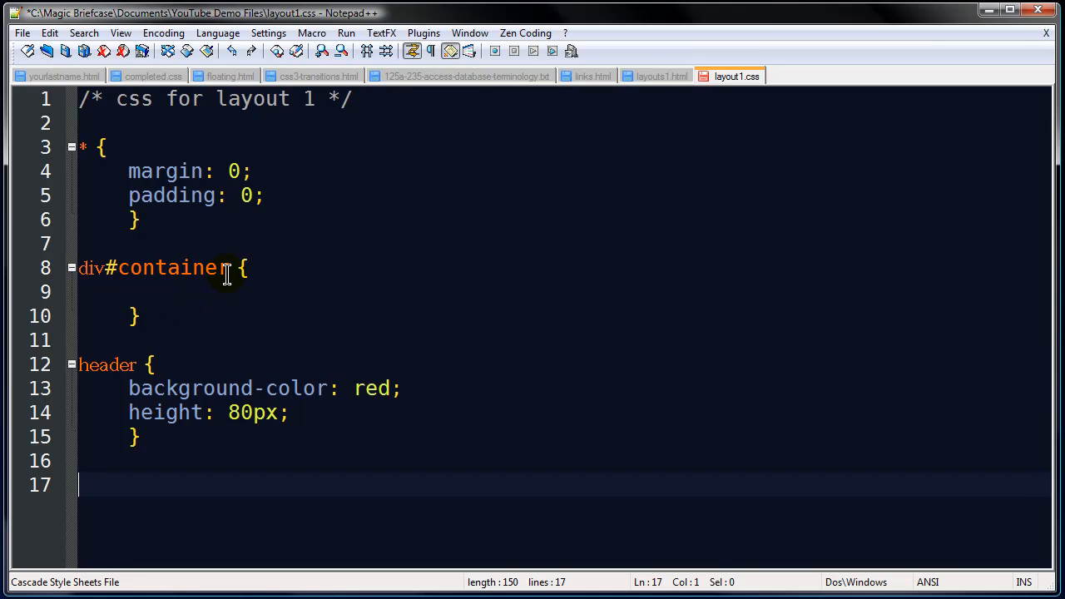
{"action": "type", "text": "#main {"}
{"action": "type", "text": "back"}
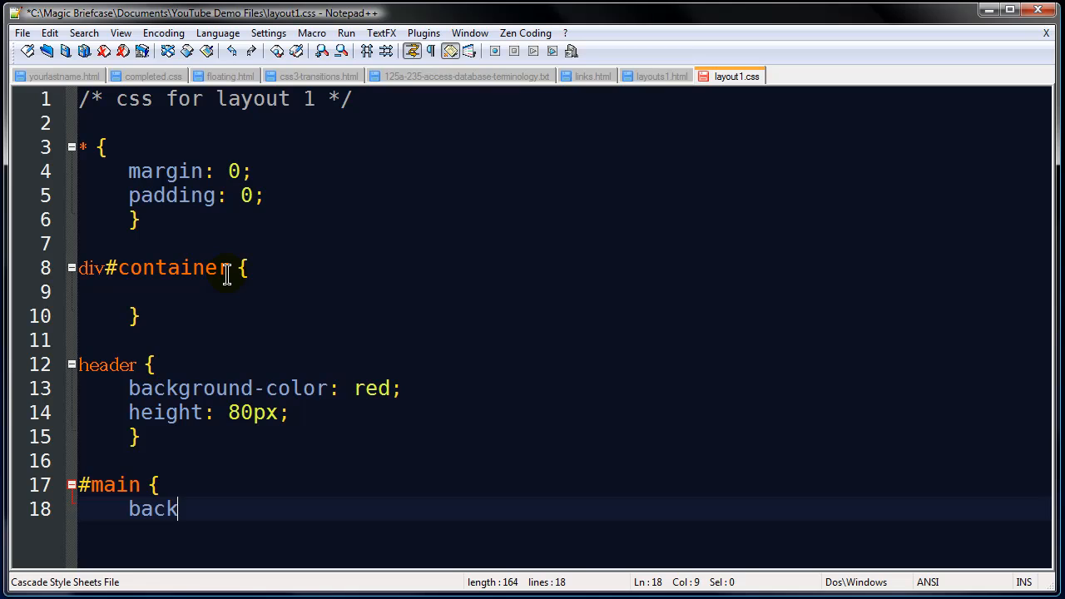
Write the #main rule with background-color: yellow and height: 300px, then begin the footer rule
{"action": "type", "text": "ground-co"}
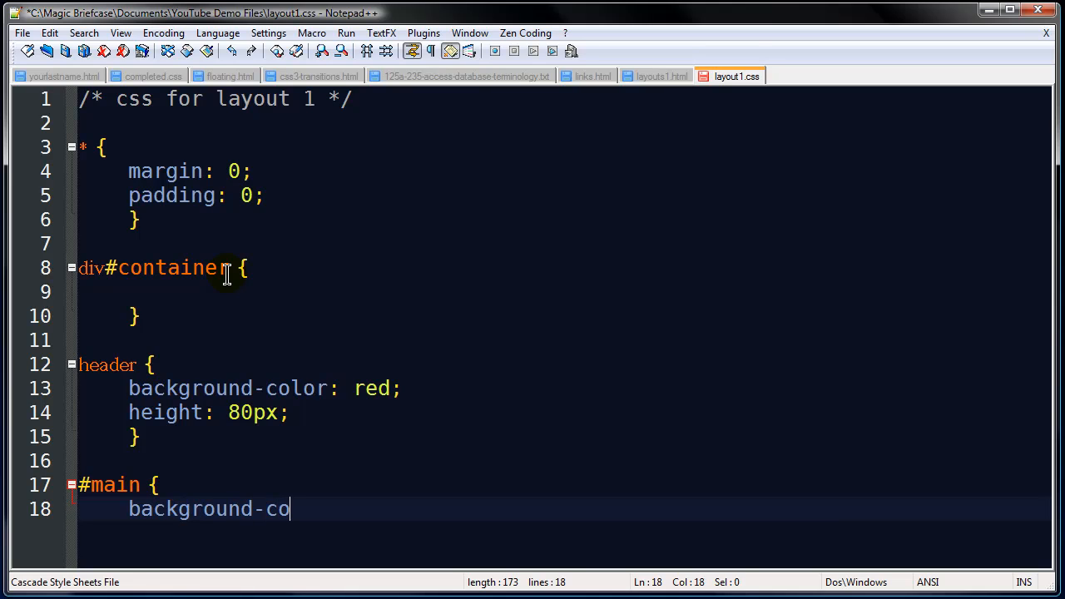
{"action": "type", "text": "lor: yellow;"}
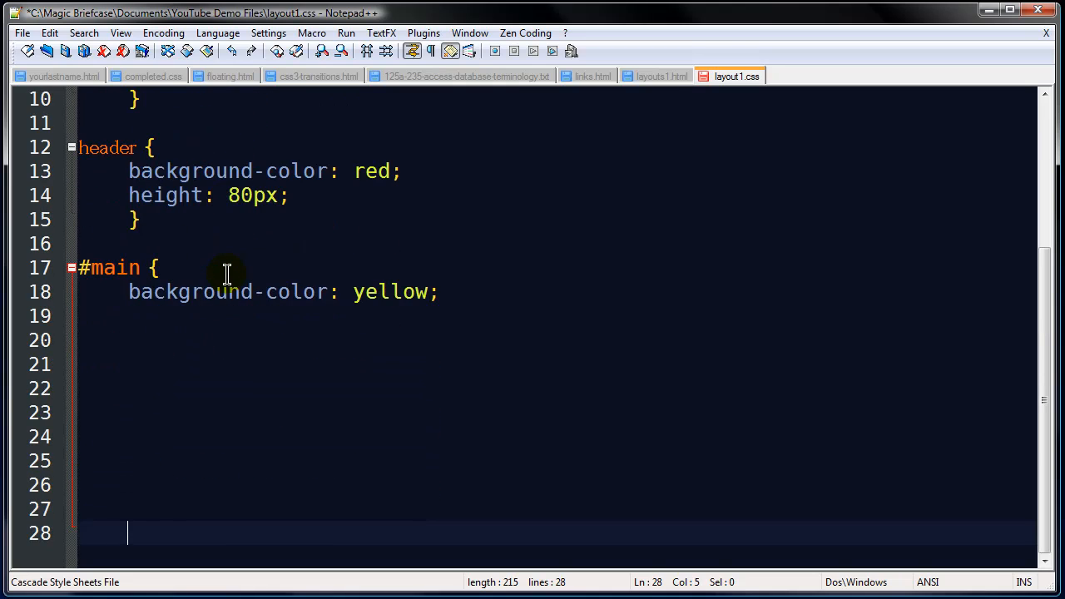
{"action": "left_click", "coordinate": [212, 316]}
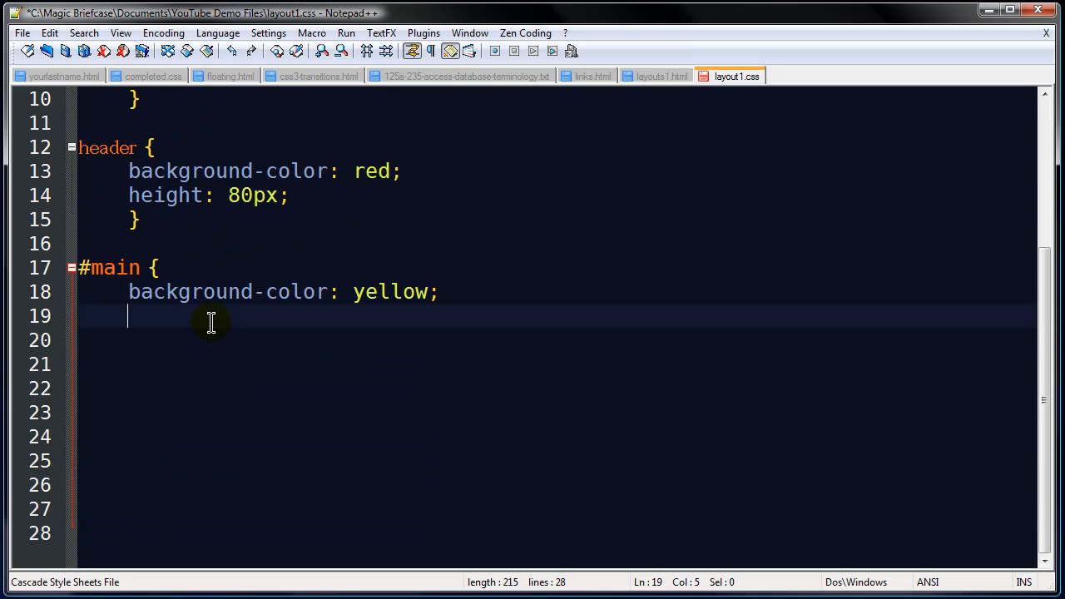
{"action": "type", "text": "height:"}
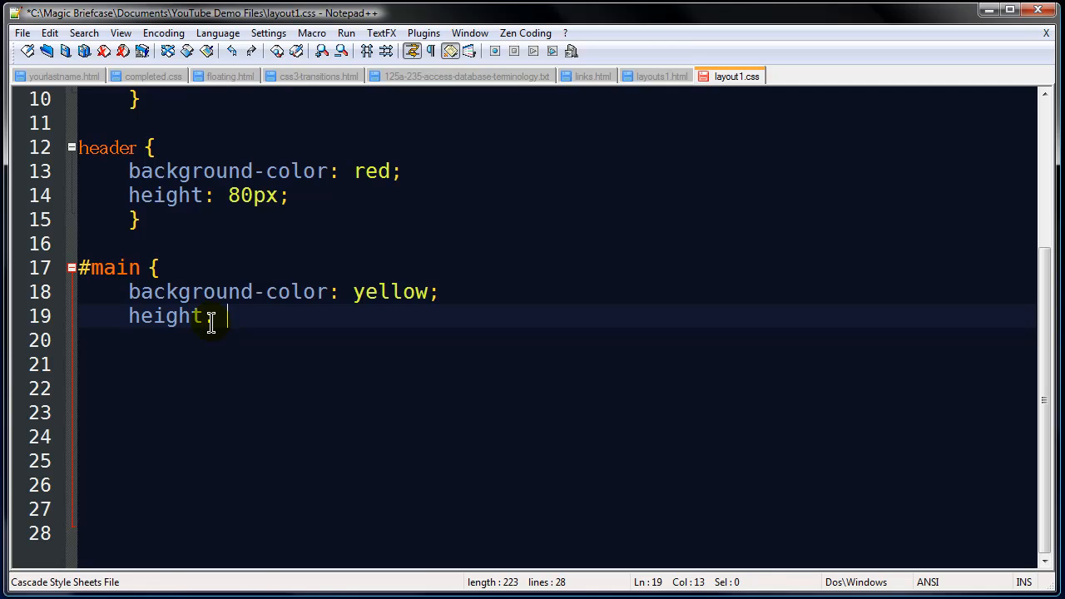
{"action": "type", "text": "30"}
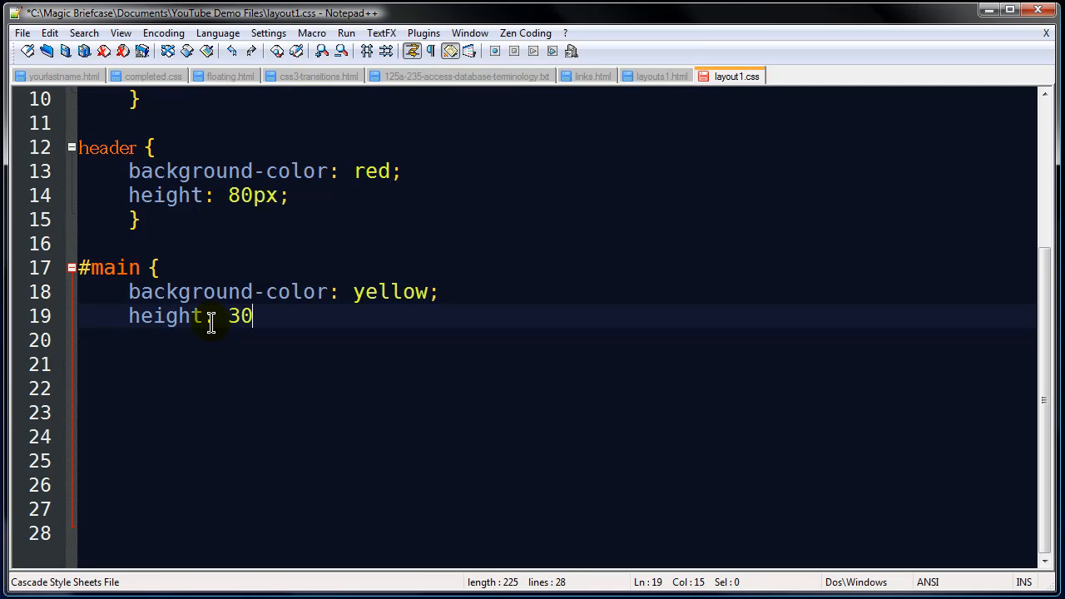
{"action": "type", "text": "0px;"}
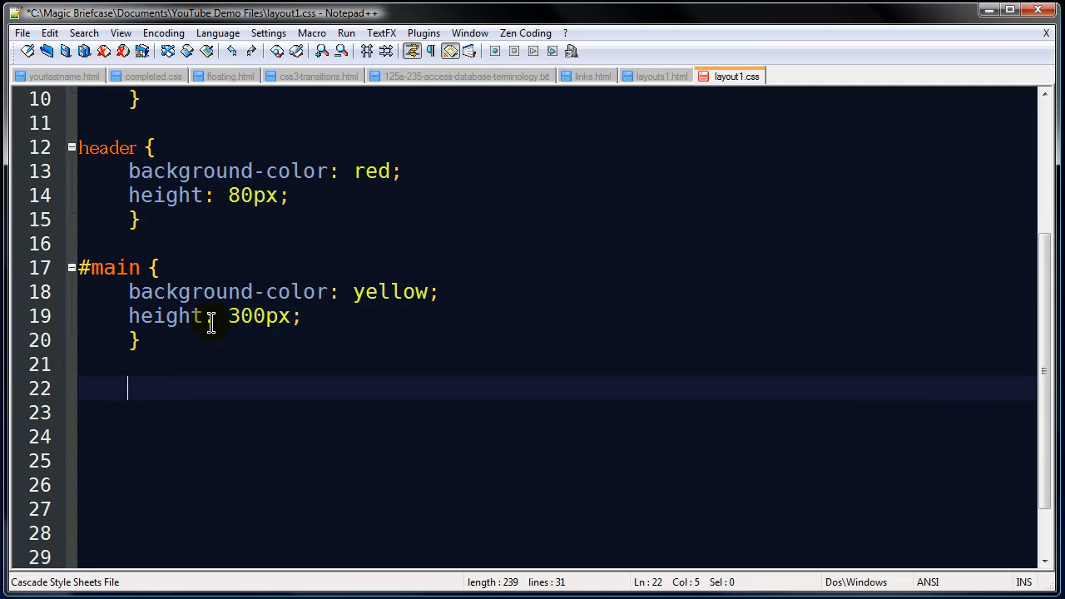
{"action": "type", "text": "footer {"}
{"action": "left_click", "coordinate": [556, 412]}
{"action": "type", "text": "b"}
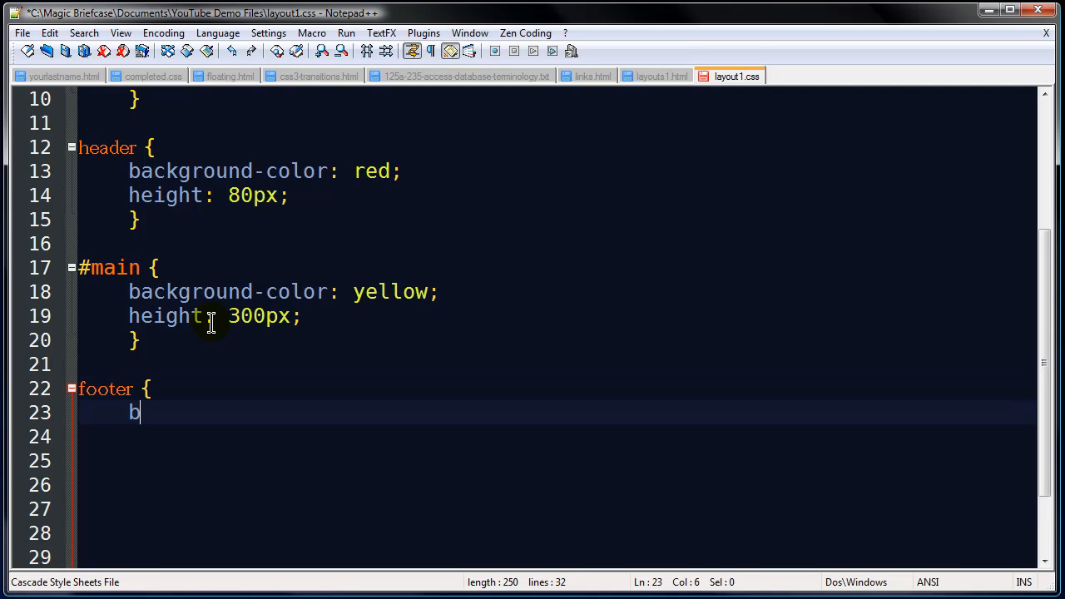
Write the footer rule with background-color: #090 and height: 60px, closed with a brace
{"action": "type", "text": "ackground-co"}
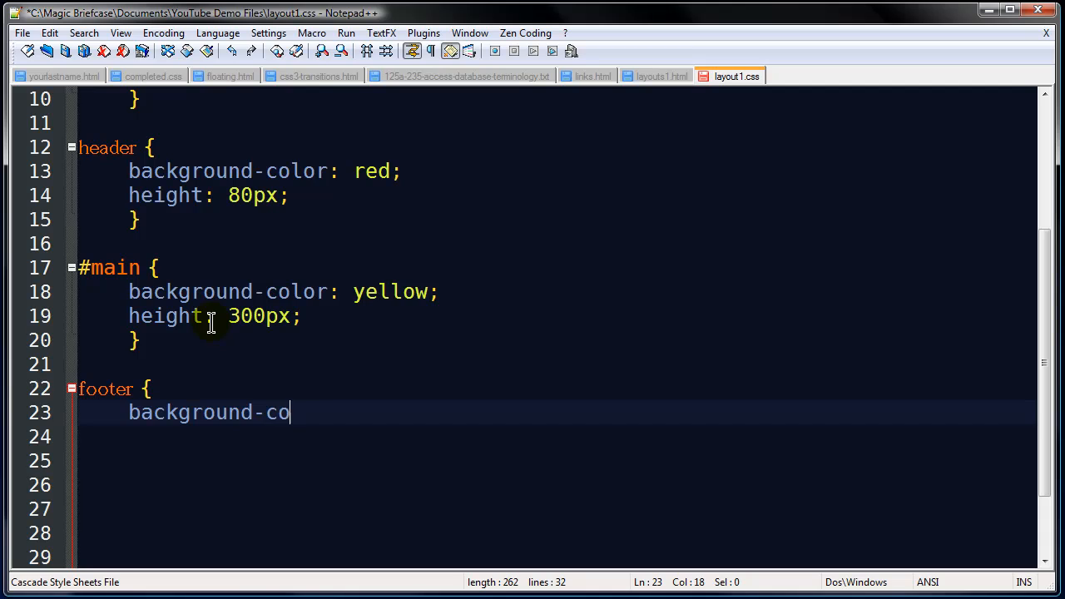
{"action": "type", "text": "lor: #"}
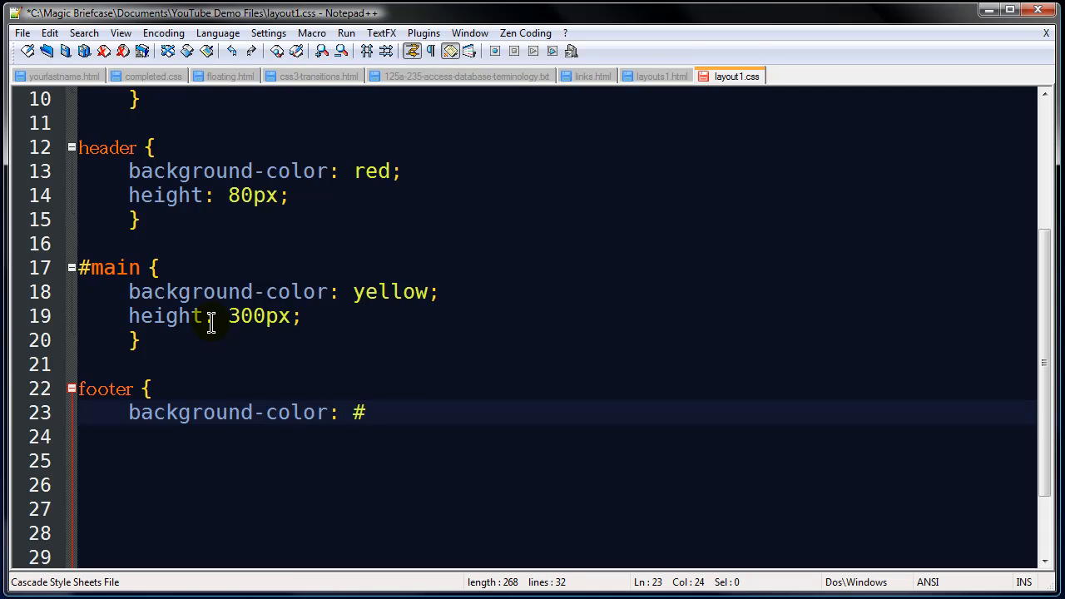
{"action": "type", "text": "090;"}
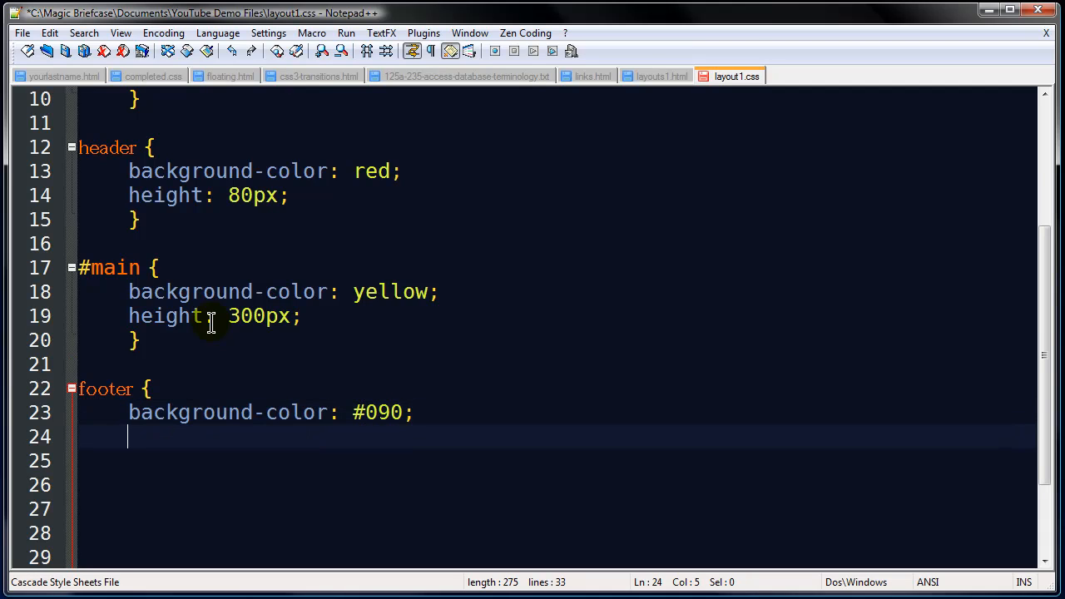
{"action": "type", "text": "}"}
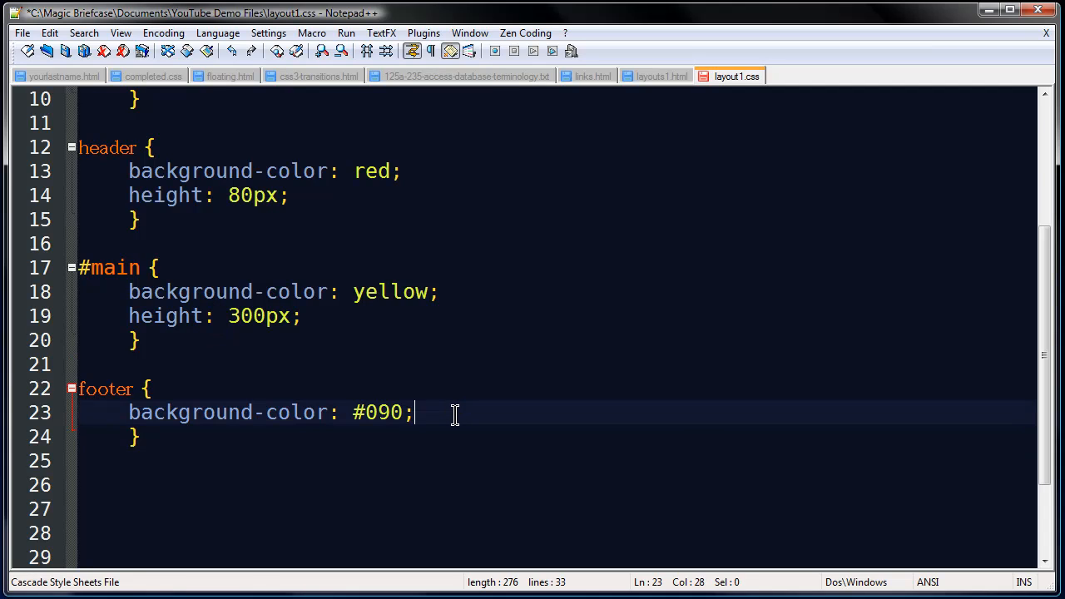
{"action": "type", "text": "height:"}
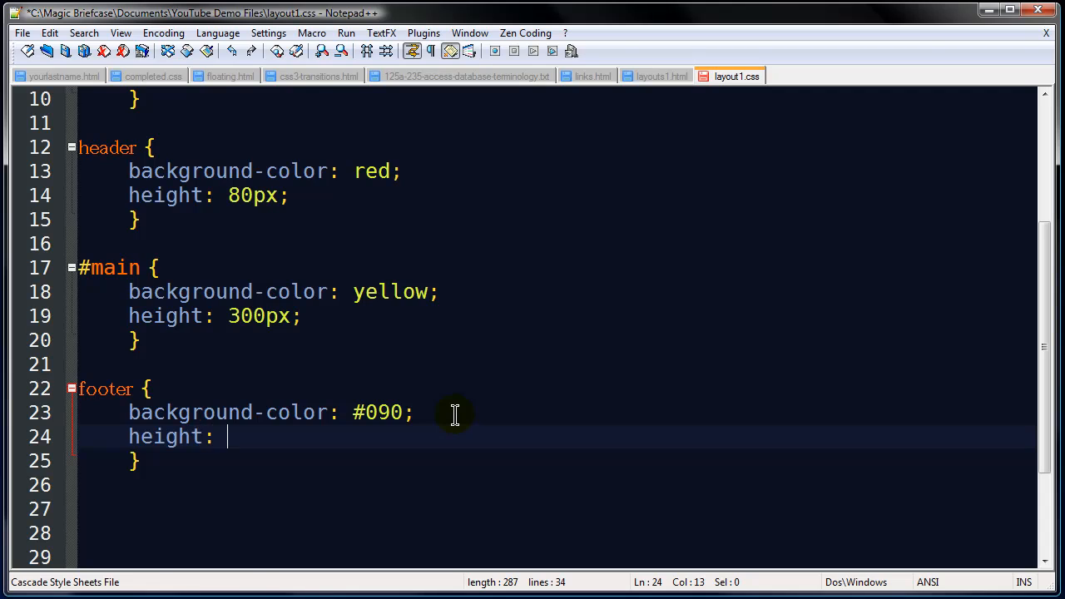
{"action": "type", "text": "60px"}
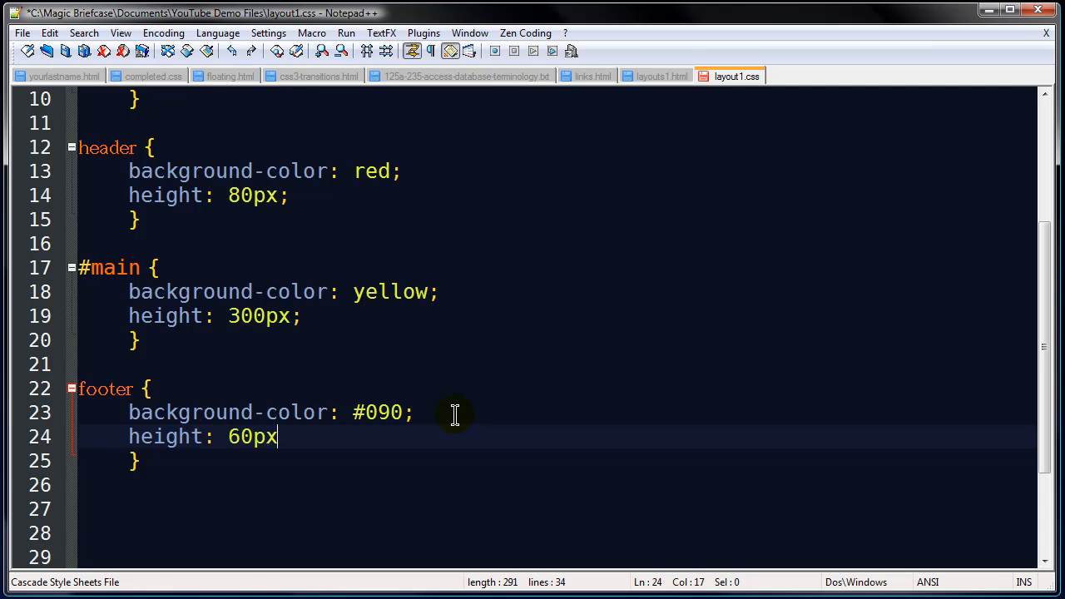
{"action": "type", "text": ";"}
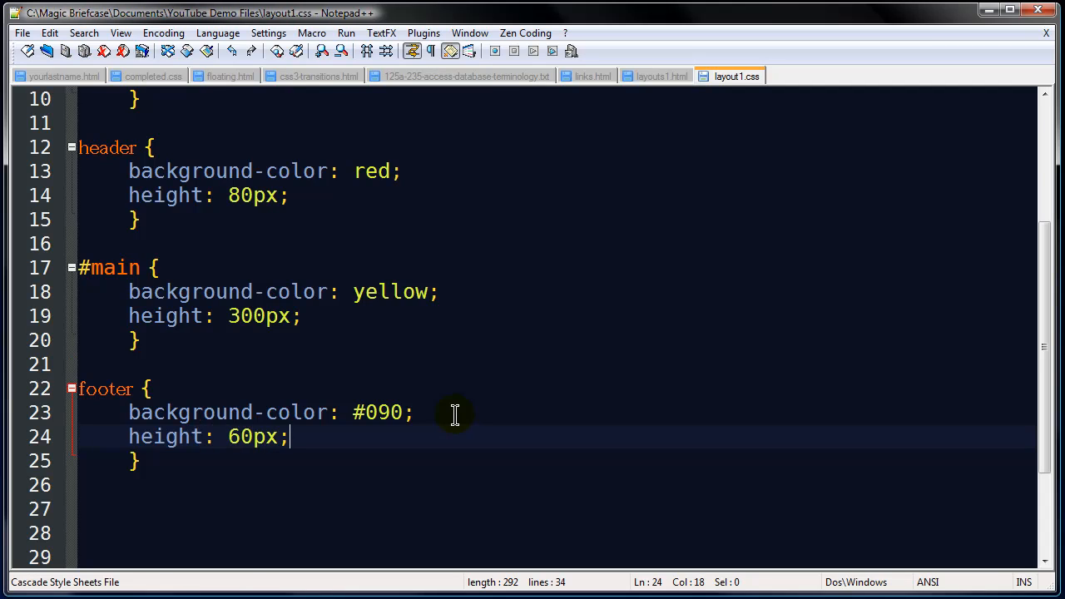
{"action": "mouse_move", "coordinate": [436, 233]}
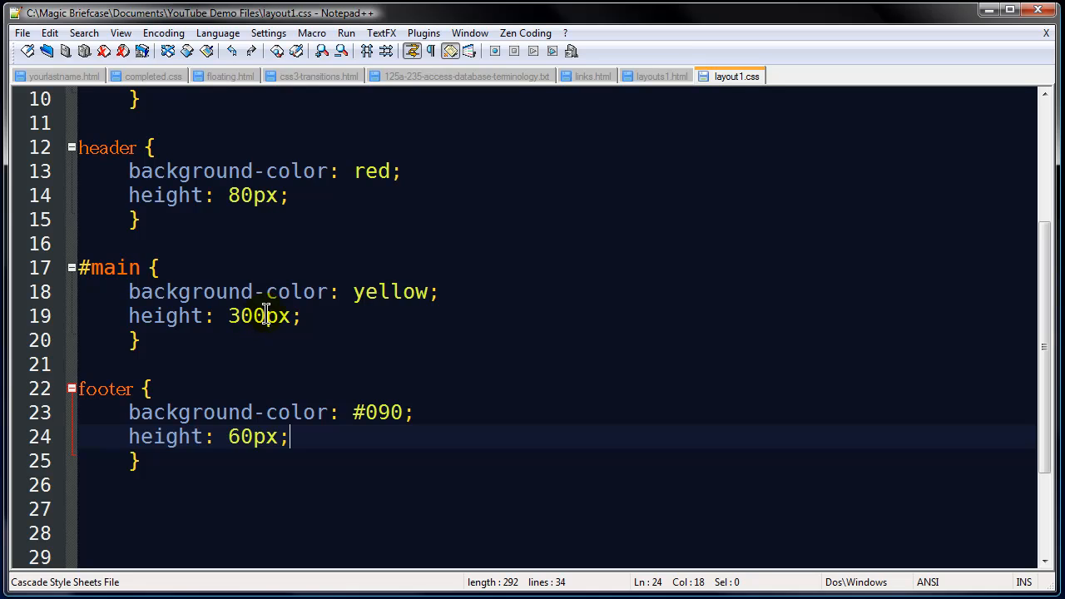
{"action": "mouse_move", "coordinate": [70, 51]}
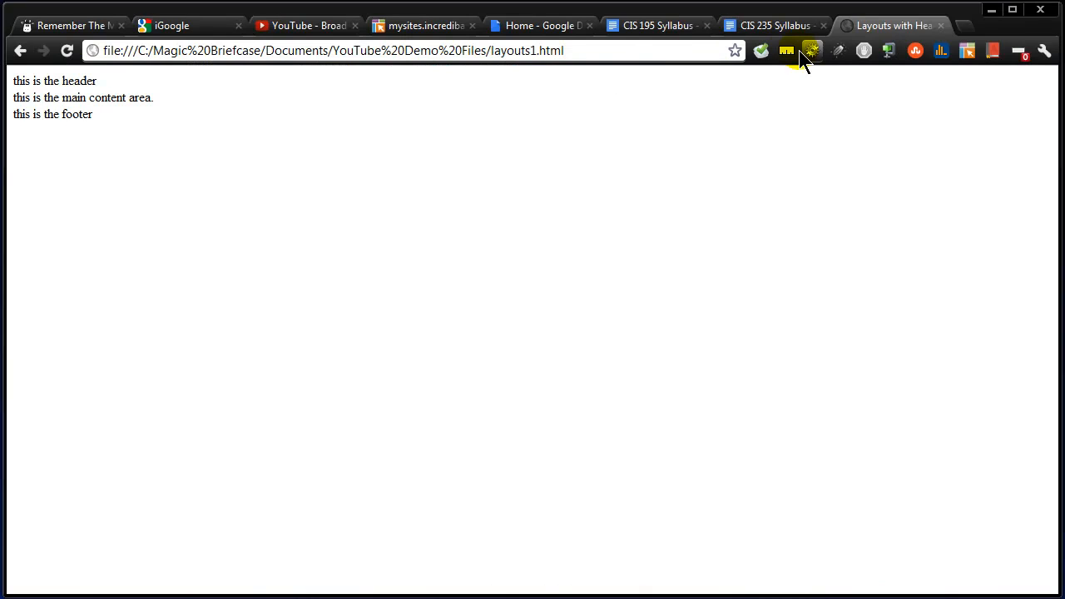
Reload layouts1.html so the red header, yellow main and green footer bands appear
{"action": "left_click", "coordinate": [67, 49]}
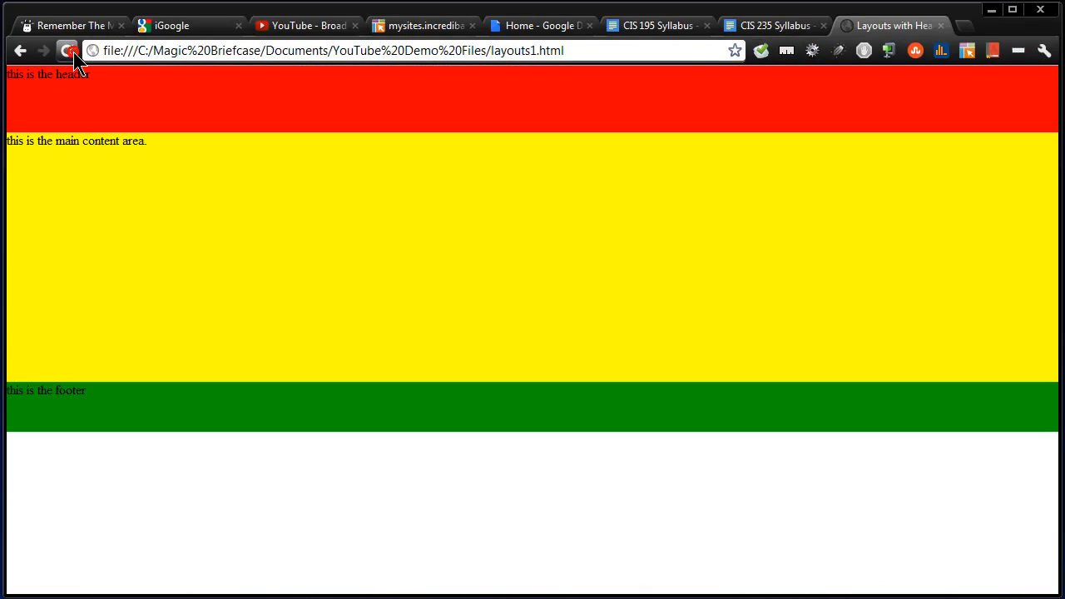
{"action": "left_click", "coordinate": [67, 50]}
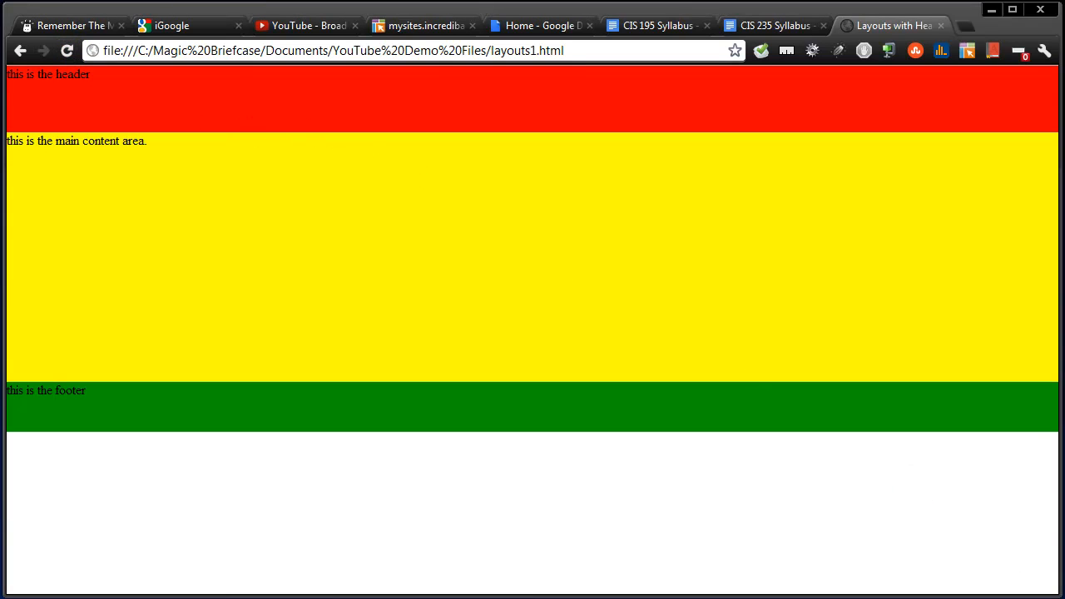
{"action": "mouse_move", "coordinate": [345, 163]}
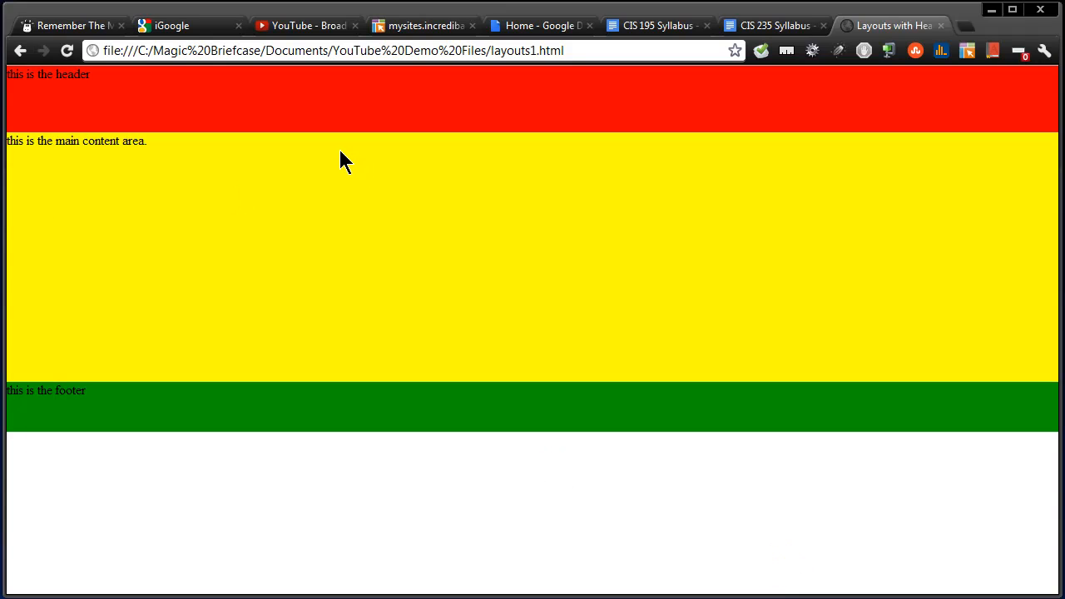
{"action": "mouse_move", "coordinate": [323, 120]}
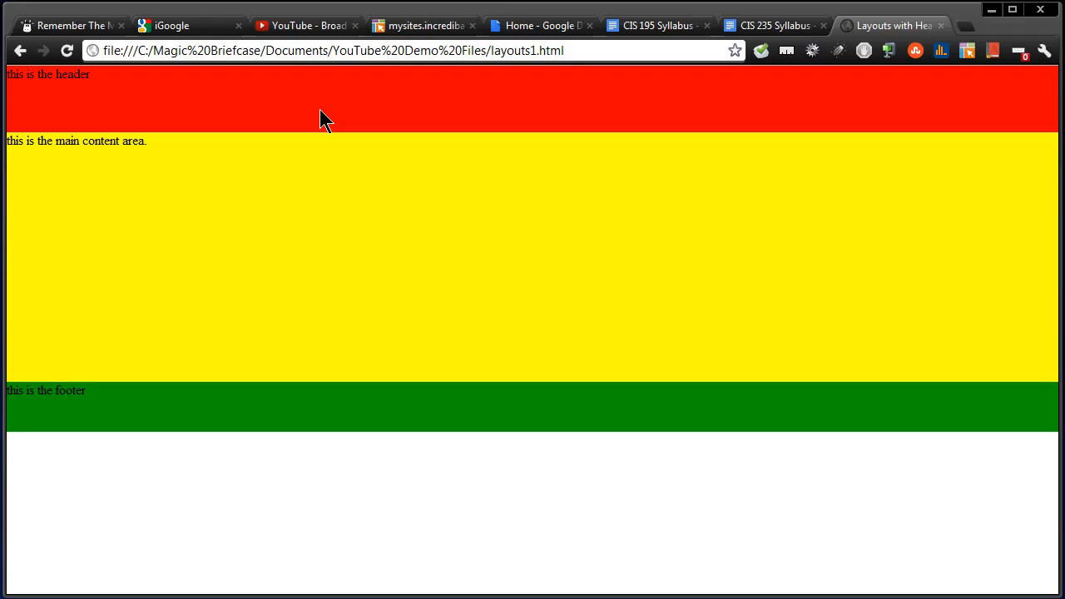
{"action": "mouse_move", "coordinate": [300, 404]}
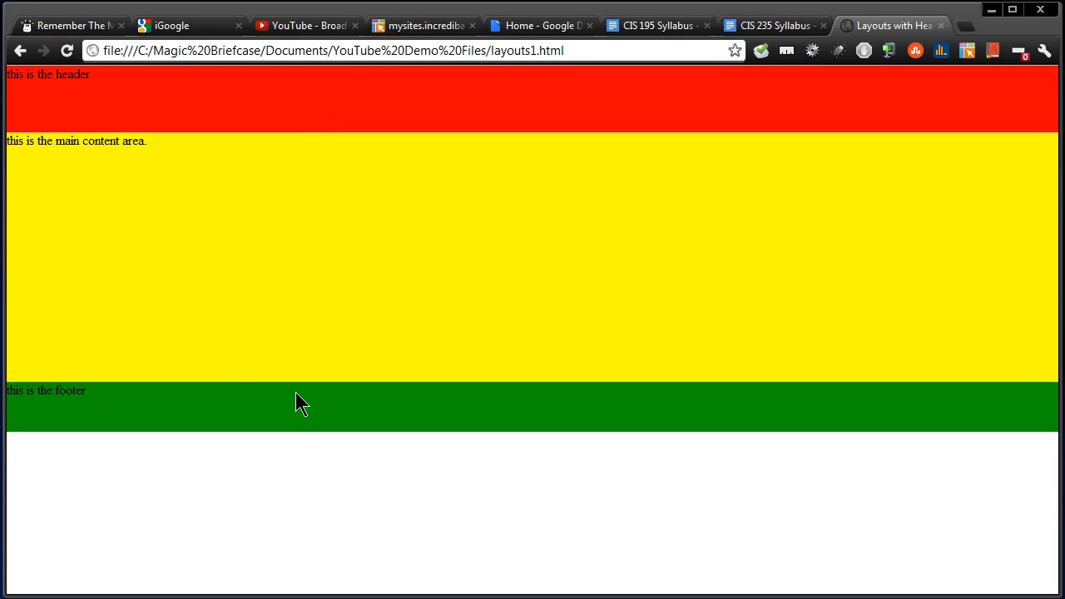
{"action": "mouse_move", "coordinate": [409, 234]}
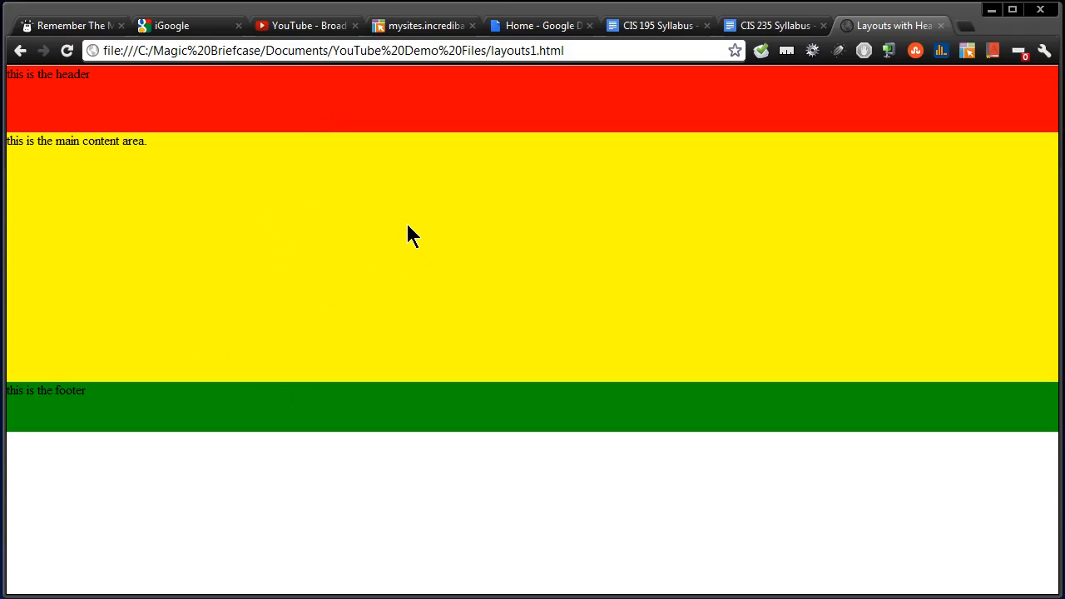
{"action": "mouse_move", "coordinate": [409, 230]}
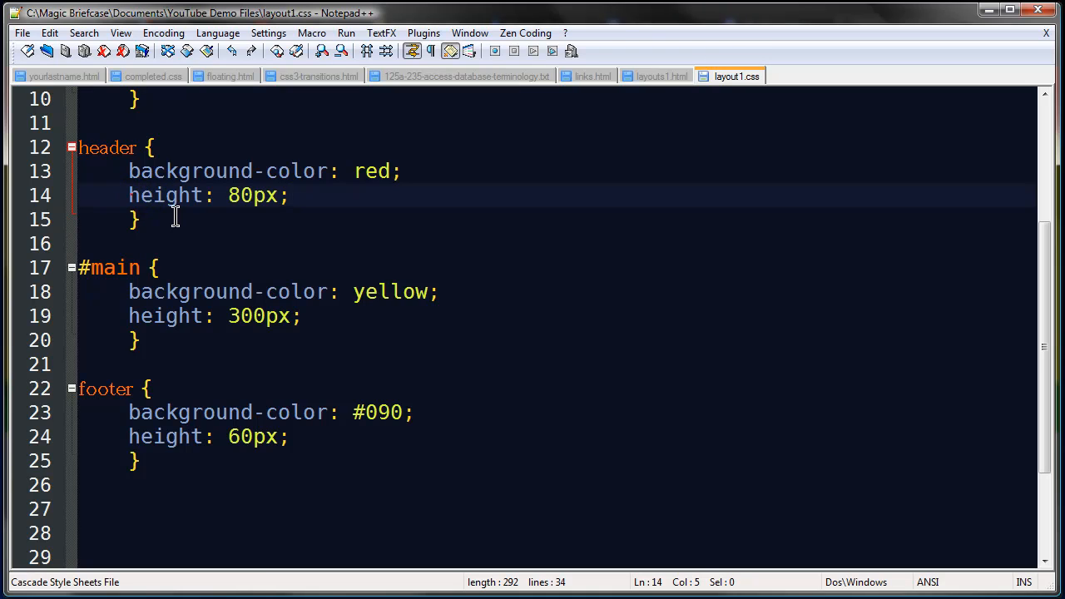
{"action": "mouse_move", "coordinate": [220, 236]}
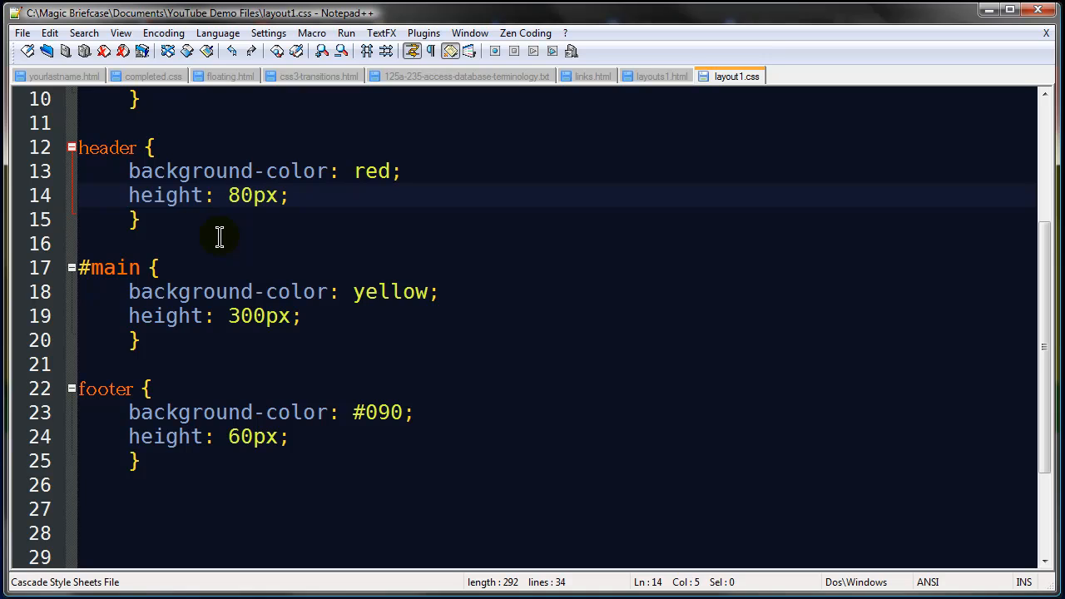
Change height to min-height for the header, #main and footer rules
{"action": "type", "text": "min-"}
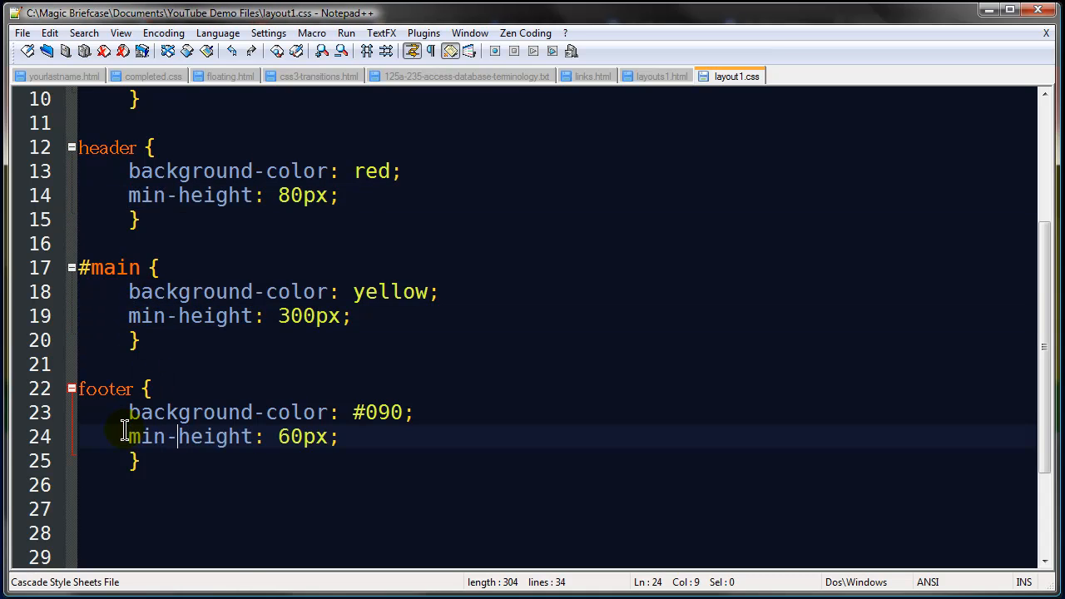
{"action": "mouse_move", "coordinate": [523, 419]}
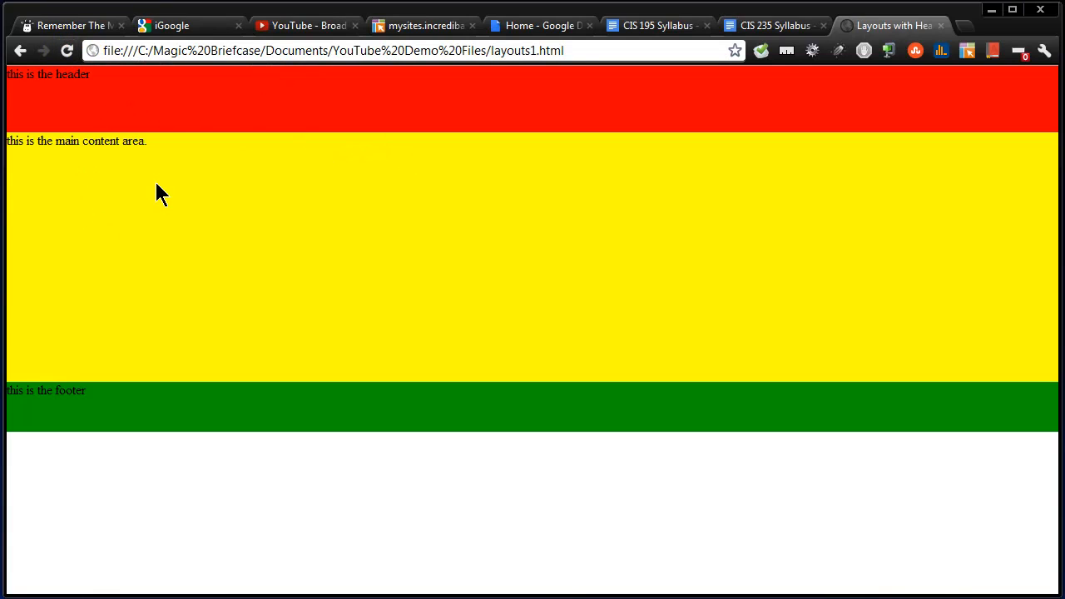
{"action": "mouse_move", "coordinate": [220, 317]}
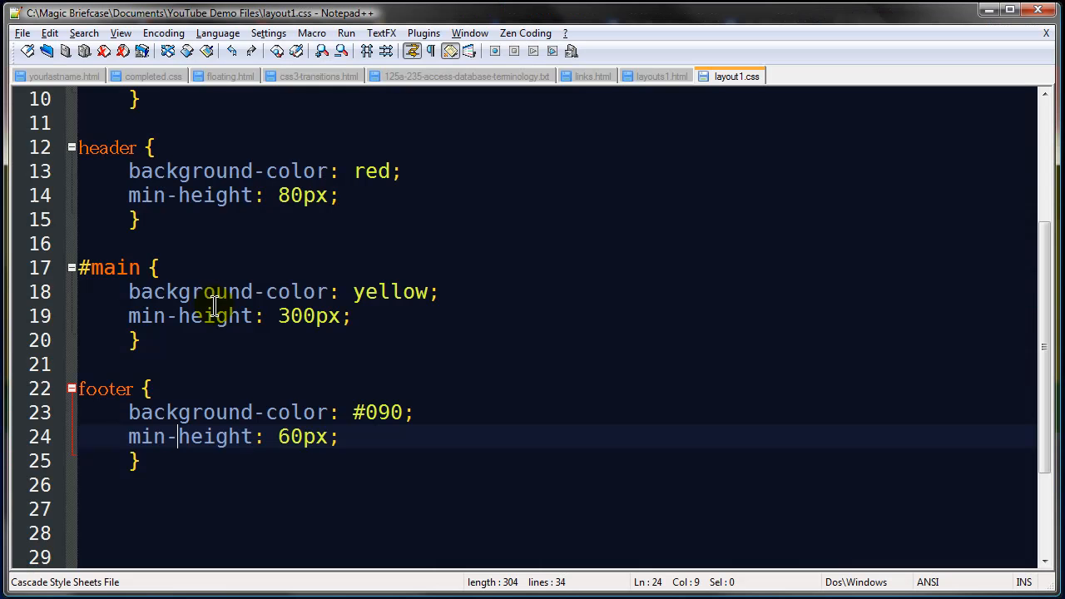
{"action": "mouse_move", "coordinate": [190, 221]}
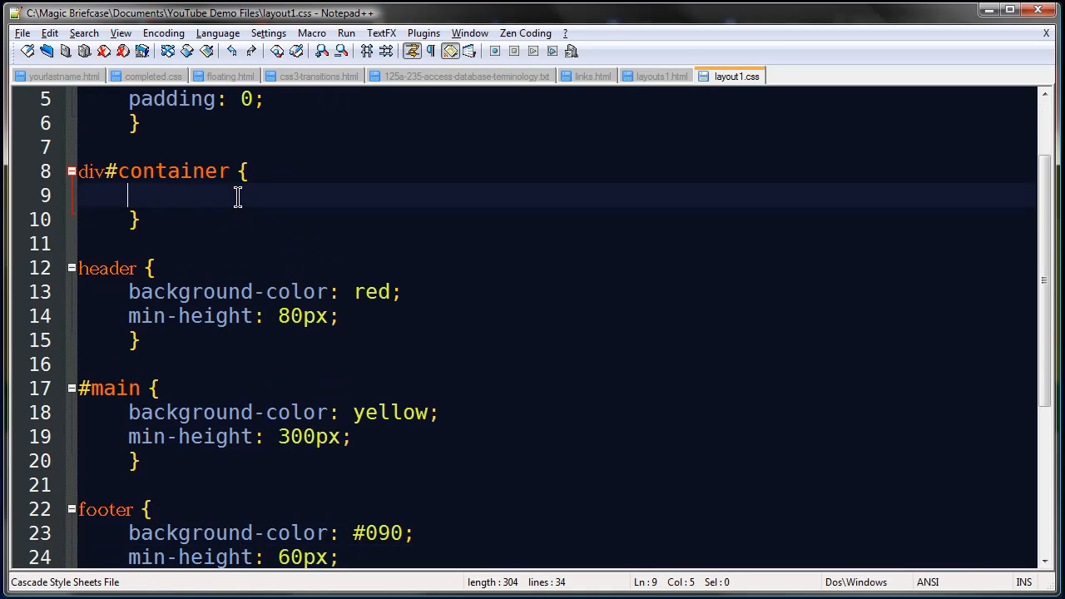
Add width: 80% and margin: 10px auto to div#container and save the file
{"action": "type", "text": "width: 80%;"}
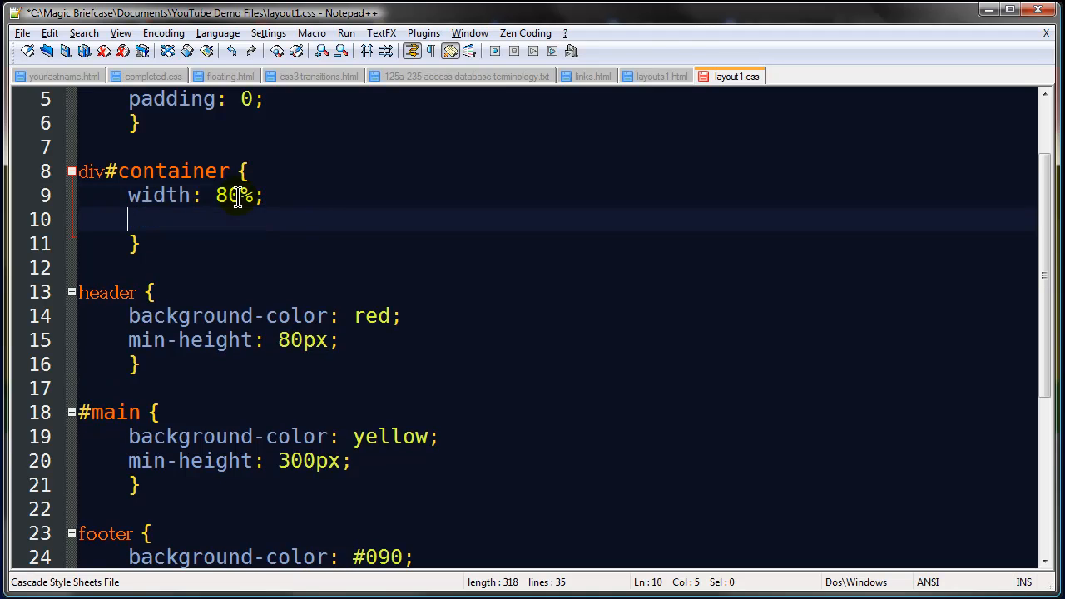
{"action": "type", "text": "margin:"}
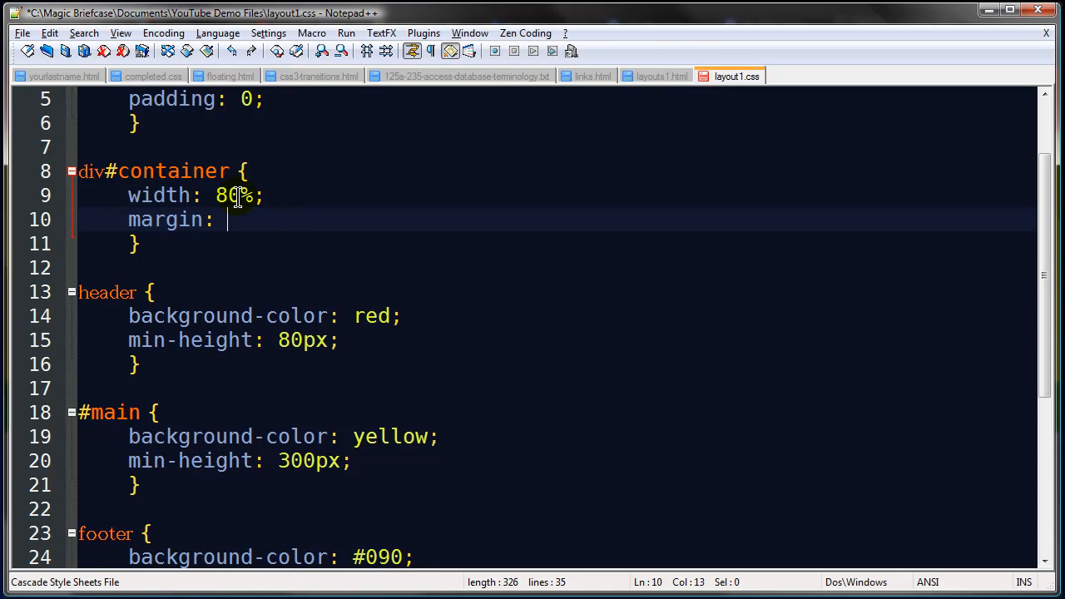
{"action": "type", "text": "10p"}
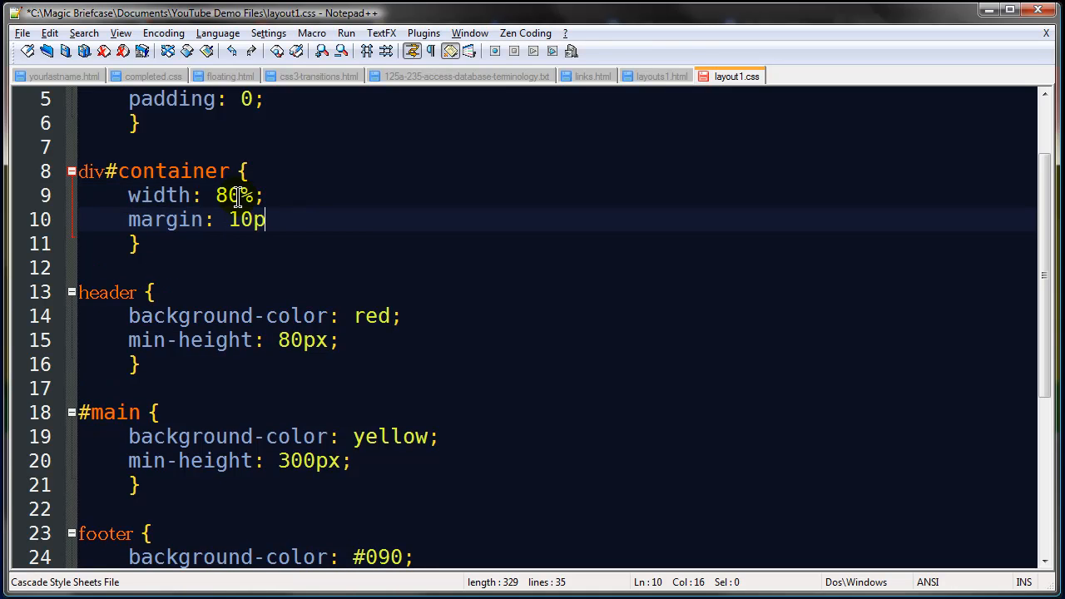
{"action": "type", "text": "x auto;"}
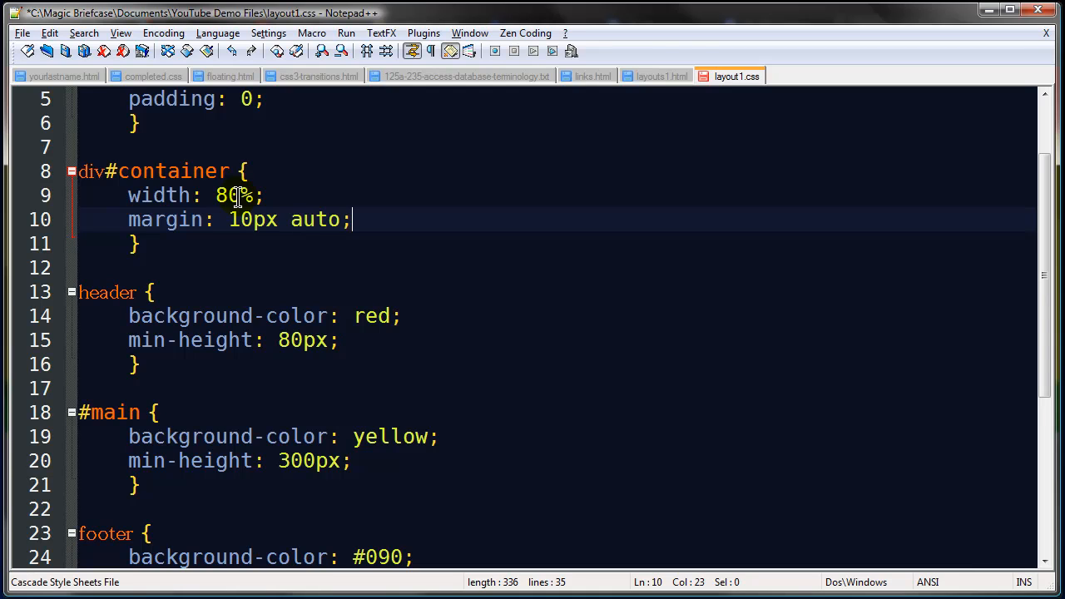
{"action": "left_click", "coordinate": [890, 25]}
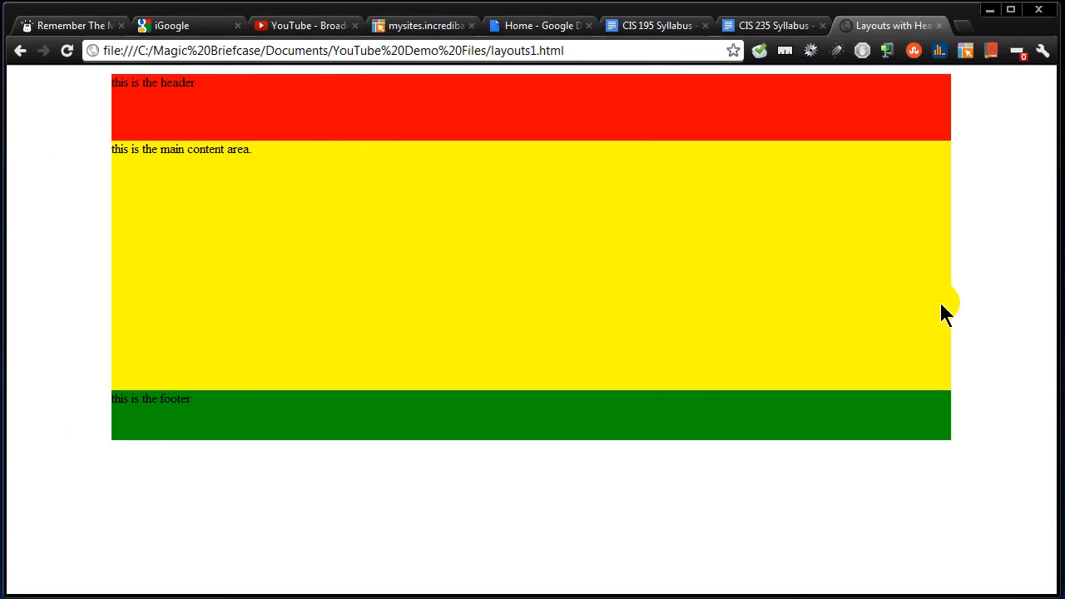
{"action": "mouse_move", "coordinate": [616, 326]}
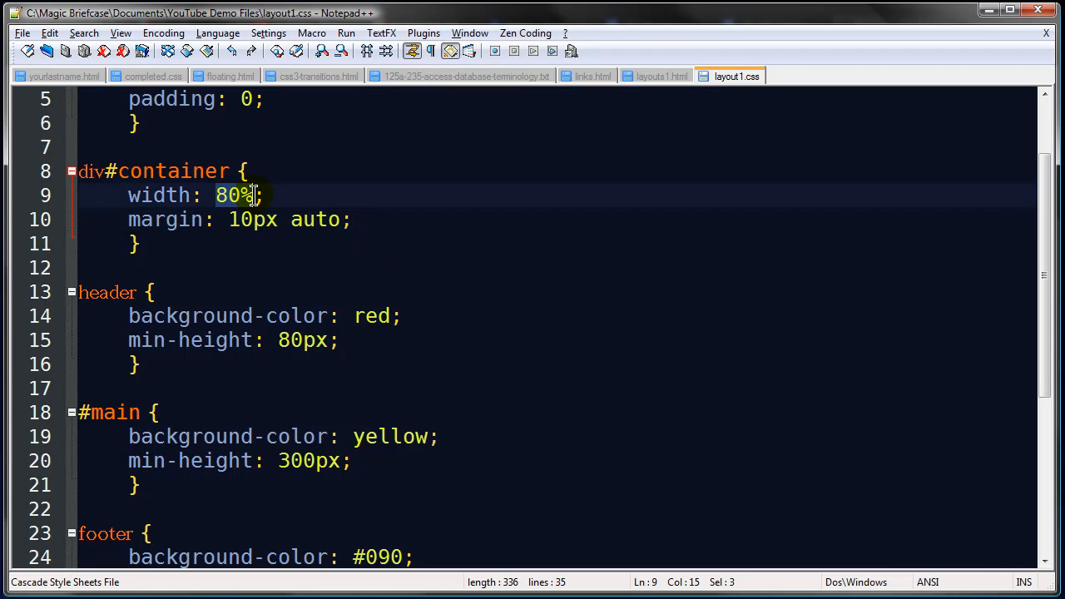
Replace the container's 80% width with a fixed 990px
{"action": "type", "text": "990px"}
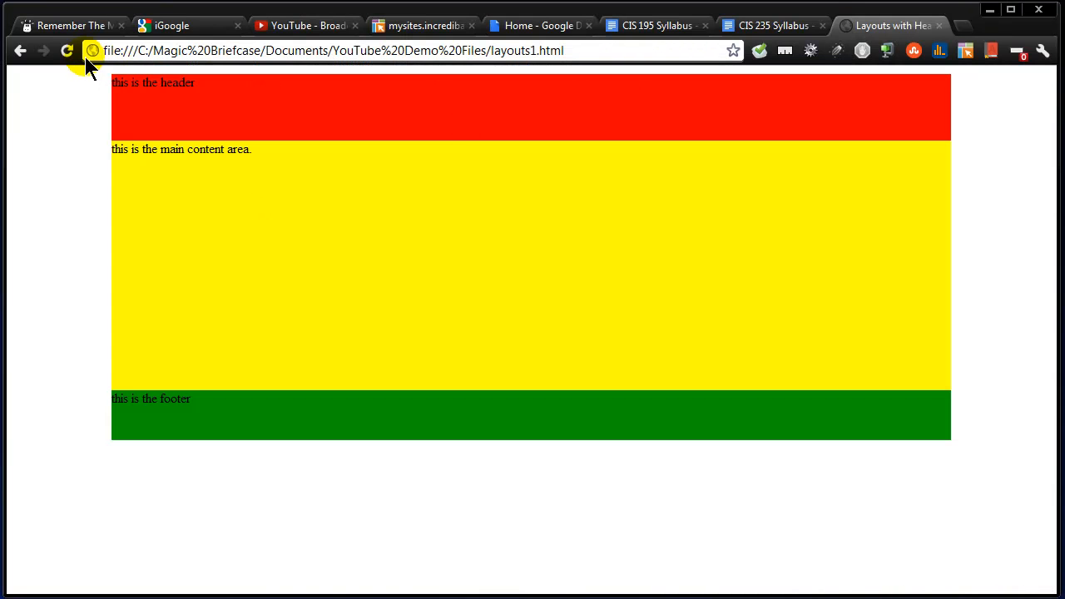
Reload the page to show the centered column at its fixed 990px width
{"action": "left_click", "coordinate": [67, 50]}
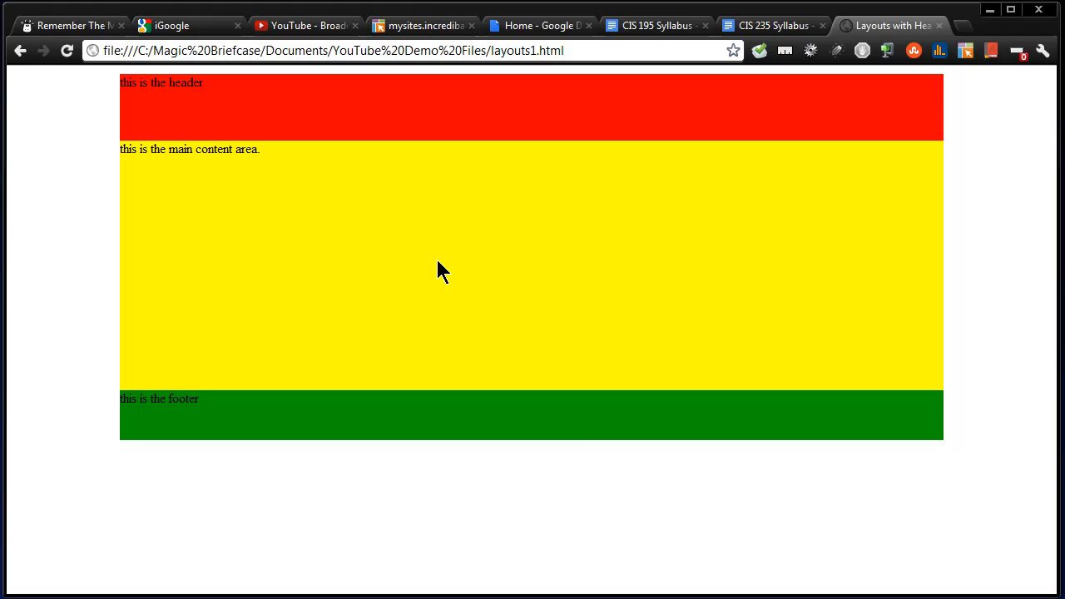
{"action": "mouse_move", "coordinate": [1055, 300]}
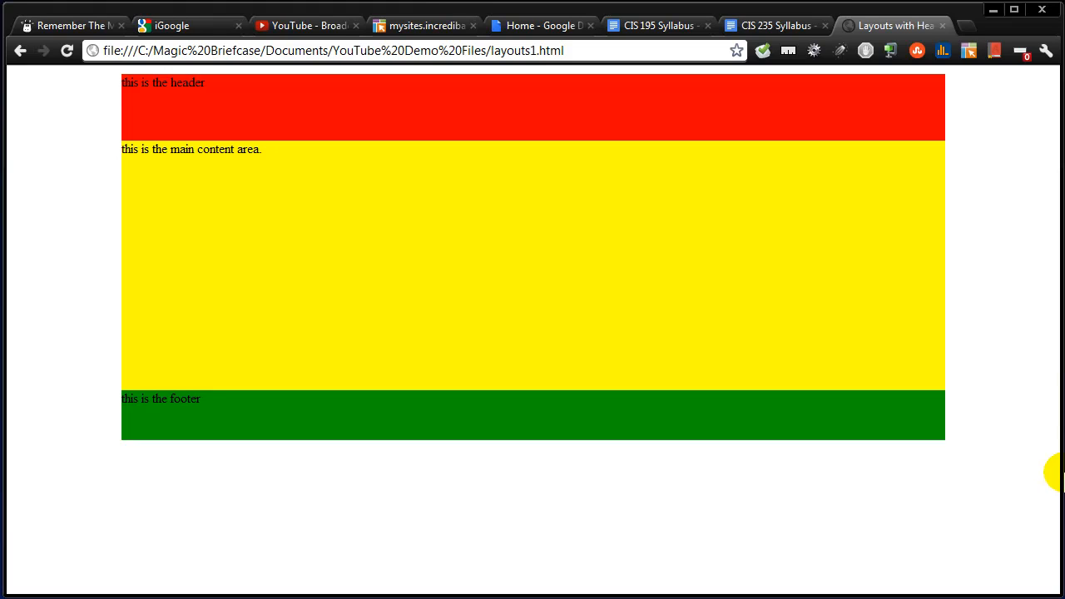
{"action": "mouse_move", "coordinate": [1057, 474]}
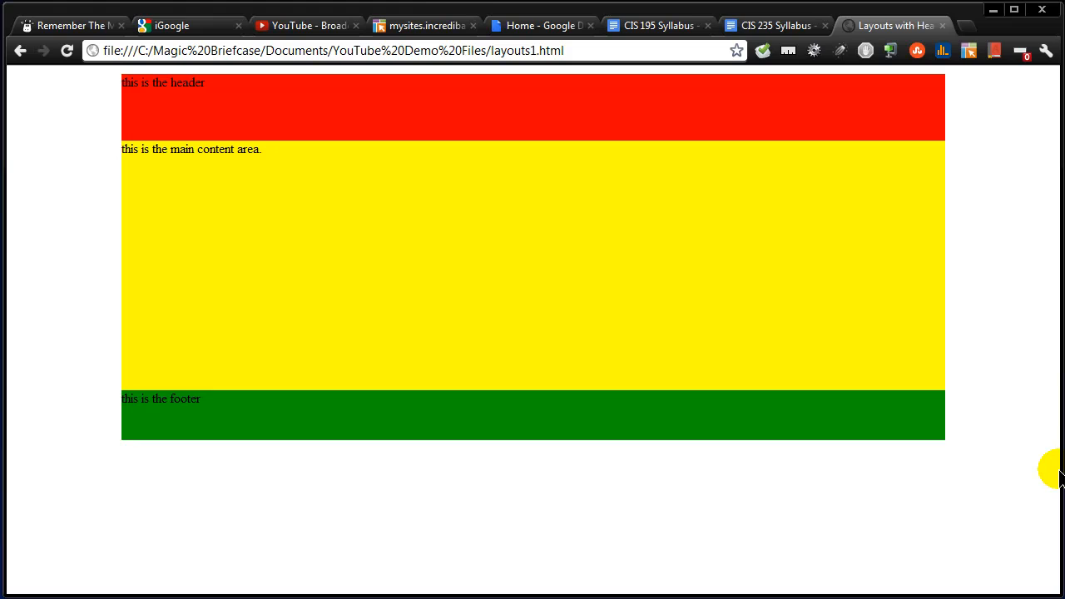
{"action": "mouse_move", "coordinate": [1003, 117]}
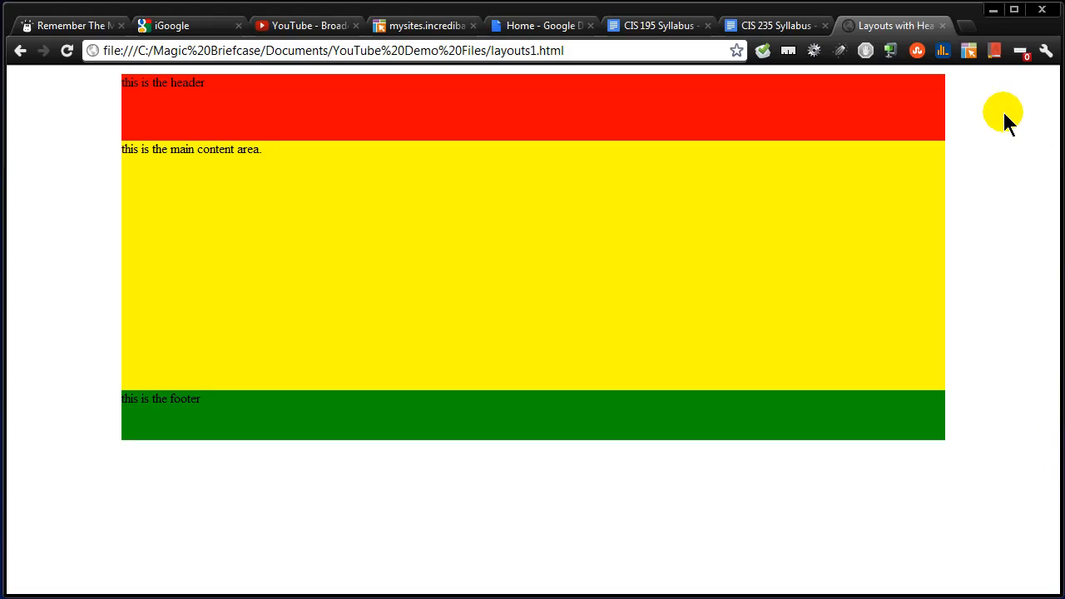
{"action": "mouse_move", "coordinate": [989, 490]}
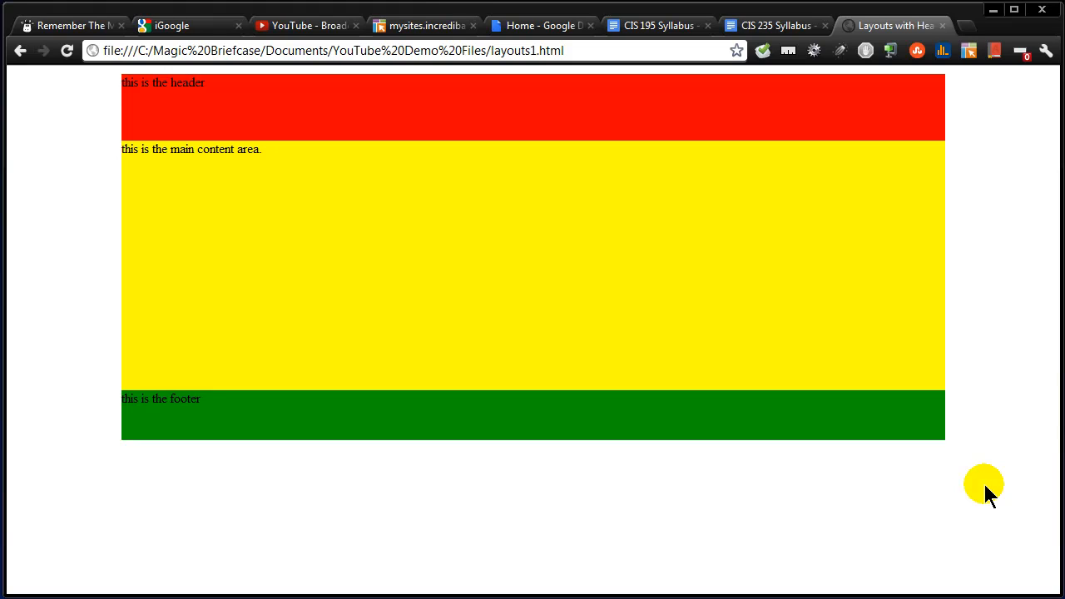
{"action": "mouse_move", "coordinate": [1002, 474]}
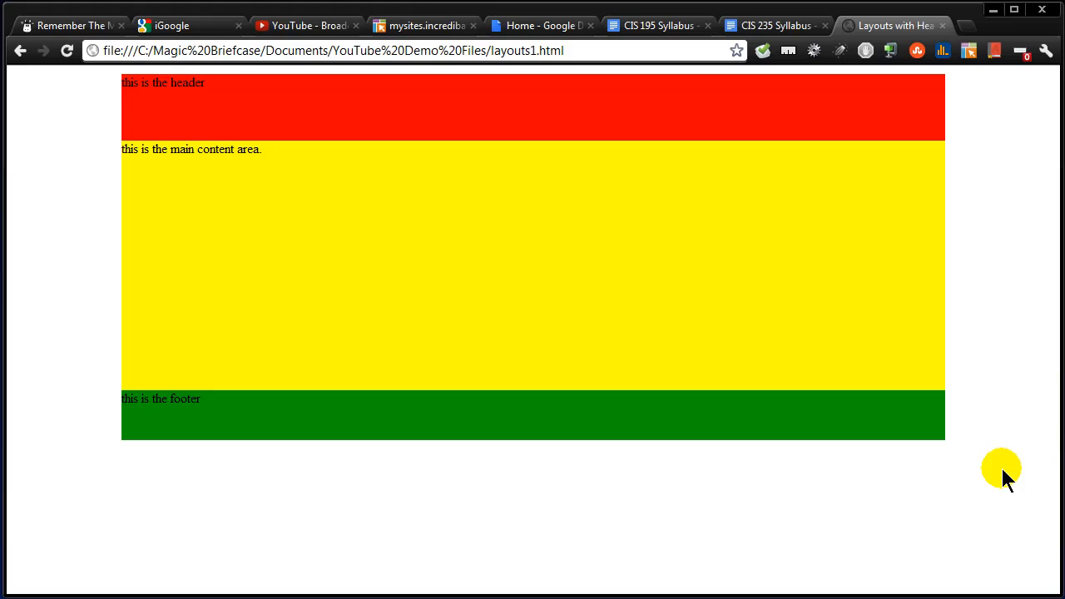
{"action": "mouse_move", "coordinate": [673, 301]}
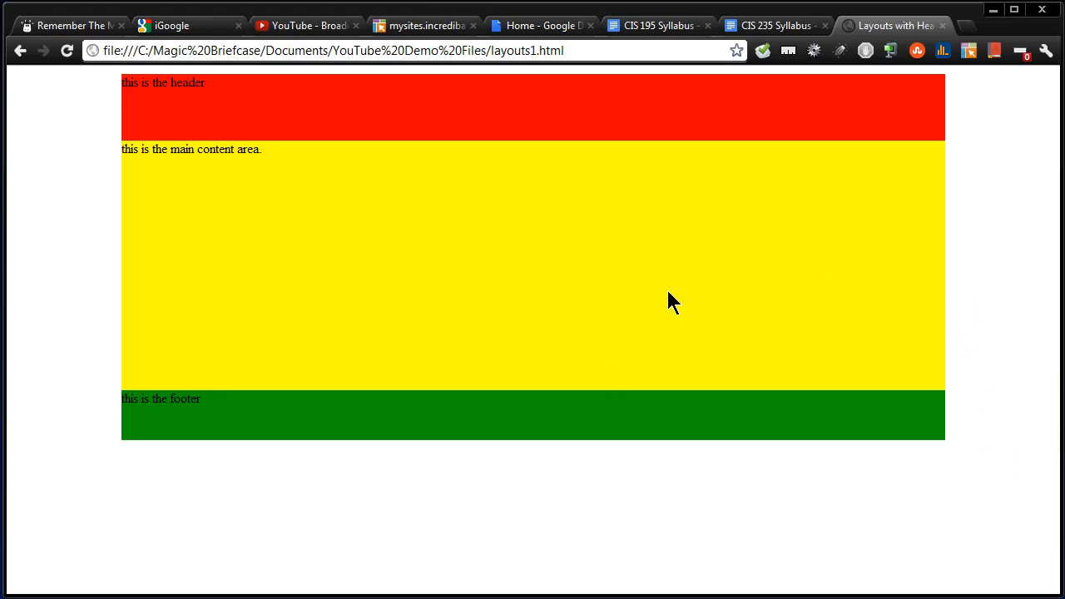
{"action": "mouse_move", "coordinate": [683, 302]}
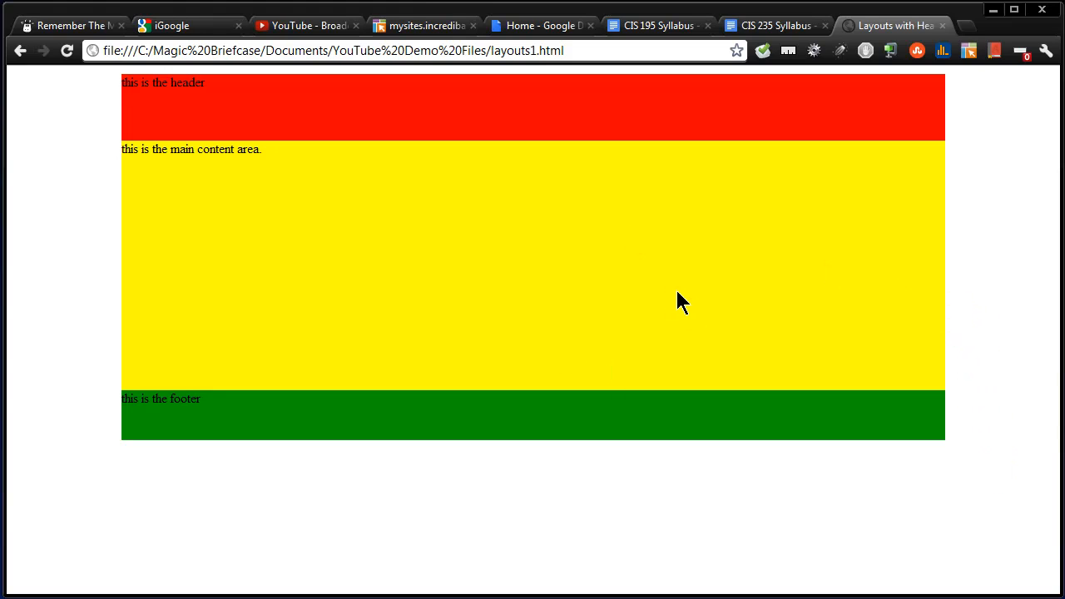